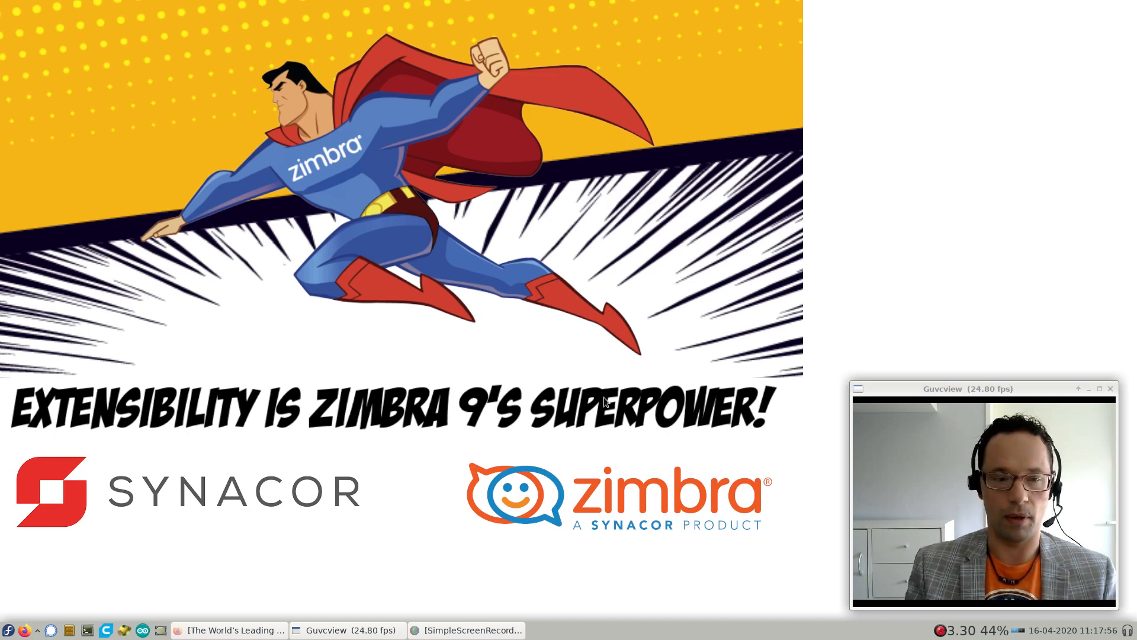
mouse_move(231, 629)
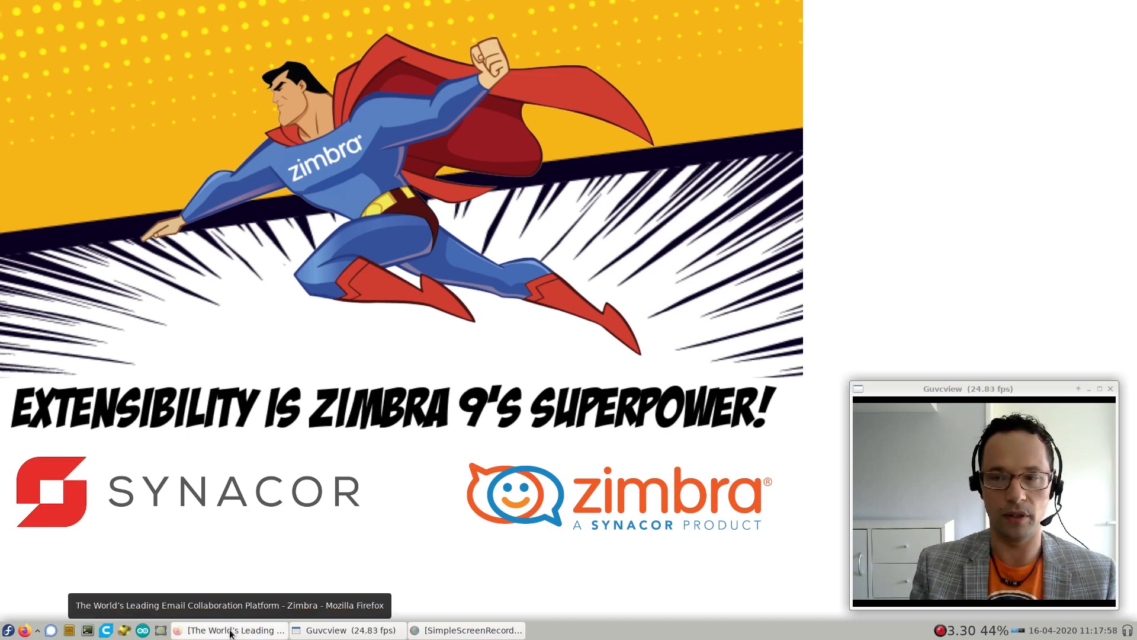
Browse to the Network Edition 9.0.0 GA release downloads on zimbra.com, then return to the Zimbra 9 inbox
click(232, 629)
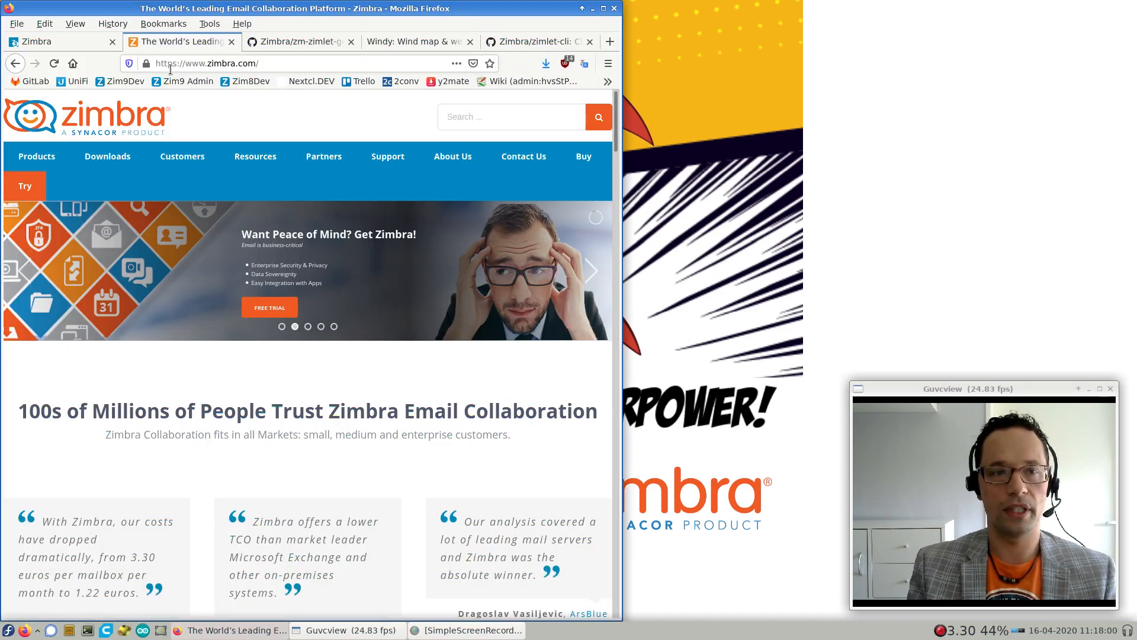
click(107, 157)
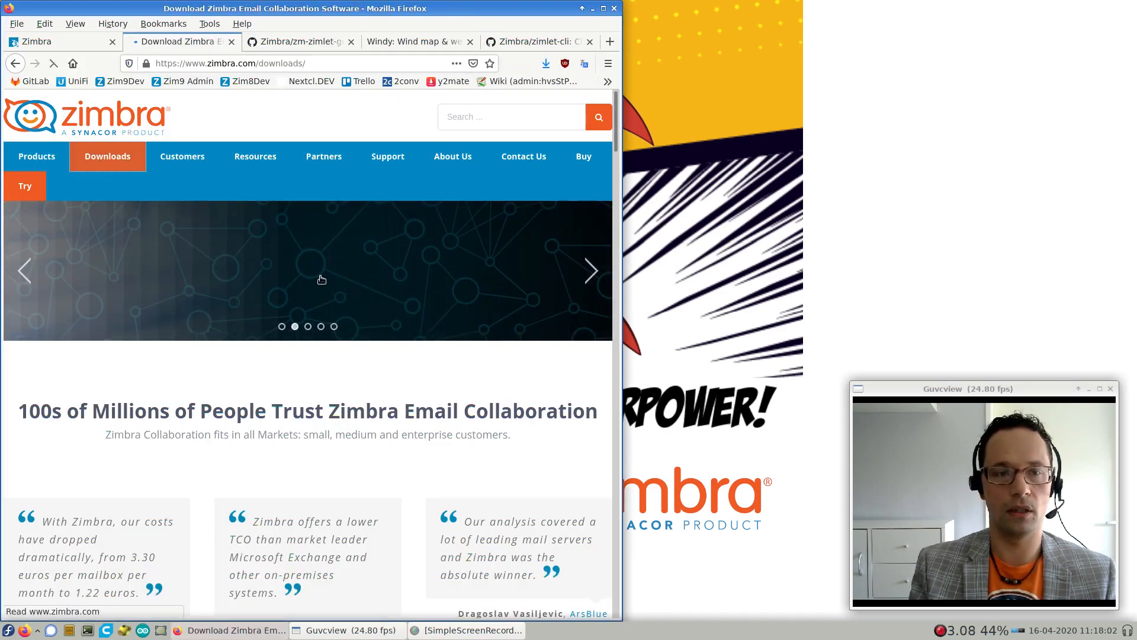
click(106, 156)
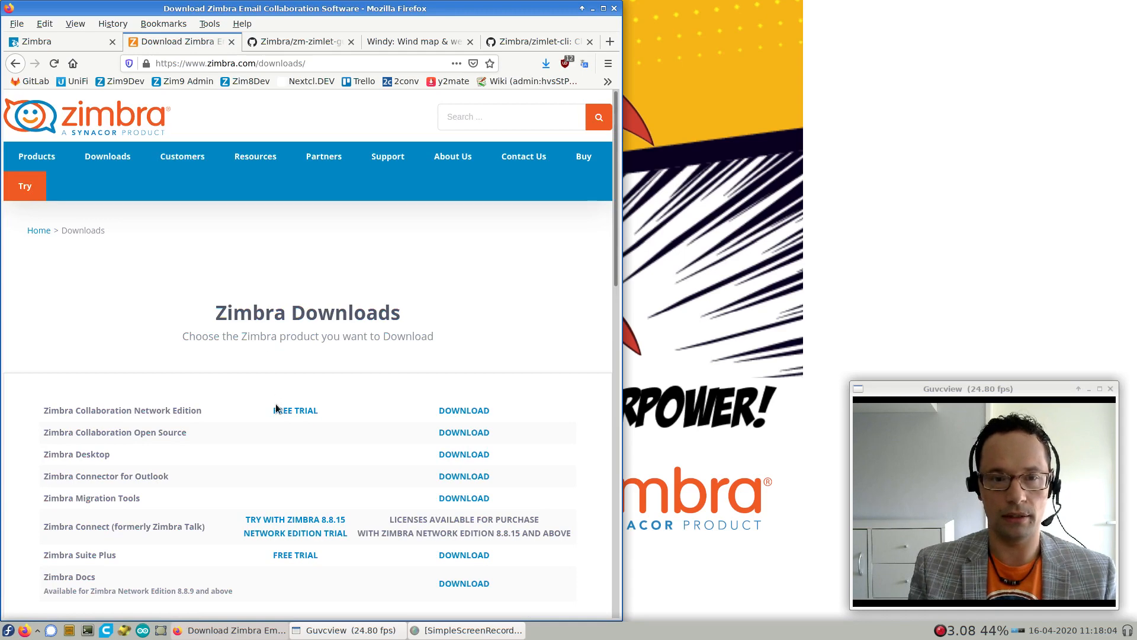
click(295, 410)
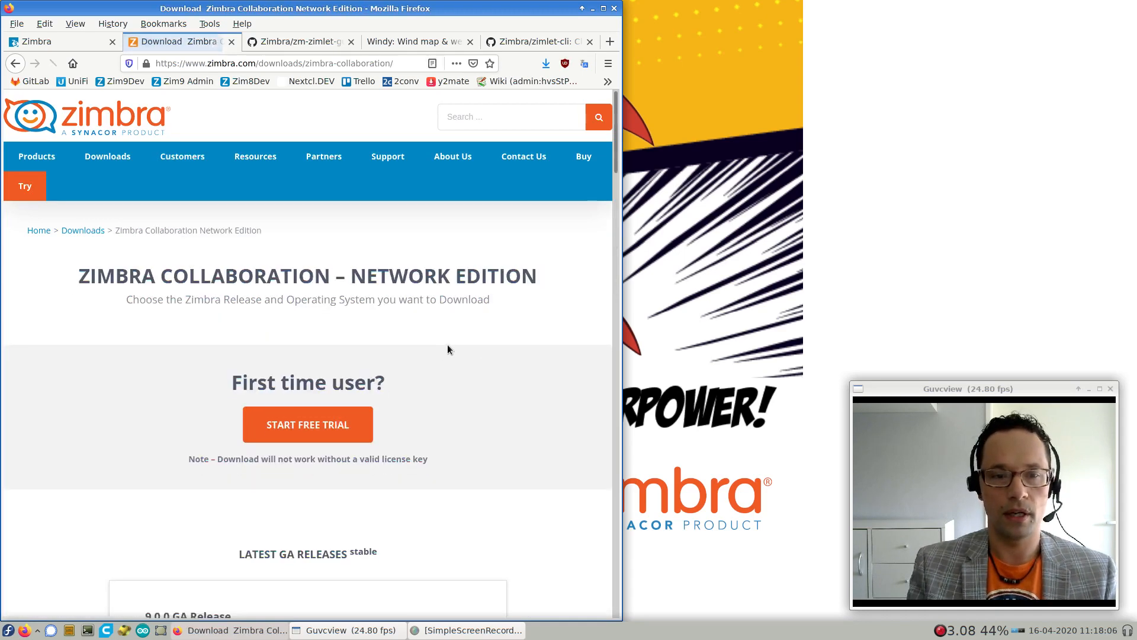
scroll(down, 3)
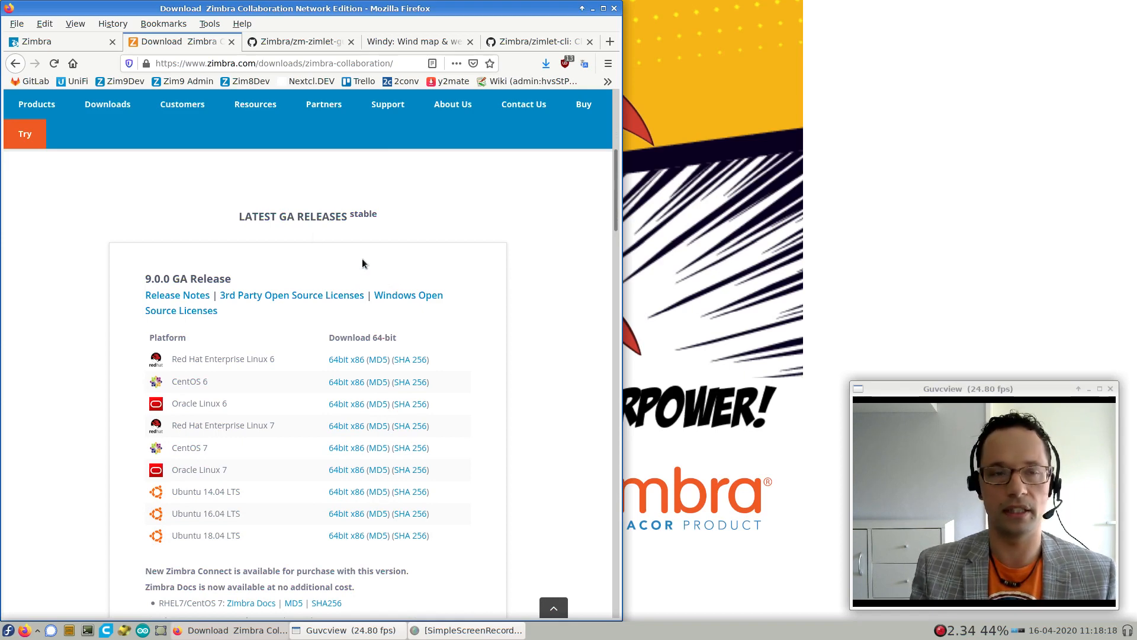
click(62, 42)
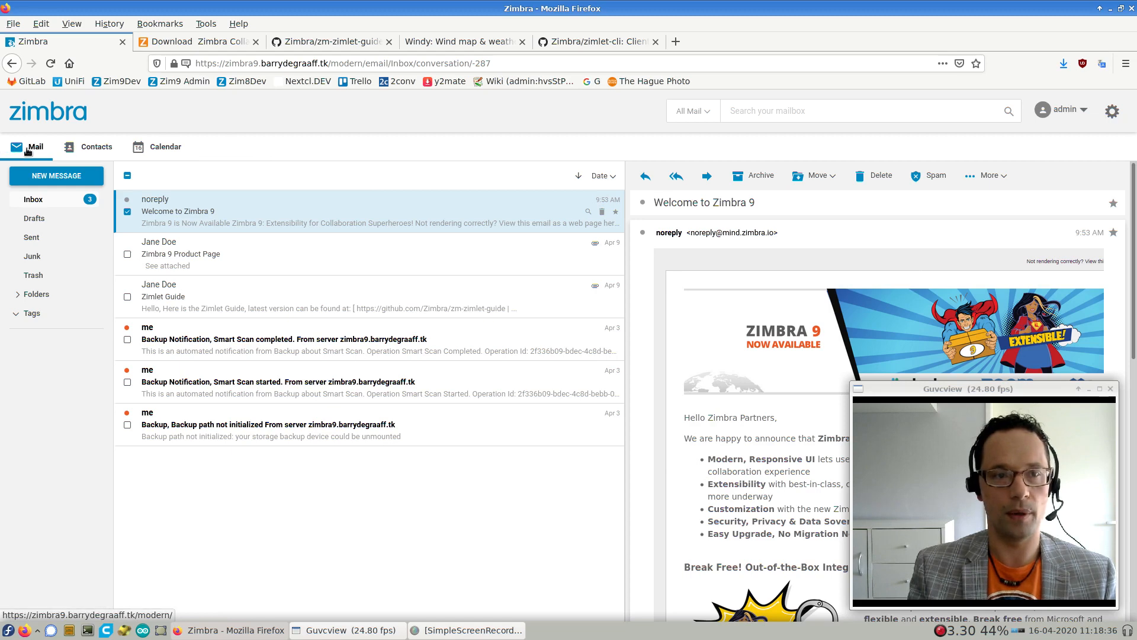
View the April 13–17, 2020 work week in the Zimbra calendar, then go to the Zimlet guide
click(165, 147)
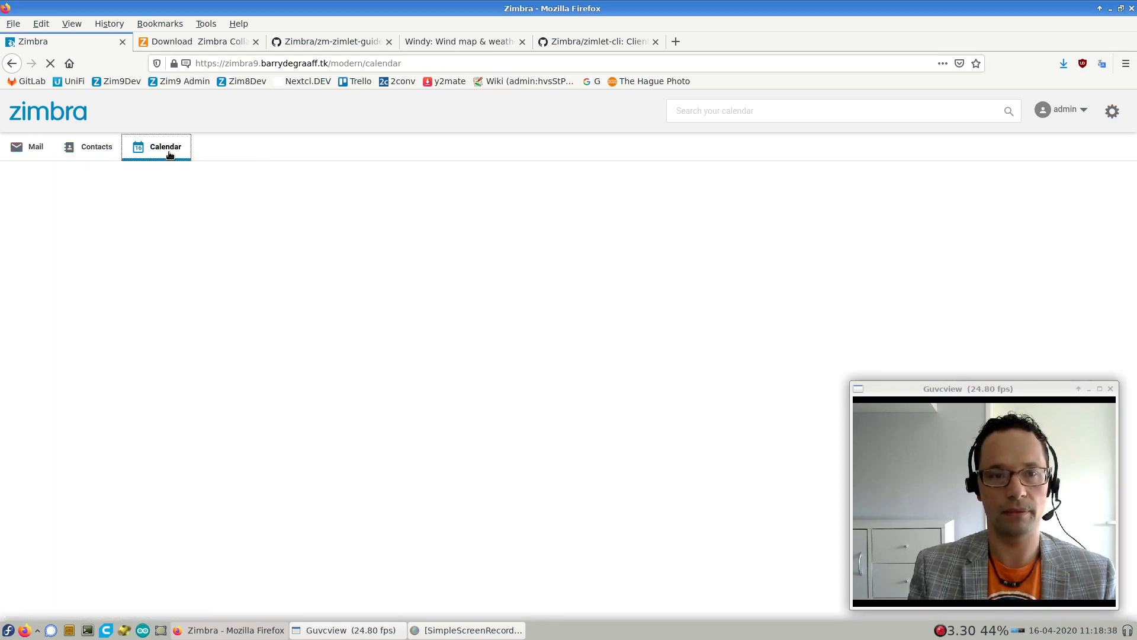
click(165, 147)
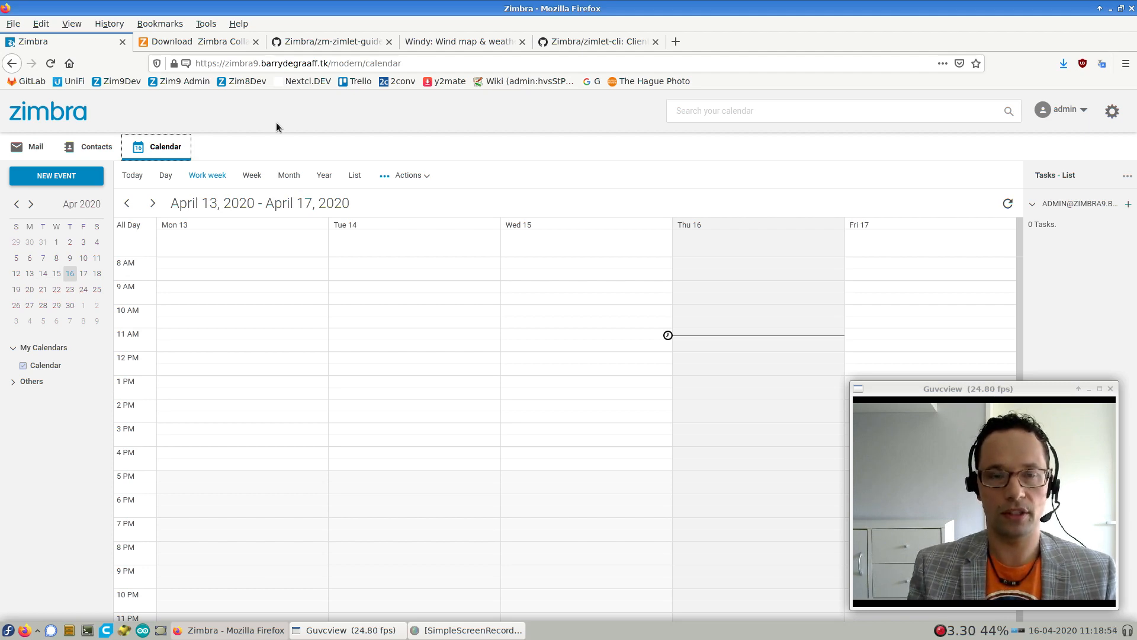
click(331, 41)
text(ssh root@zimbra9)
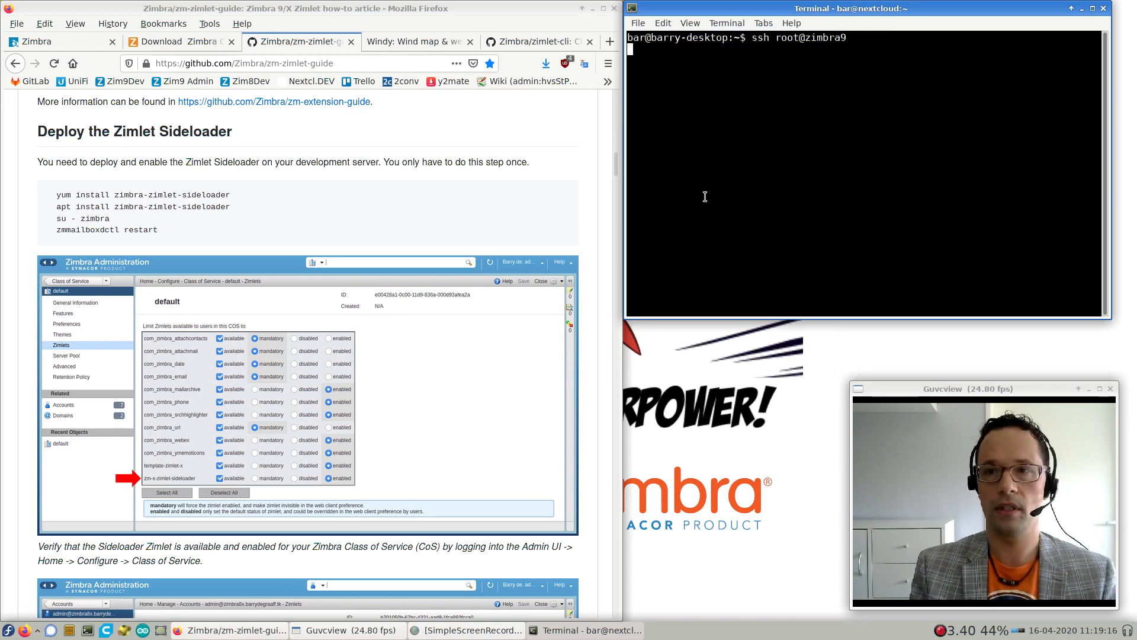
SSH to zimbra9 as root, install zimbra-zimlet-sideloader from /tmp with yum, then su to zimbra
key(Return)
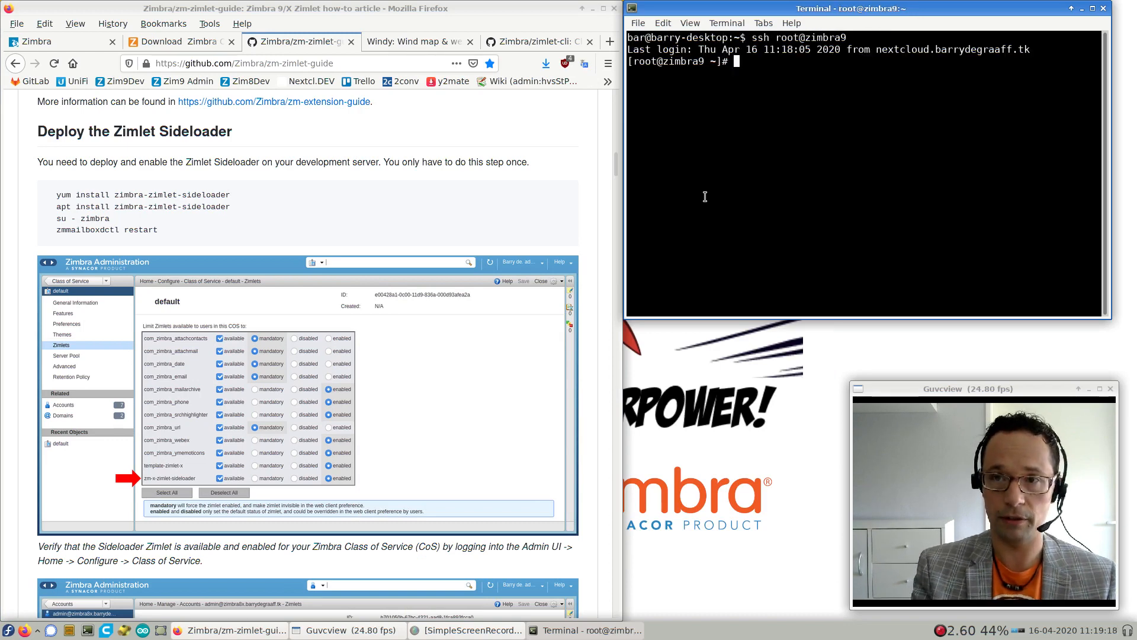
text(cd /tmp)
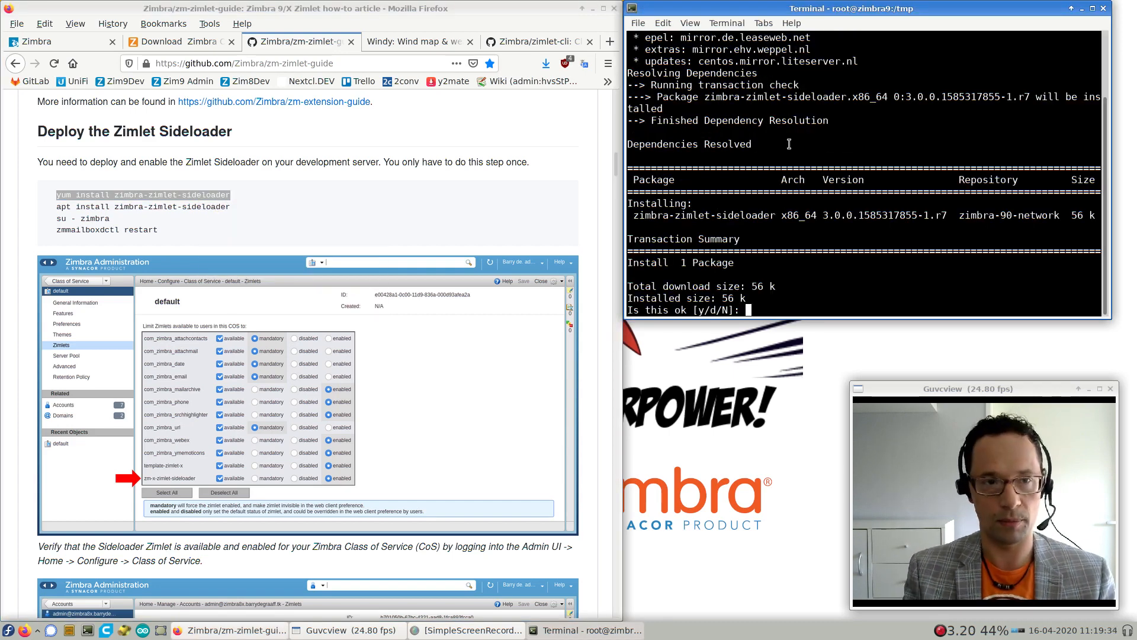
text(y)
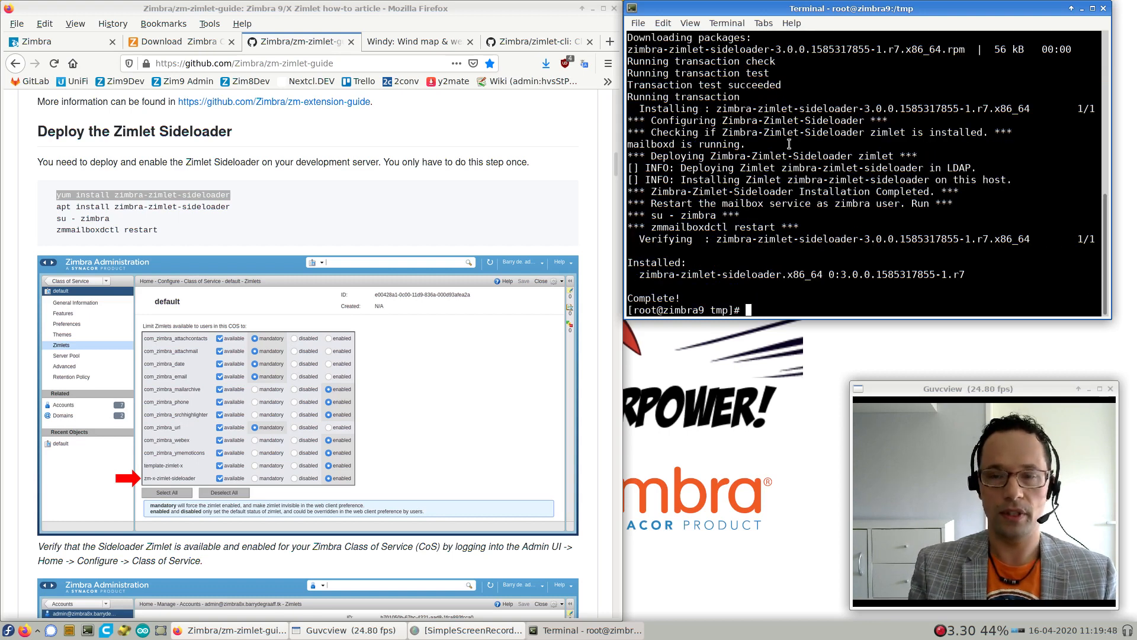
text(su zimbra)
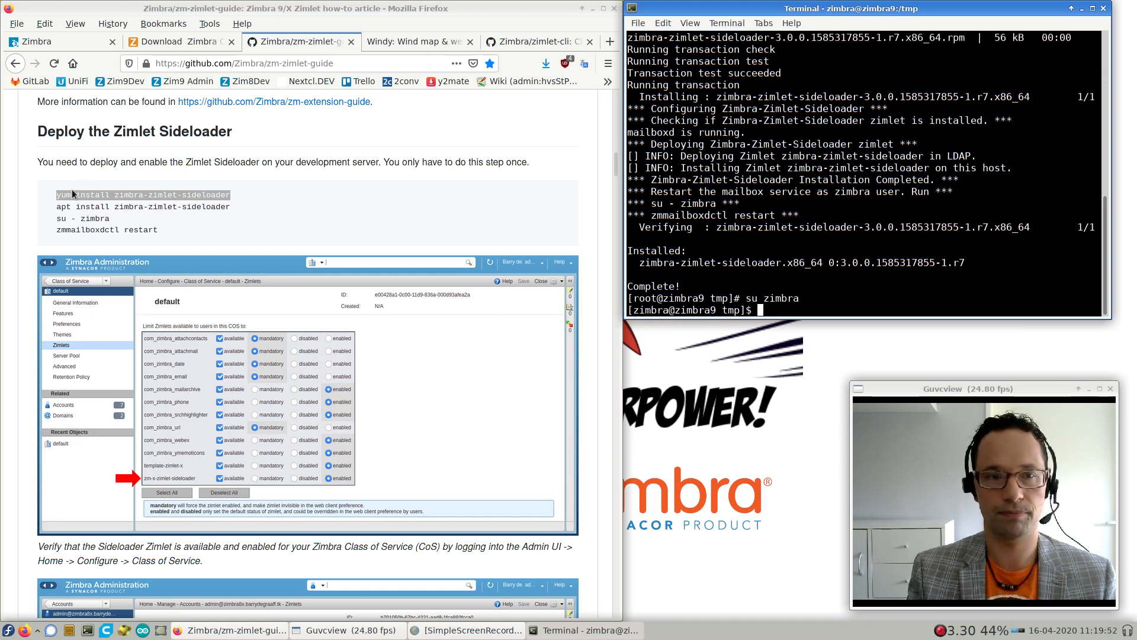
Paste and run zmmailboxctl restart to restart the mailbox service as zimbra
right_click(105, 230)
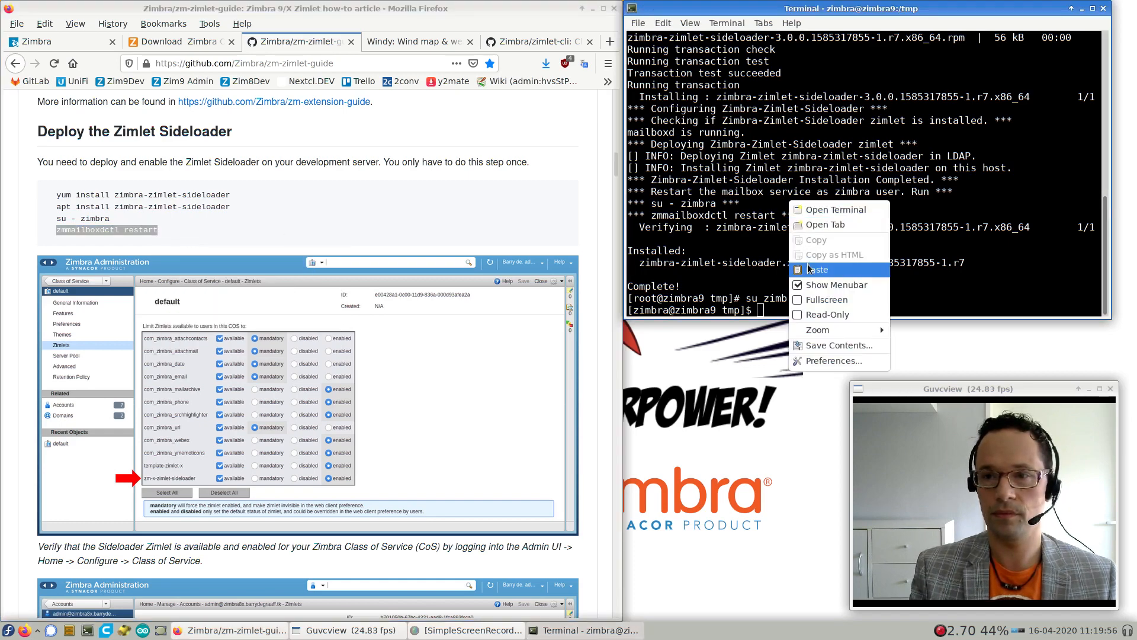
click(816, 269)
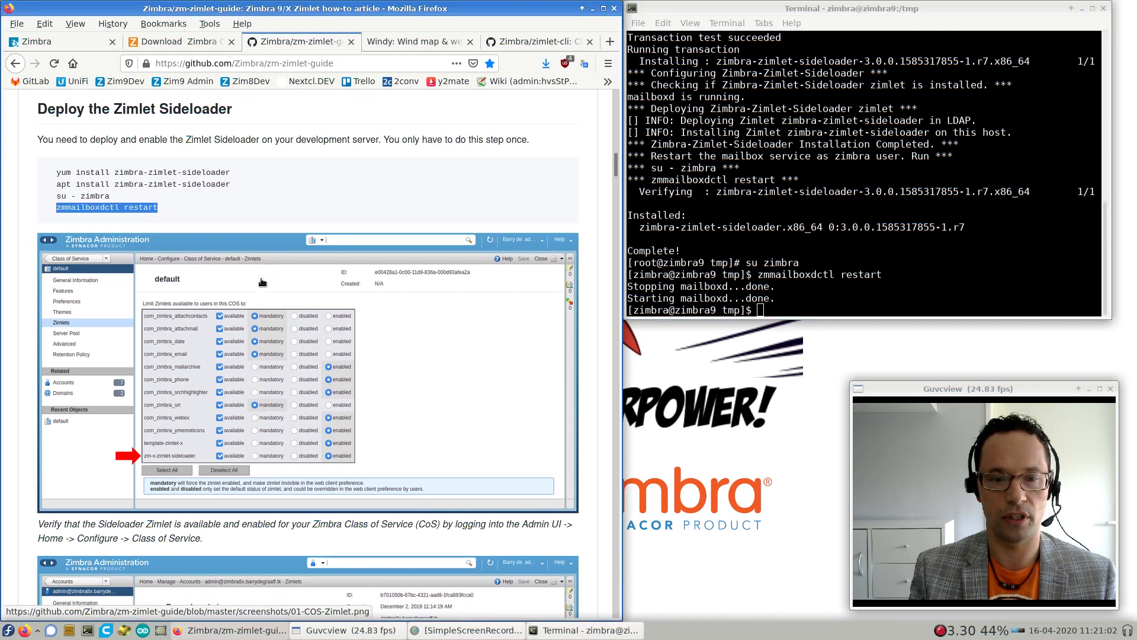
scroll(down, 3)
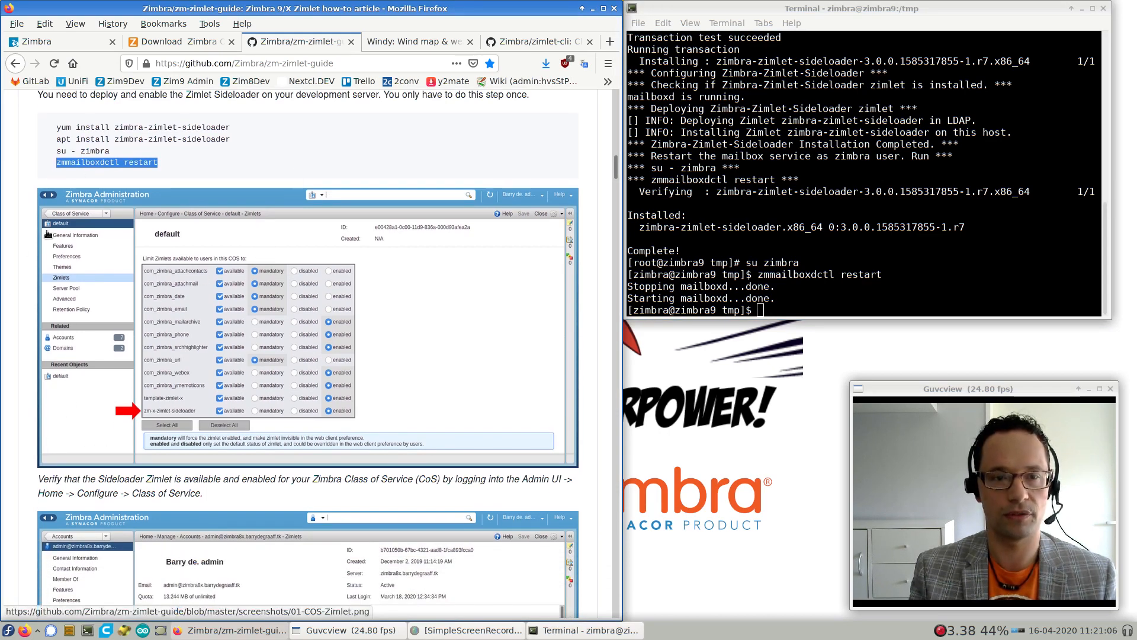
Check the default Class of Service's zimlet list for zimbra-zimlet-sideloader in Zimbra Administration
click(610, 42)
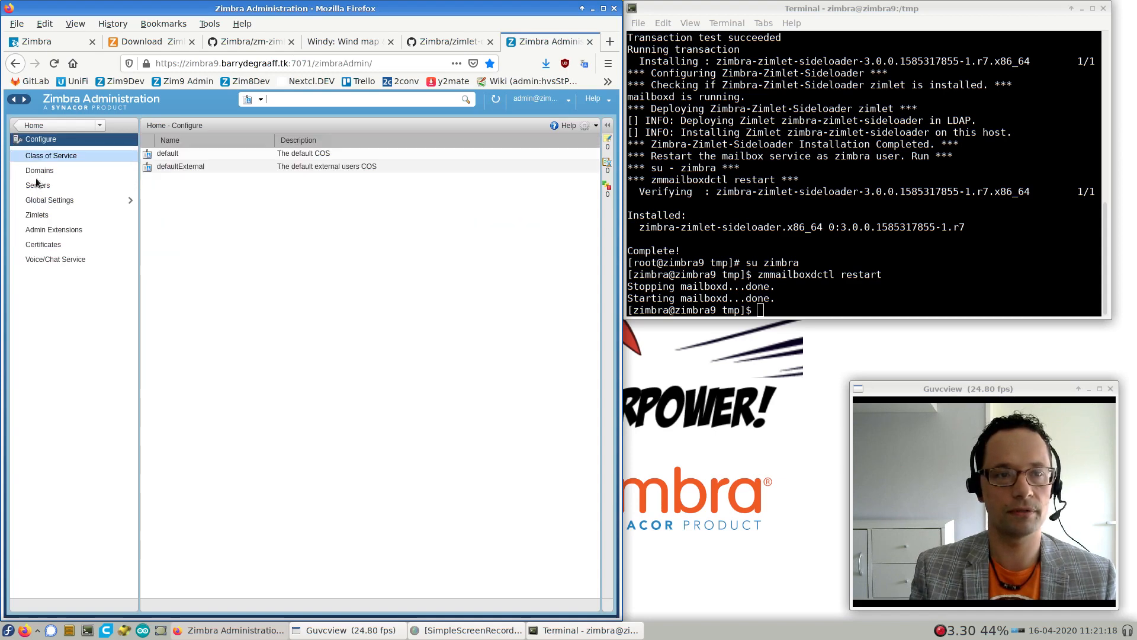
double_click(167, 153)
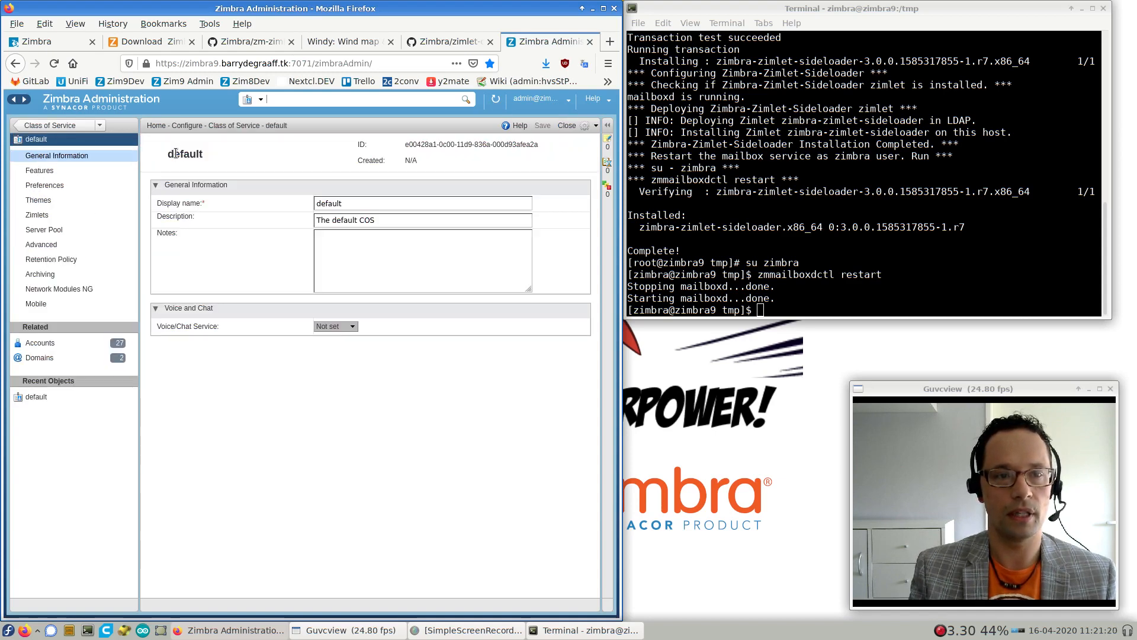
click(37, 215)
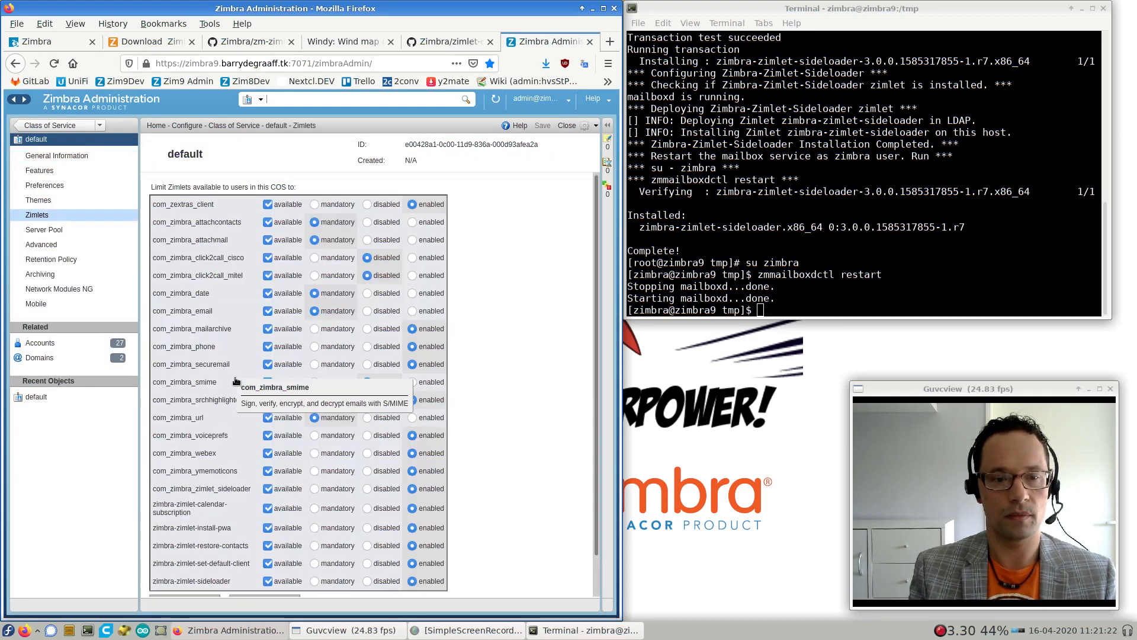
scroll(down, 3)
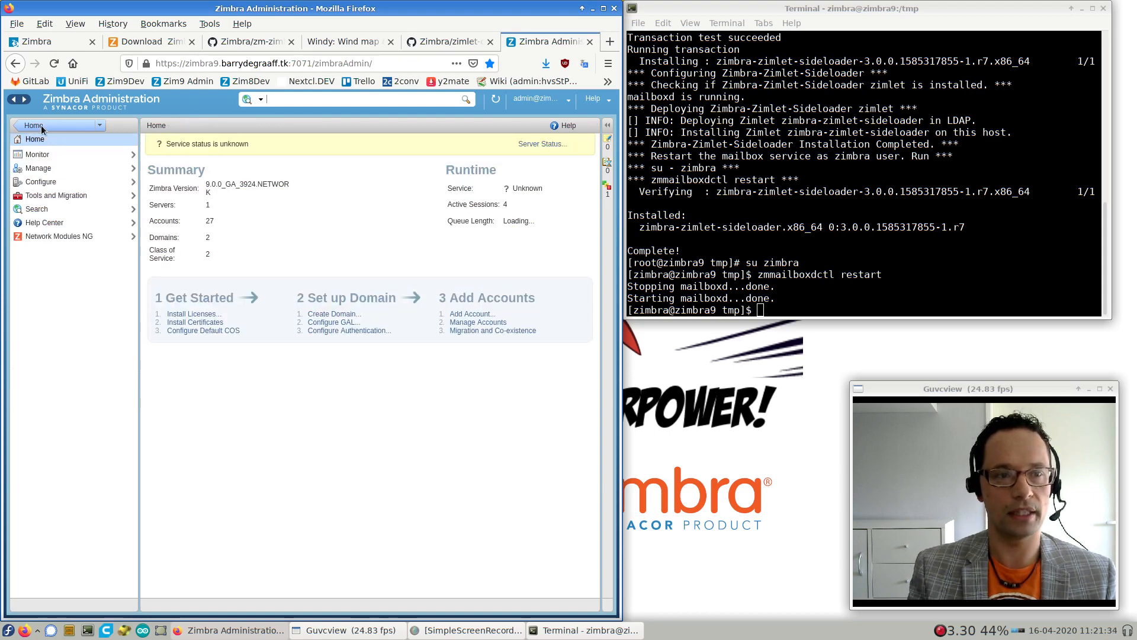
View the admin account's zimlet list under Manage > Accounts to confirm the sideloader is listed
click(41, 155)
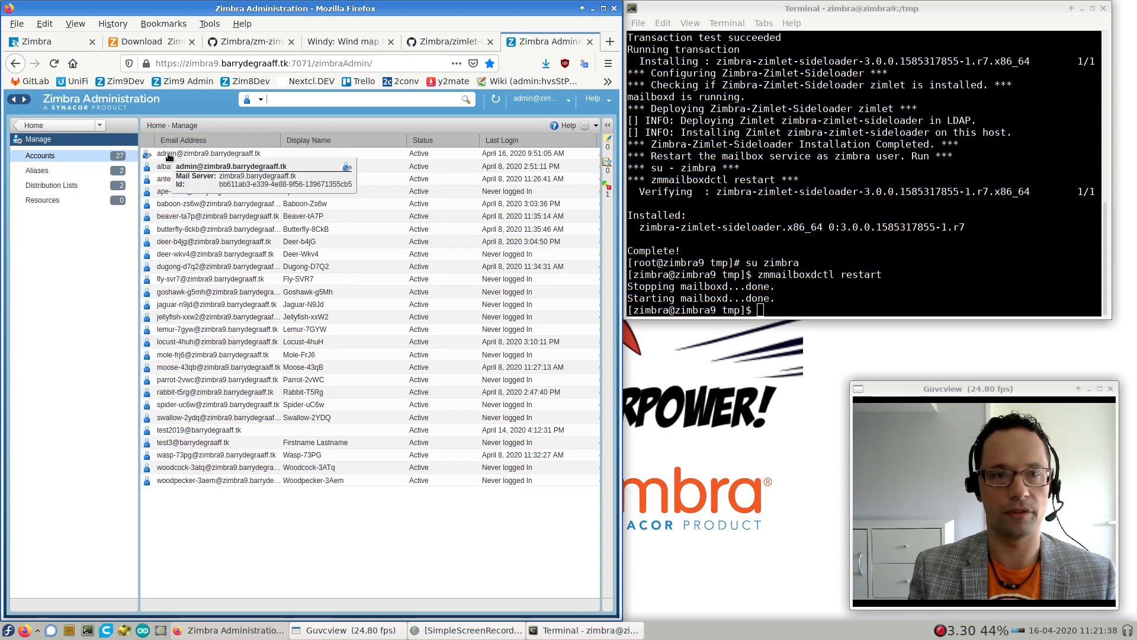
double_click(208, 153)
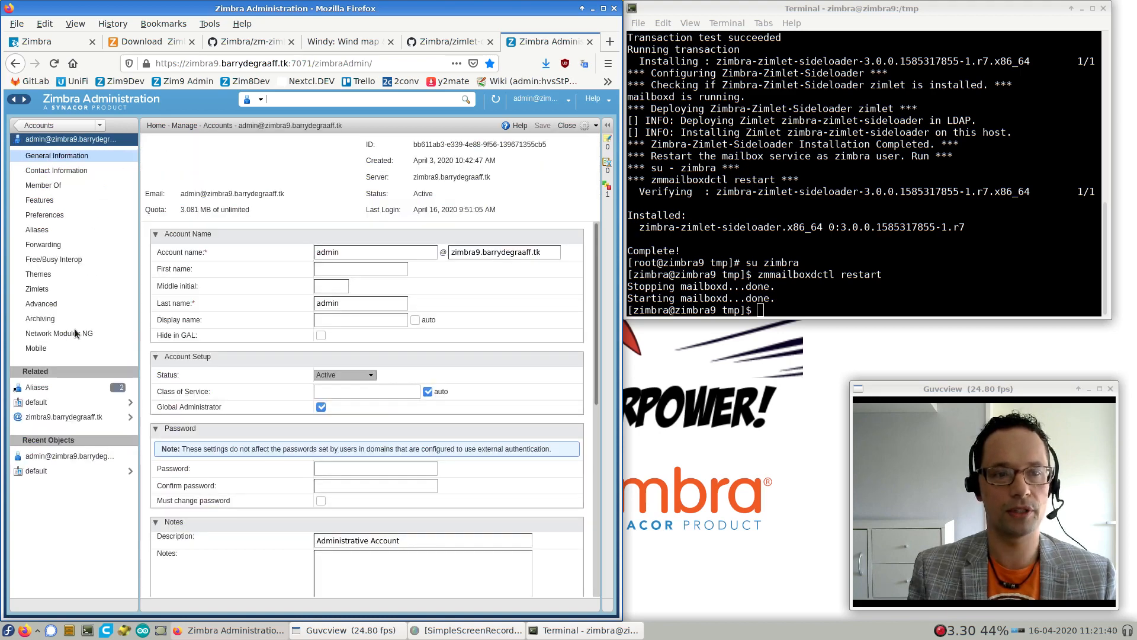
click(37, 289)
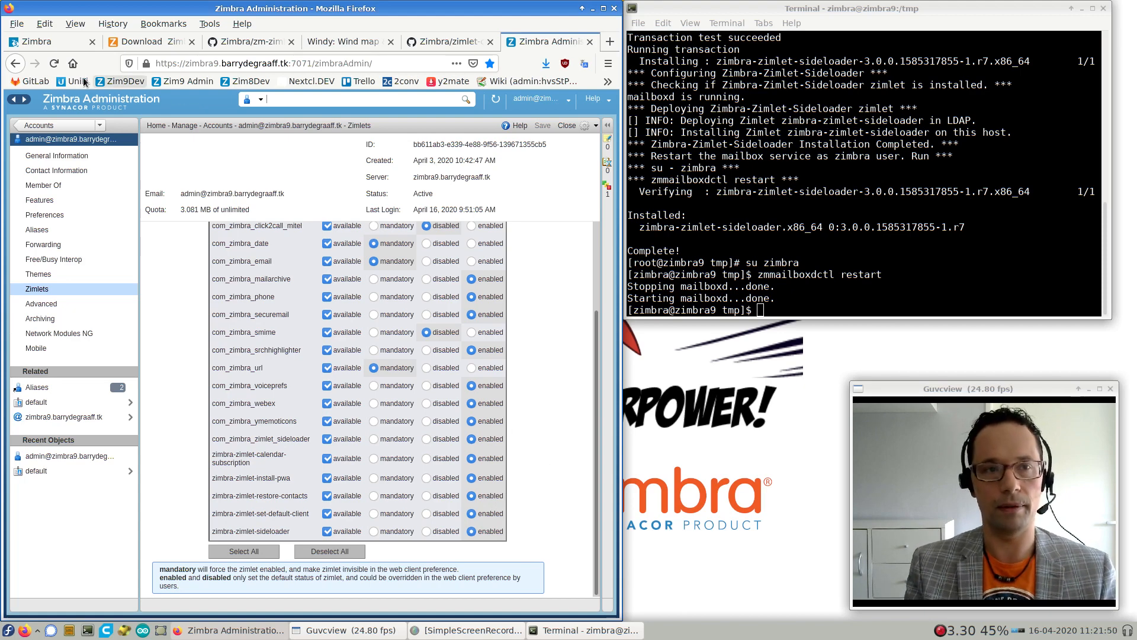
Maximize the Zimbra web client and read the 'Welcome to Zimbra 9' email
click(34, 42)
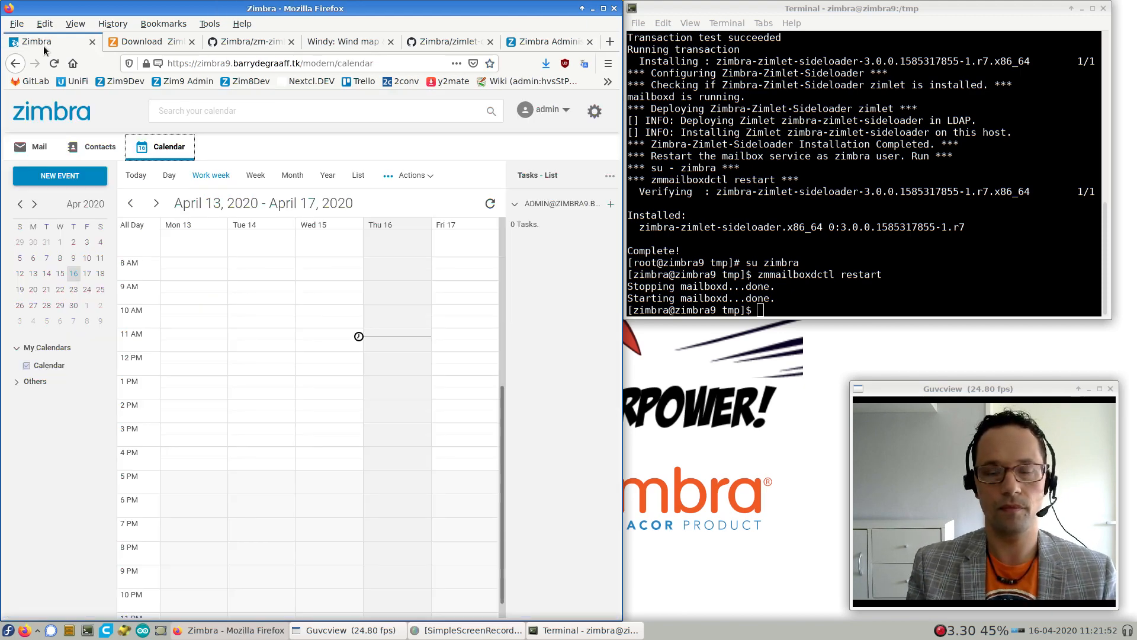
click(31, 147)
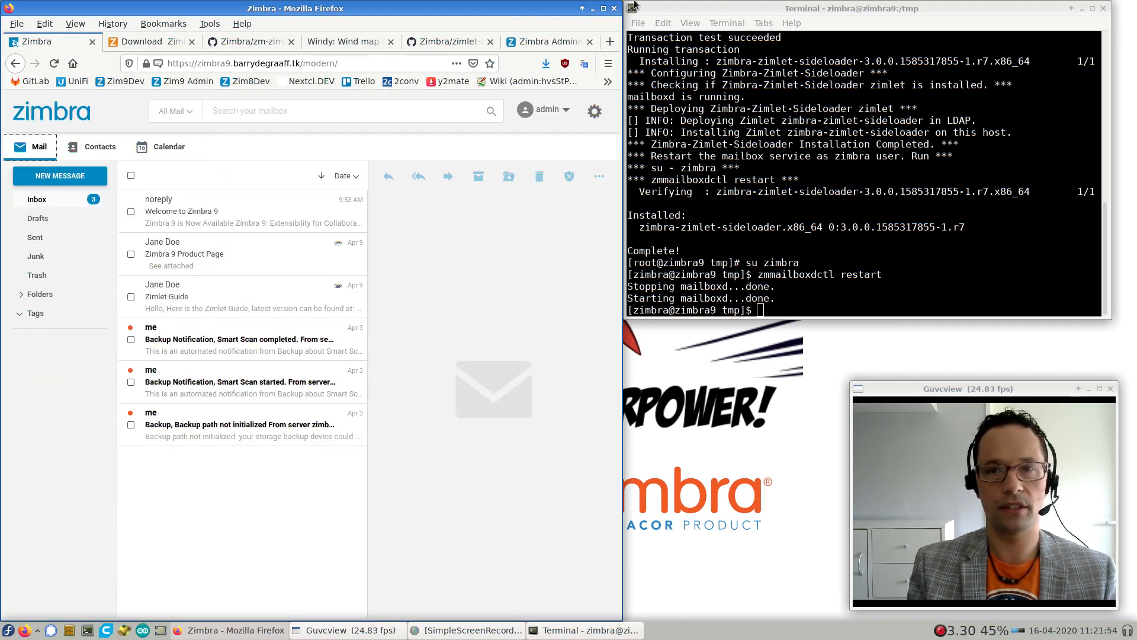
click(602, 8)
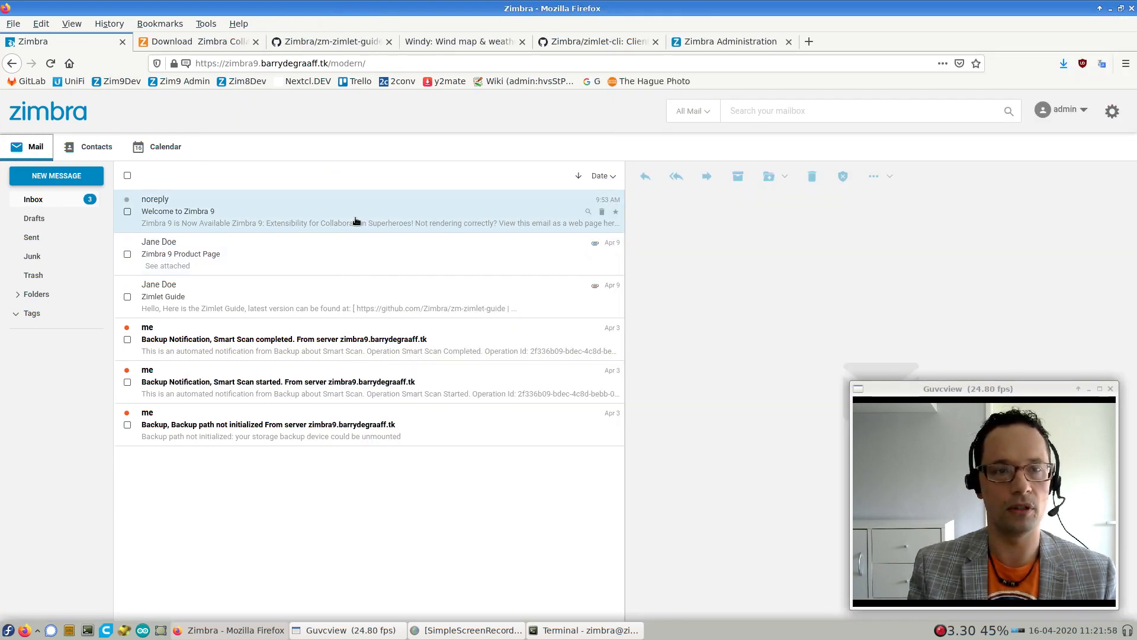
click(177, 211)
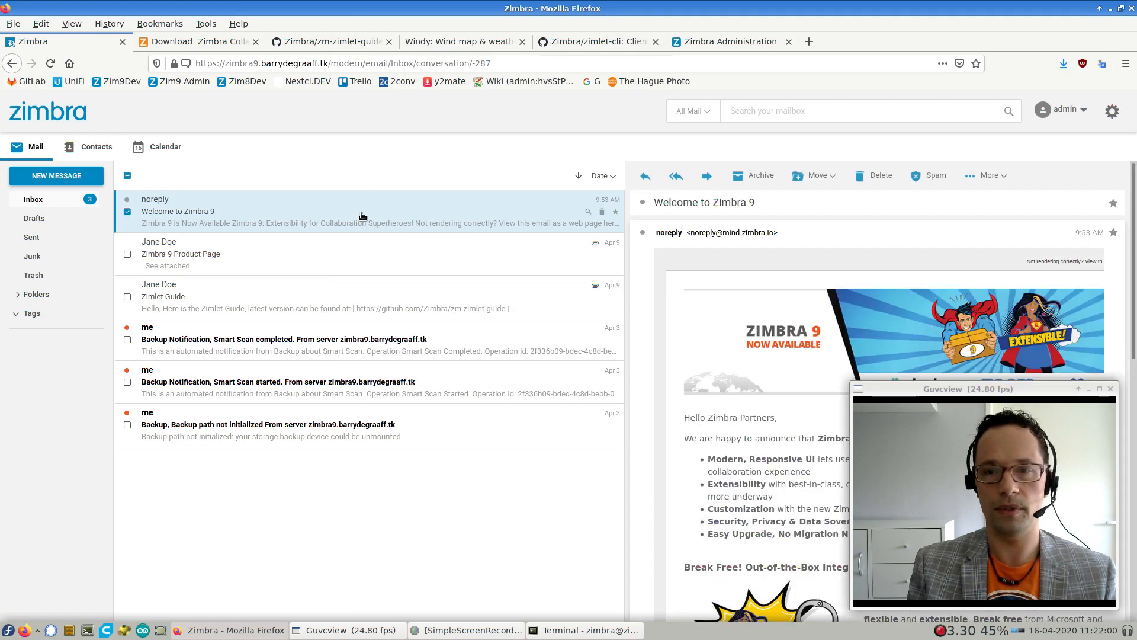
scroll(down, 3)
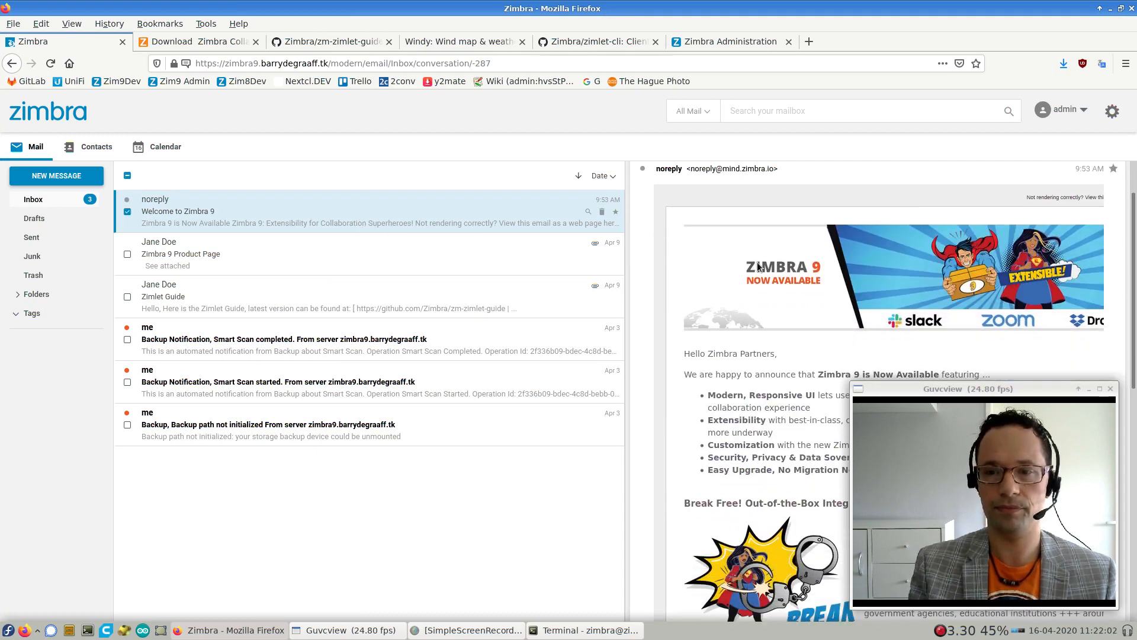
scroll(down, 3)
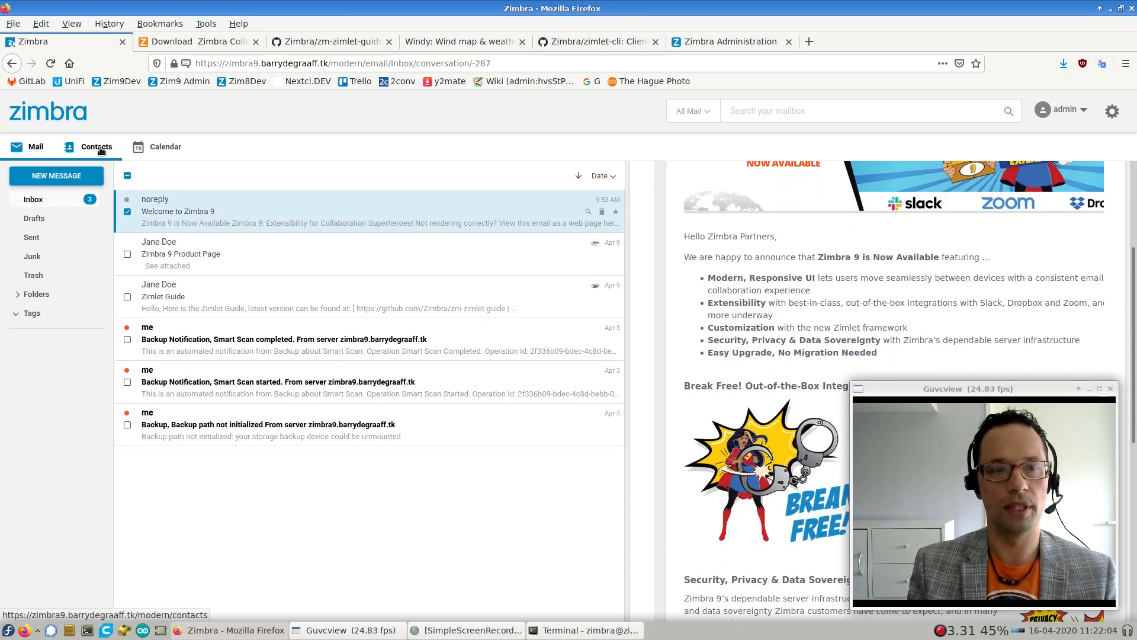
Look over the contacts and calendar views, then bring up the Windy wind map page
click(96, 147)
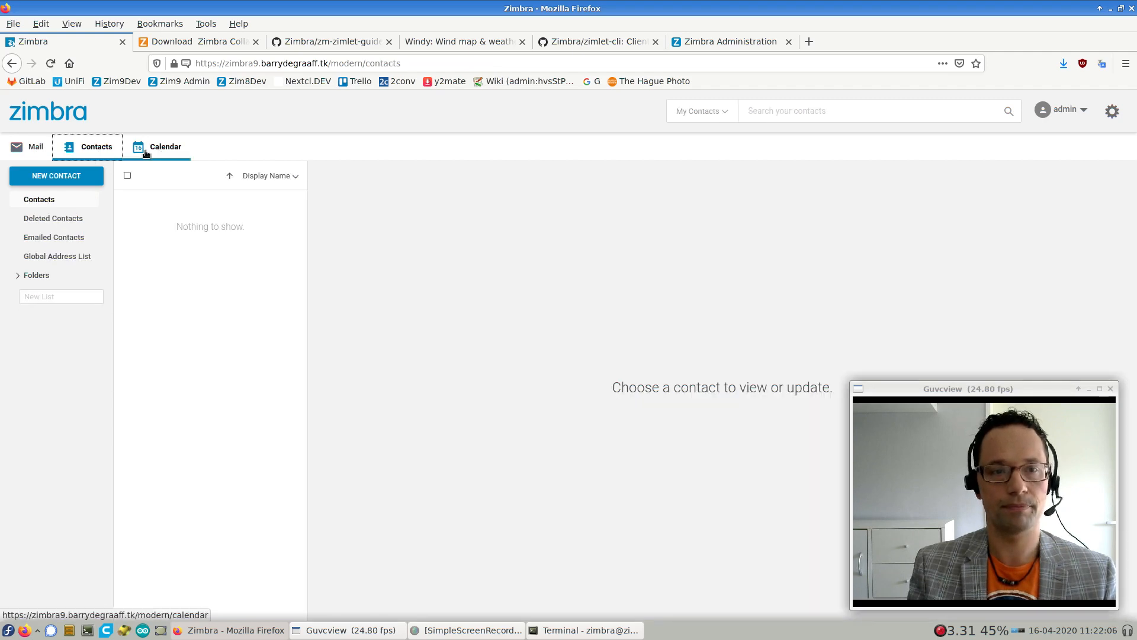
click(34, 147)
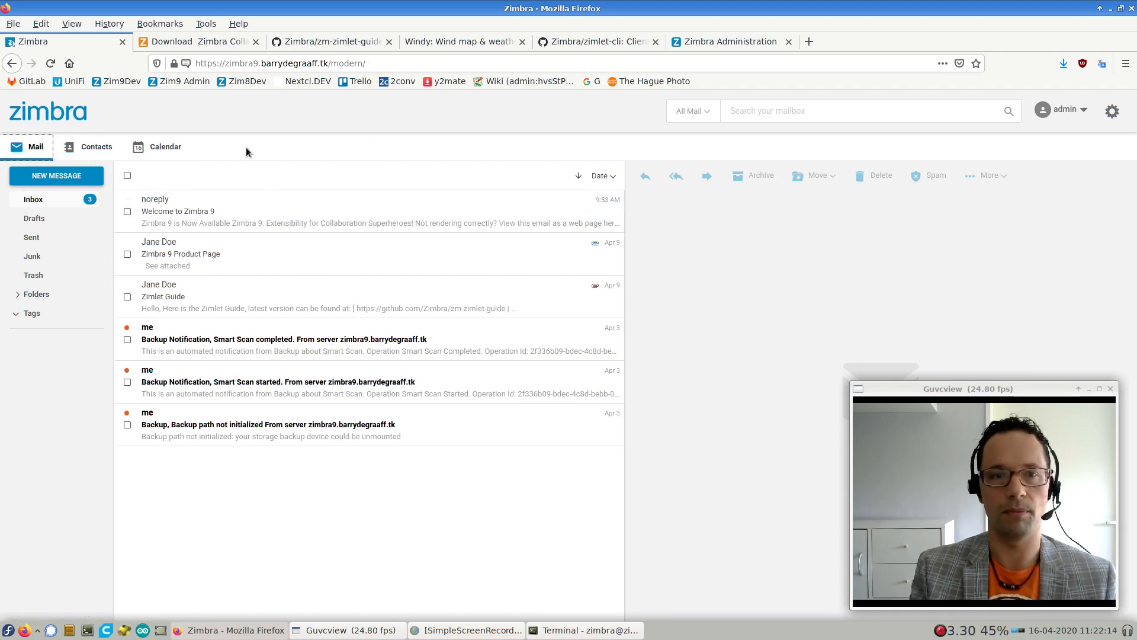
mouse_move(280, 151)
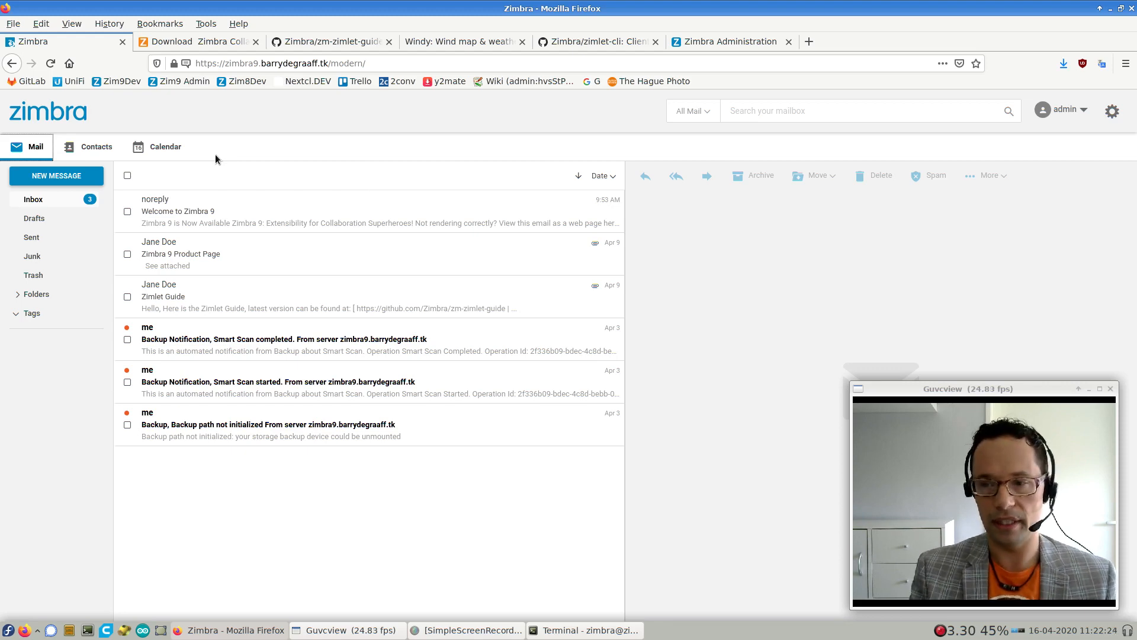
mouse_move(191, 150)
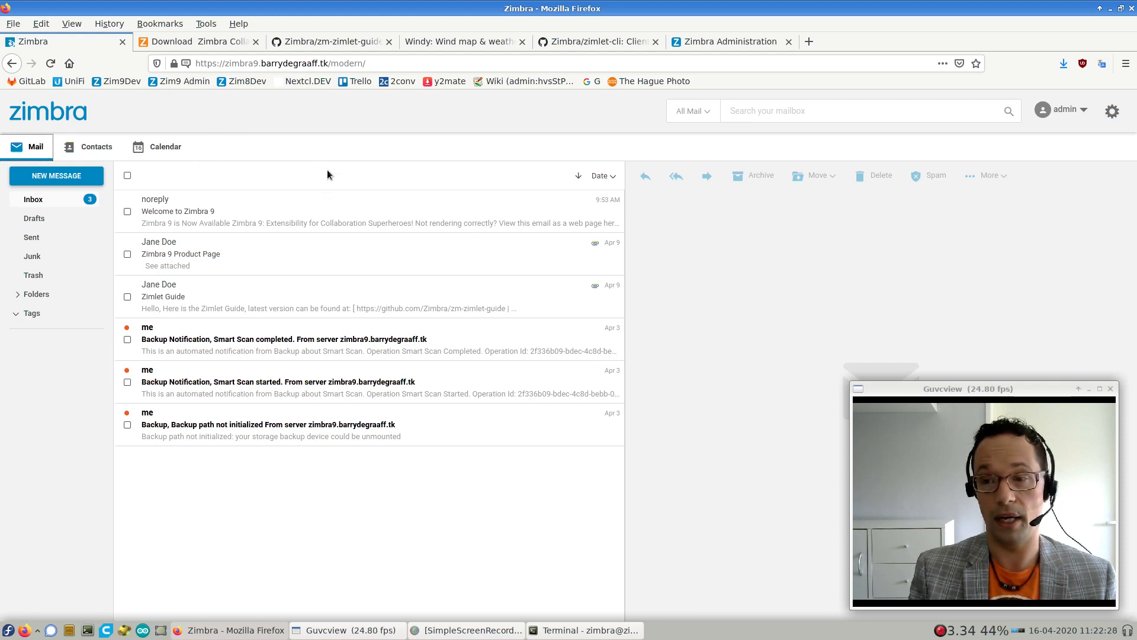
mouse_move(196, 151)
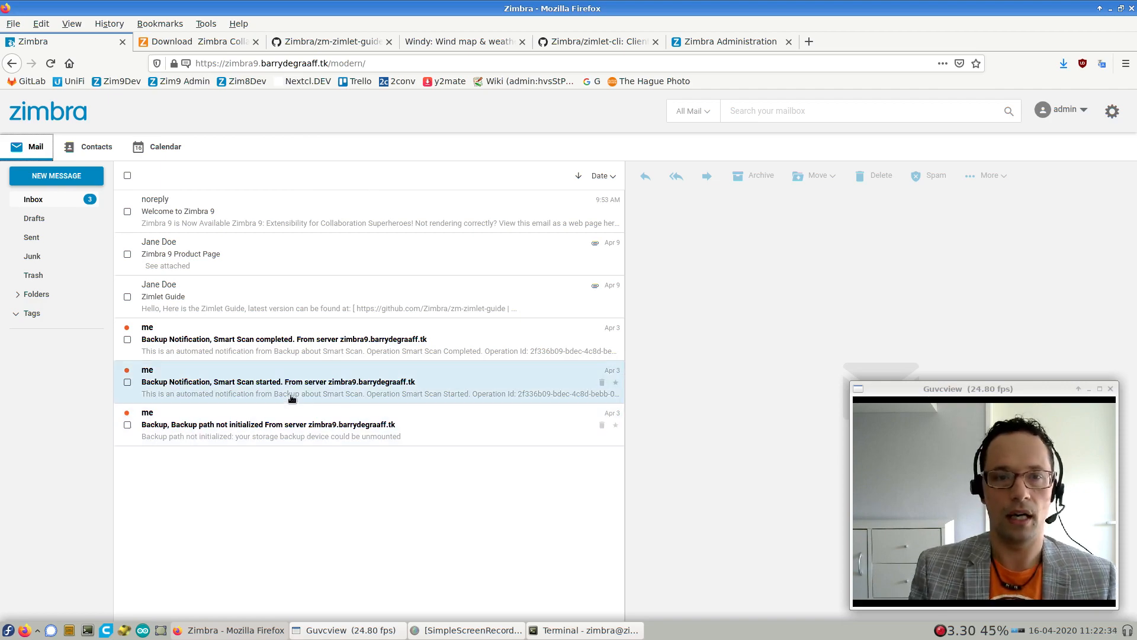
click(463, 42)
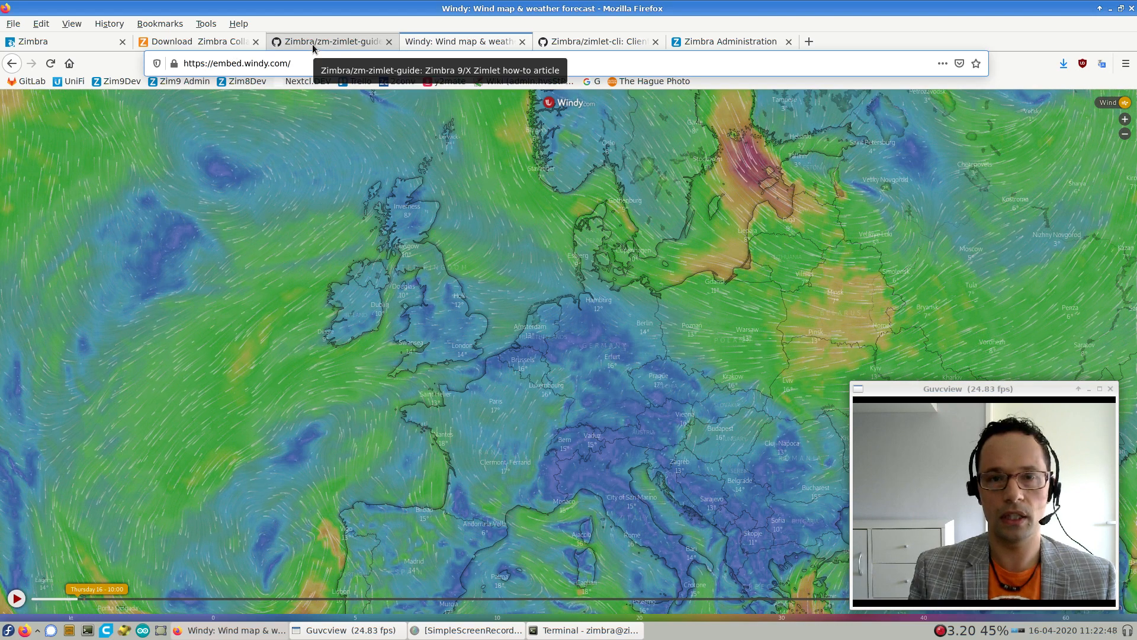
Scroll the GitHub zm-zimlet-guide article to its Installing Zimlet CLI section
click(331, 41)
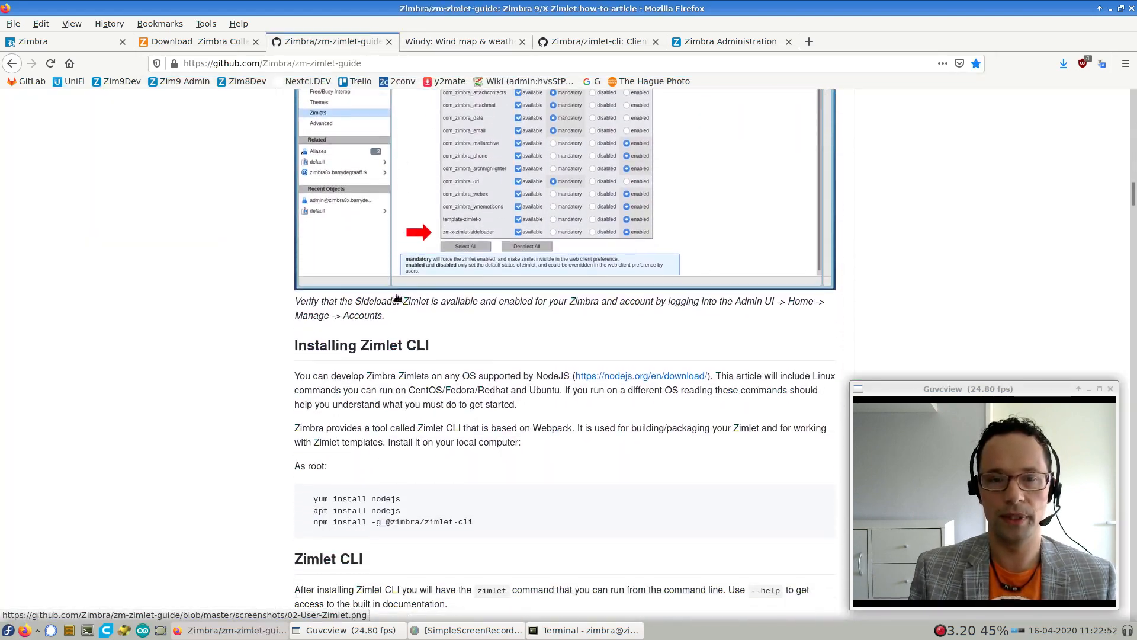
scroll(down, 3)
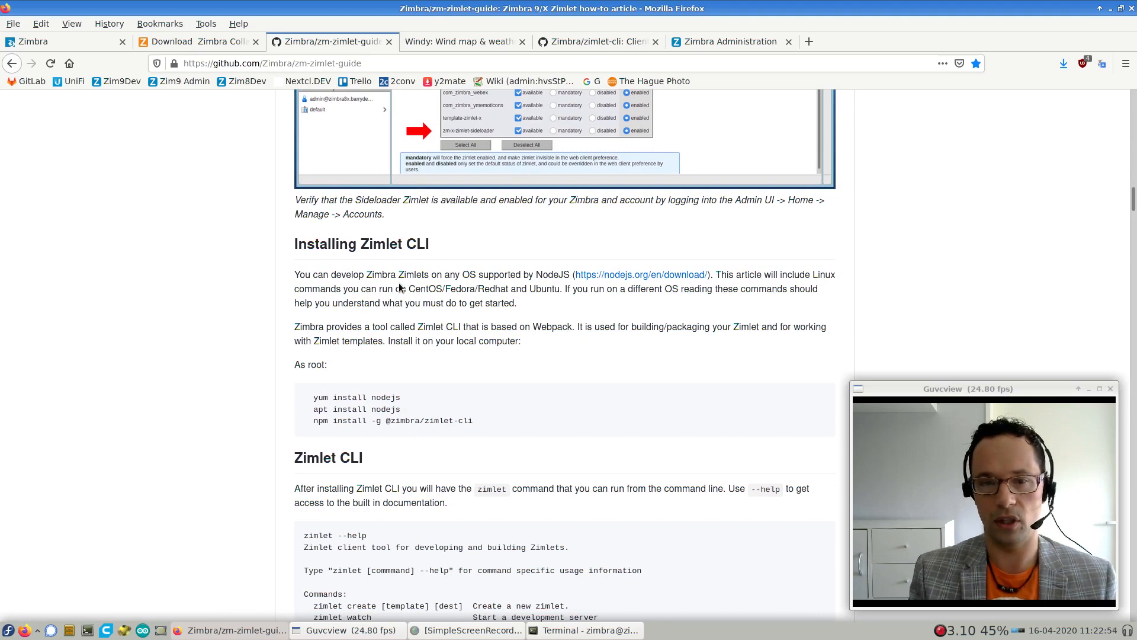
scroll(down, 3)
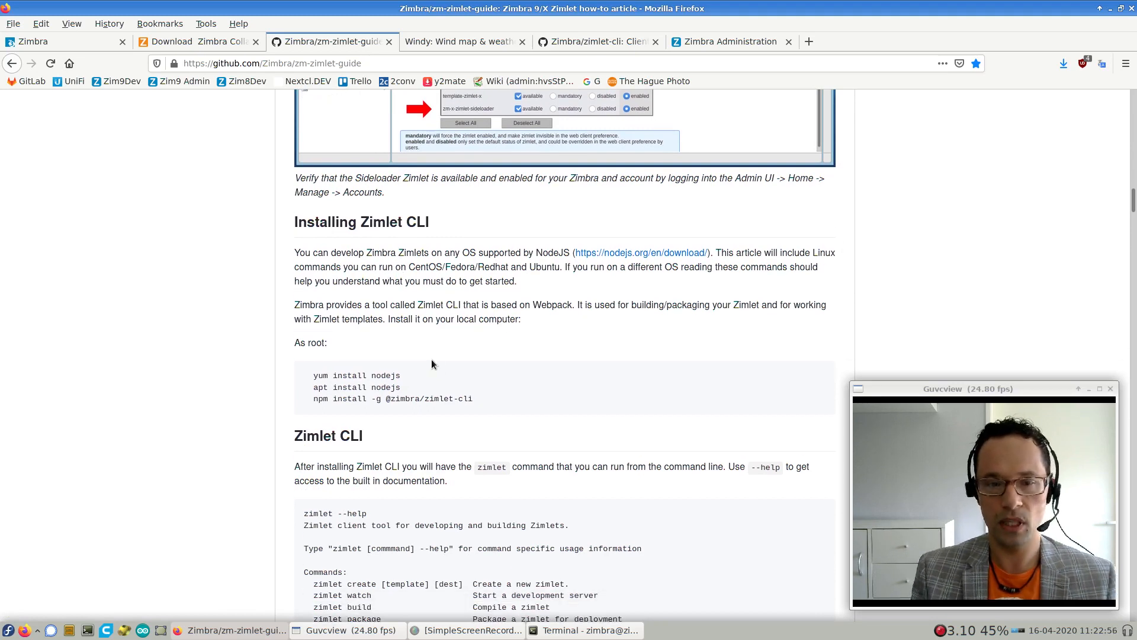
scroll(down, 3)
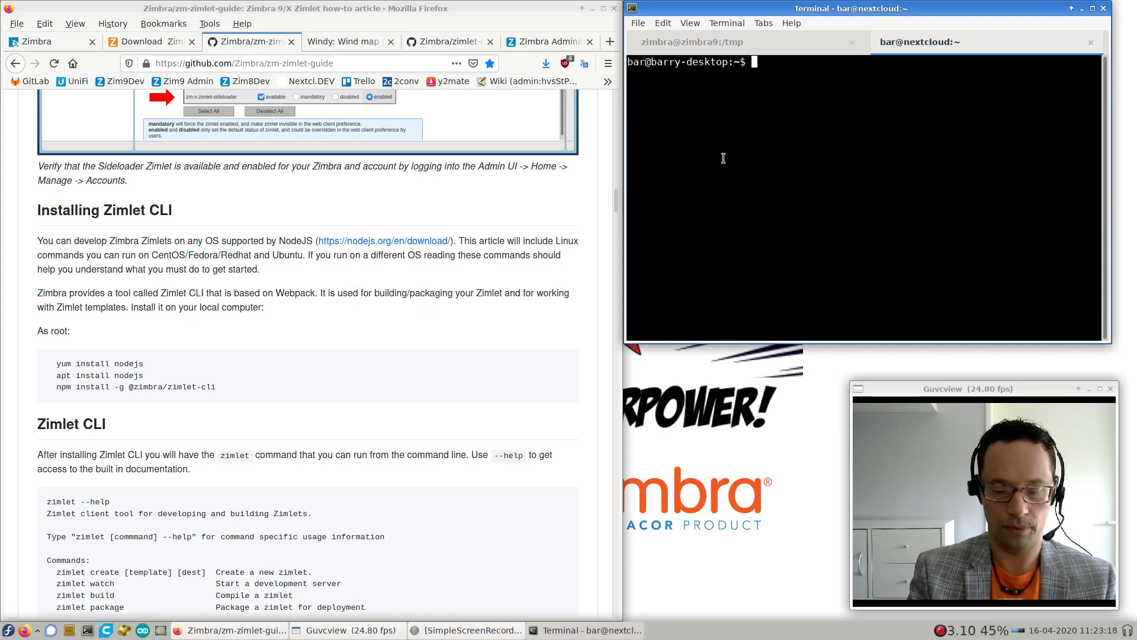
Become root with su and run yum install nodejs to confirm Node.js is present
text(su)
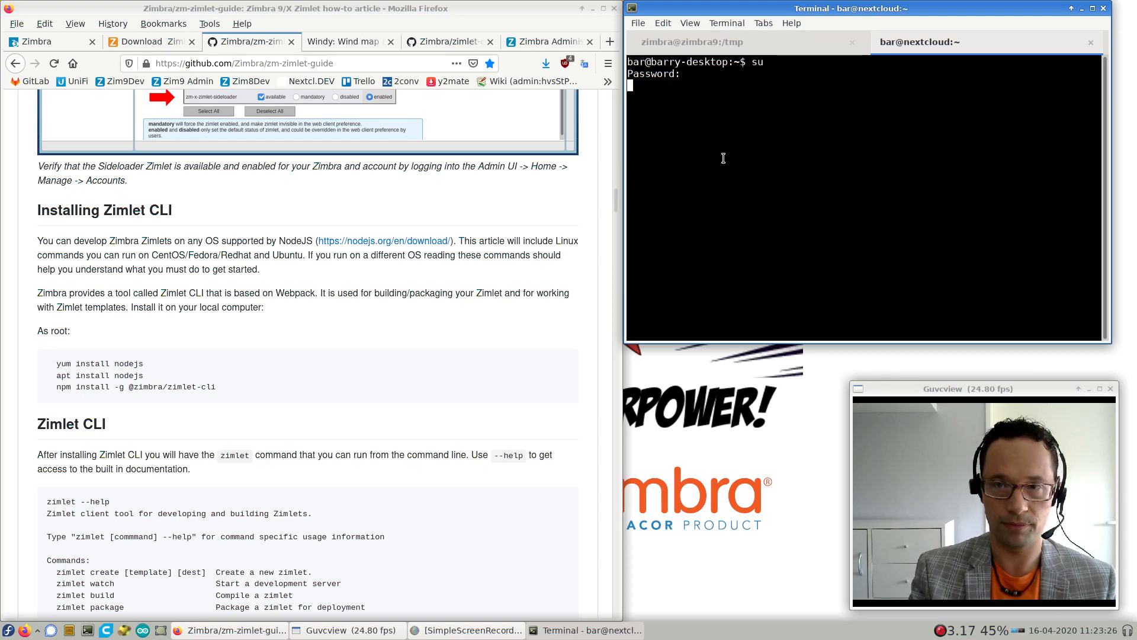
text(si)
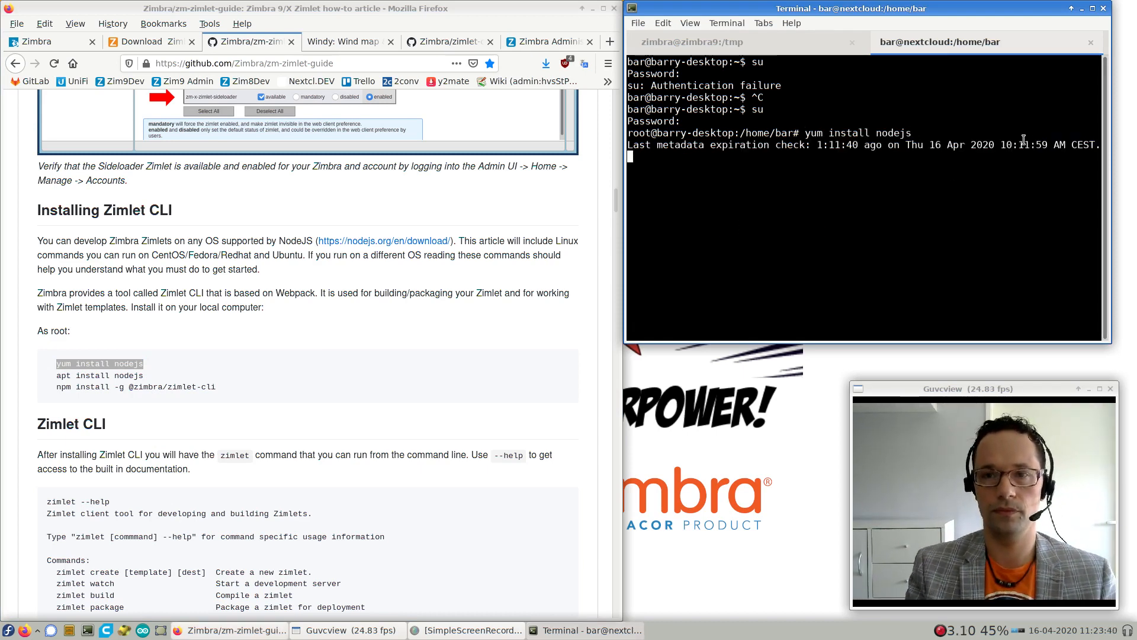
key(Return)
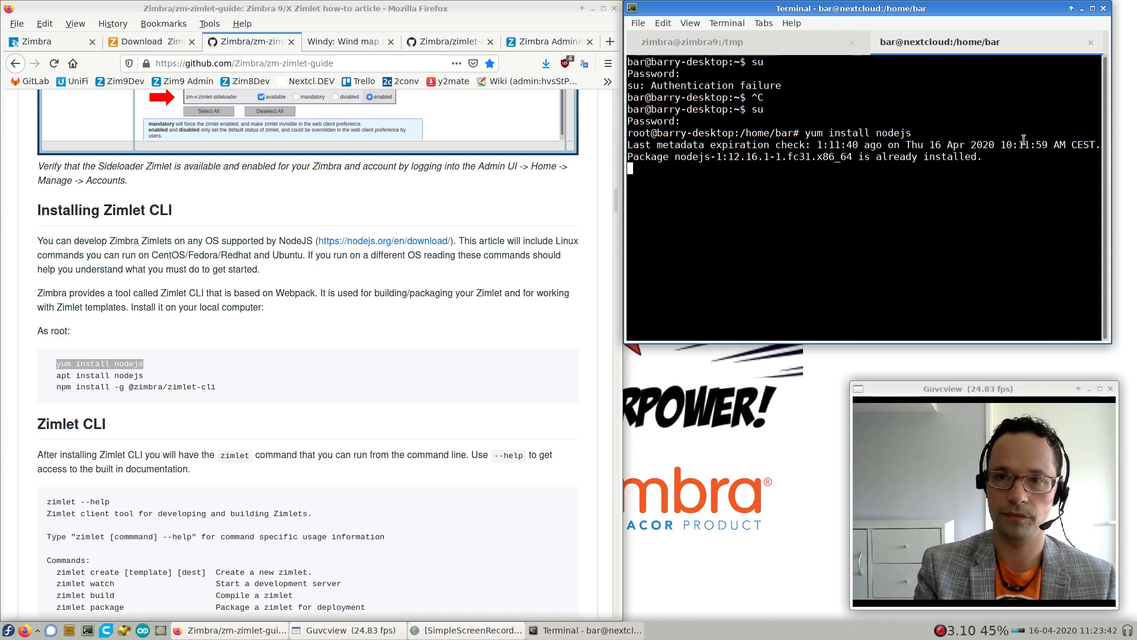
key(Return)
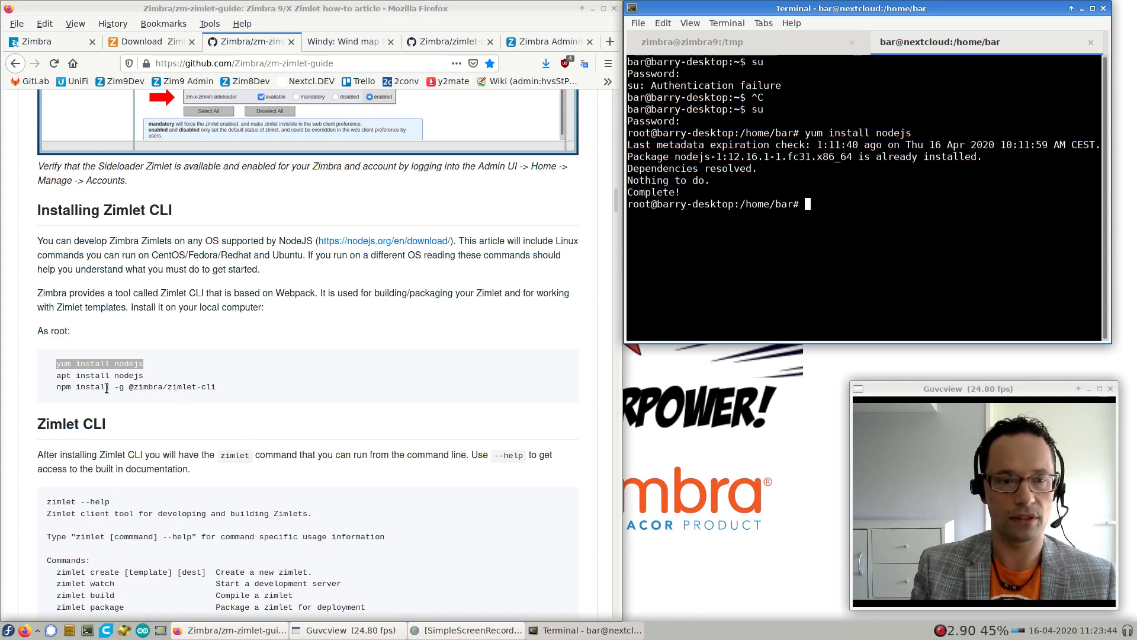
double_click(109, 386)
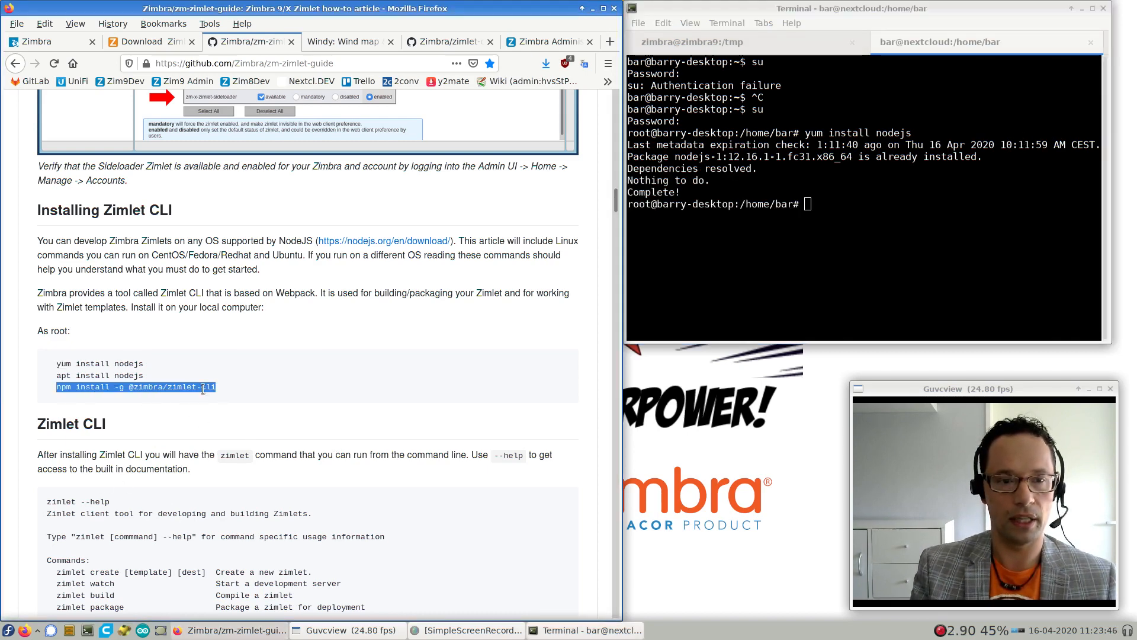
right_click(725, 283)
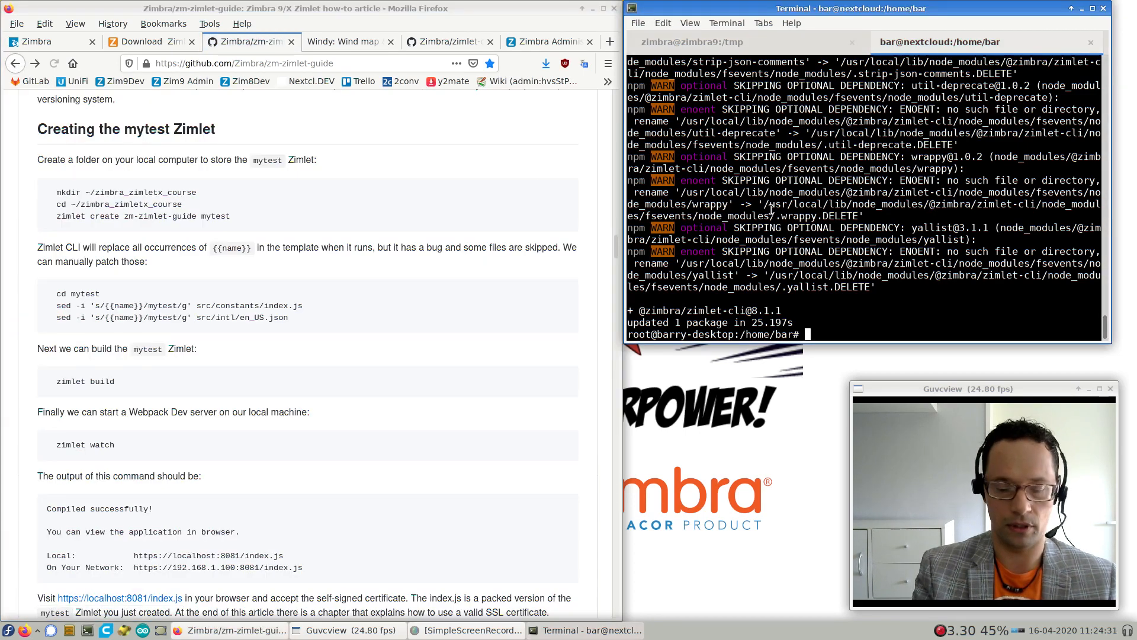
text(exit)
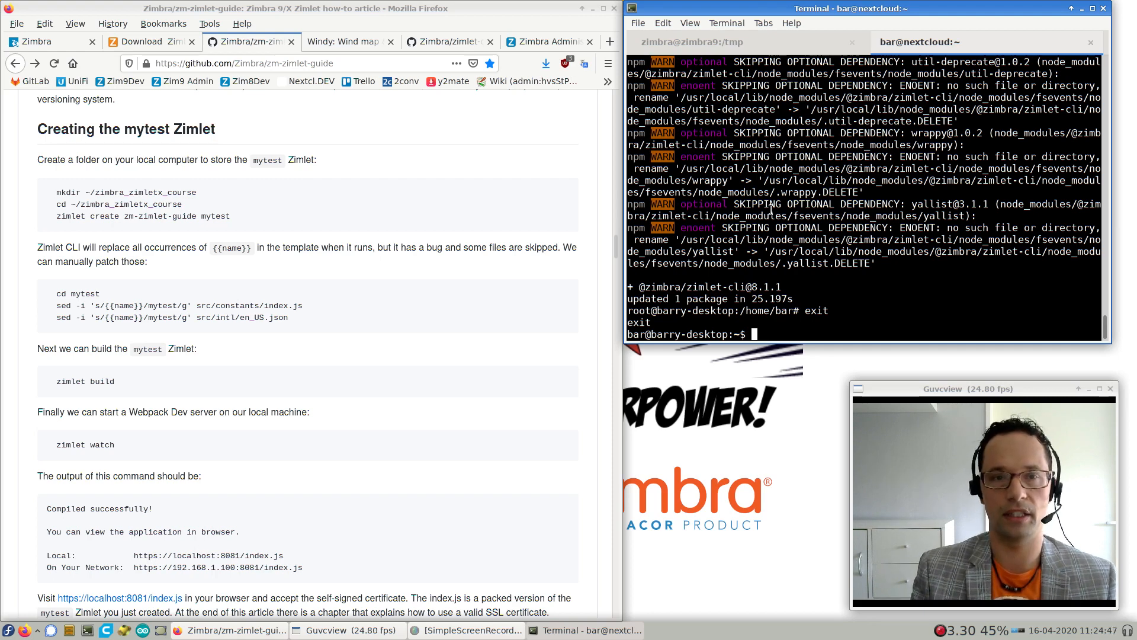
mouse_move(365, 440)
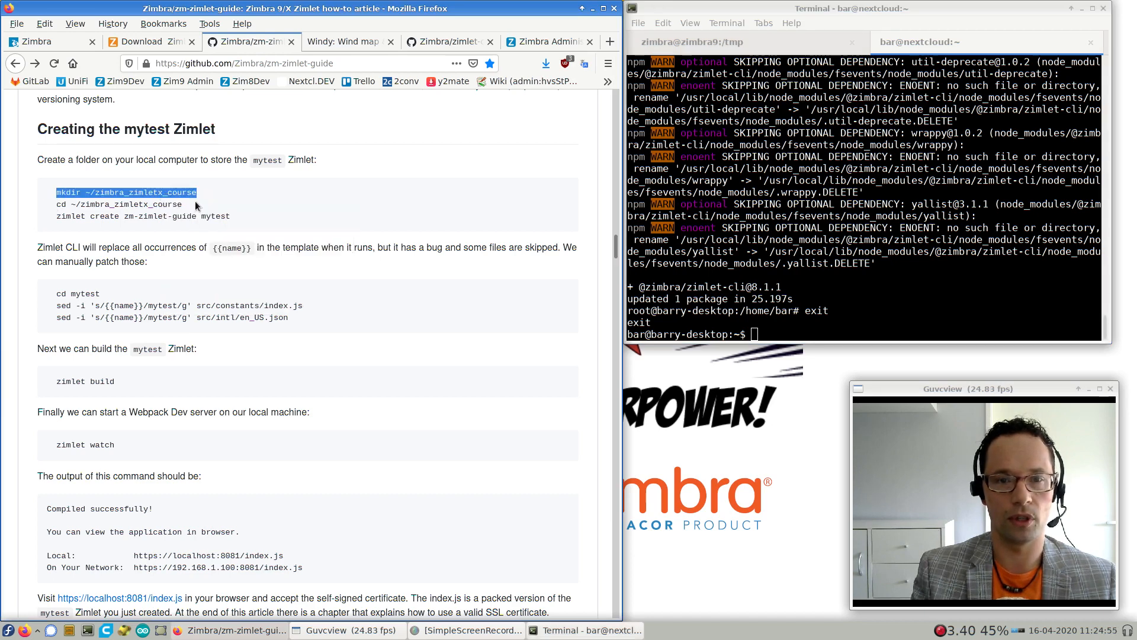
Recreate ~/zimbra_zimletx_course, cd into it, and run zimlet create zm-zimlet-guide mytest
text(mkdir ~/zimbra_zimletx_course)
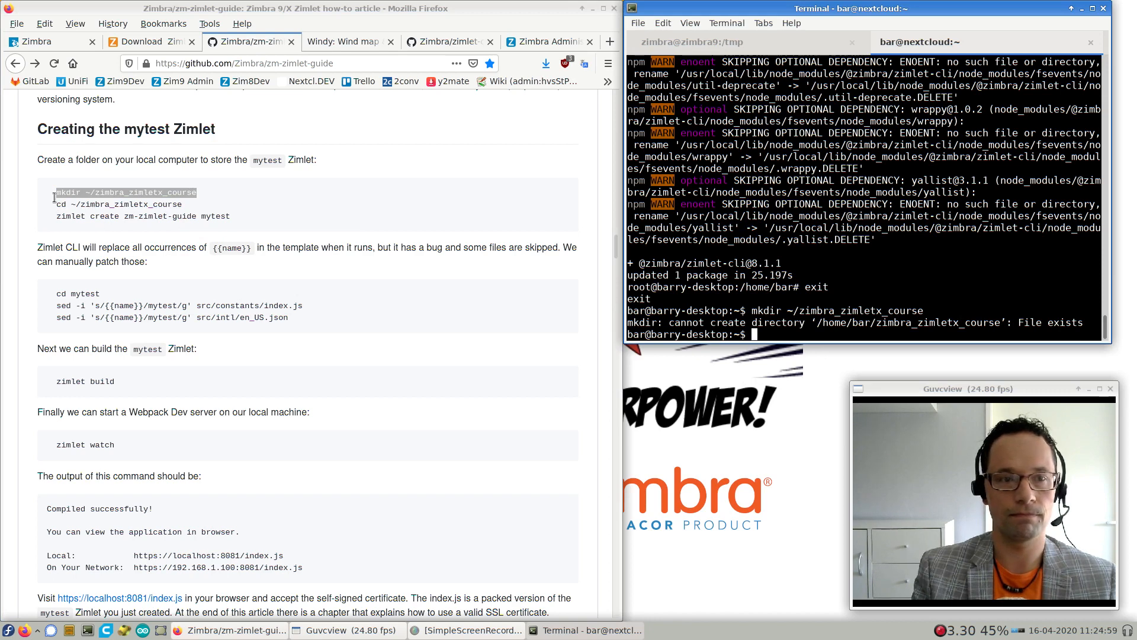
text(mkdir ~/zimbra_zimletx_course)
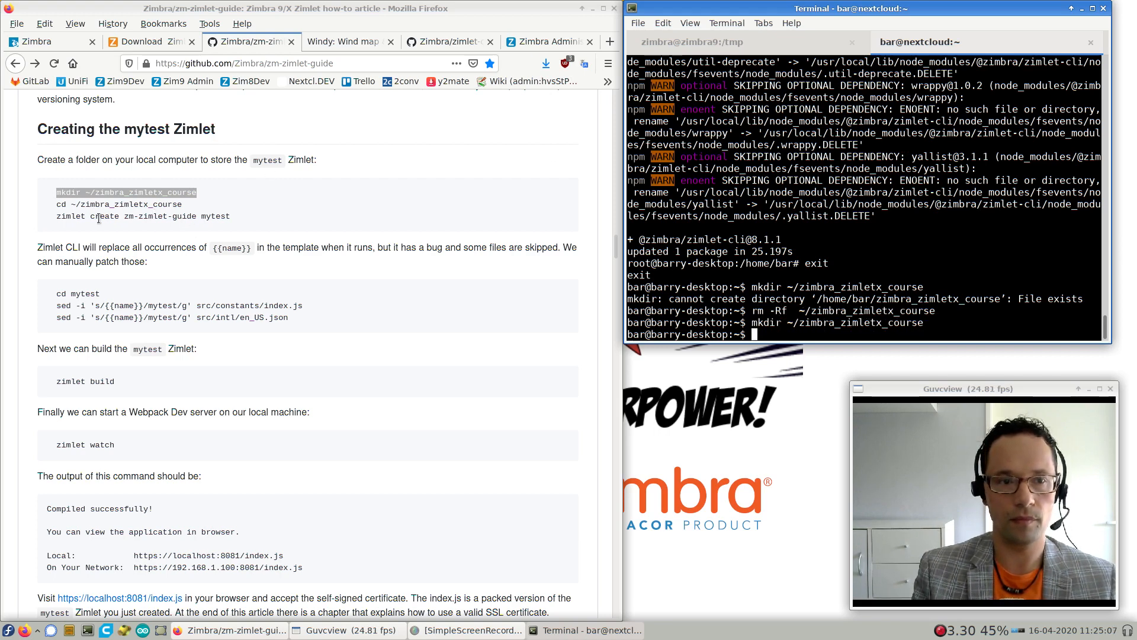
right_click(119, 204)
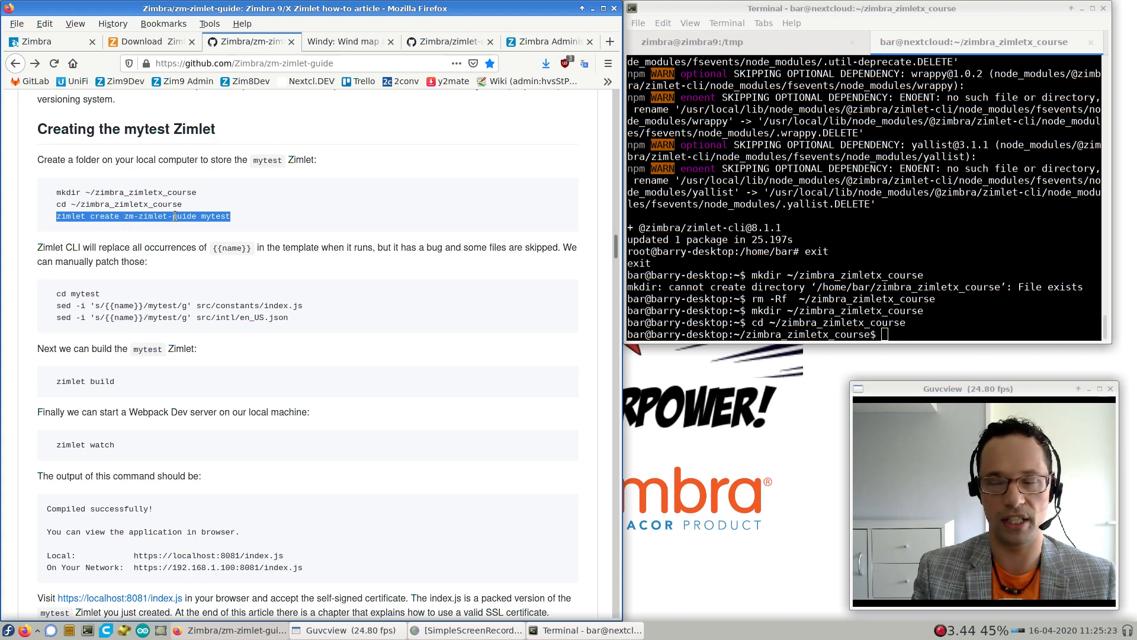
right_click(174, 215)
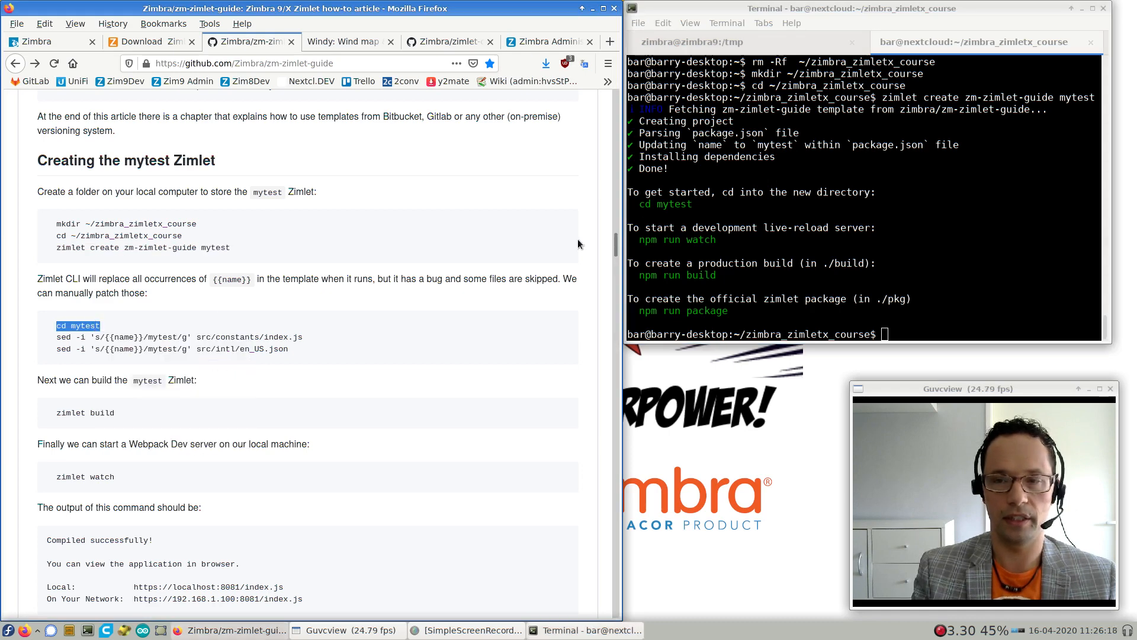
Enter the mytest folder and apply the two sed fixes for the {{name}} placeholder
text(cd mytest)
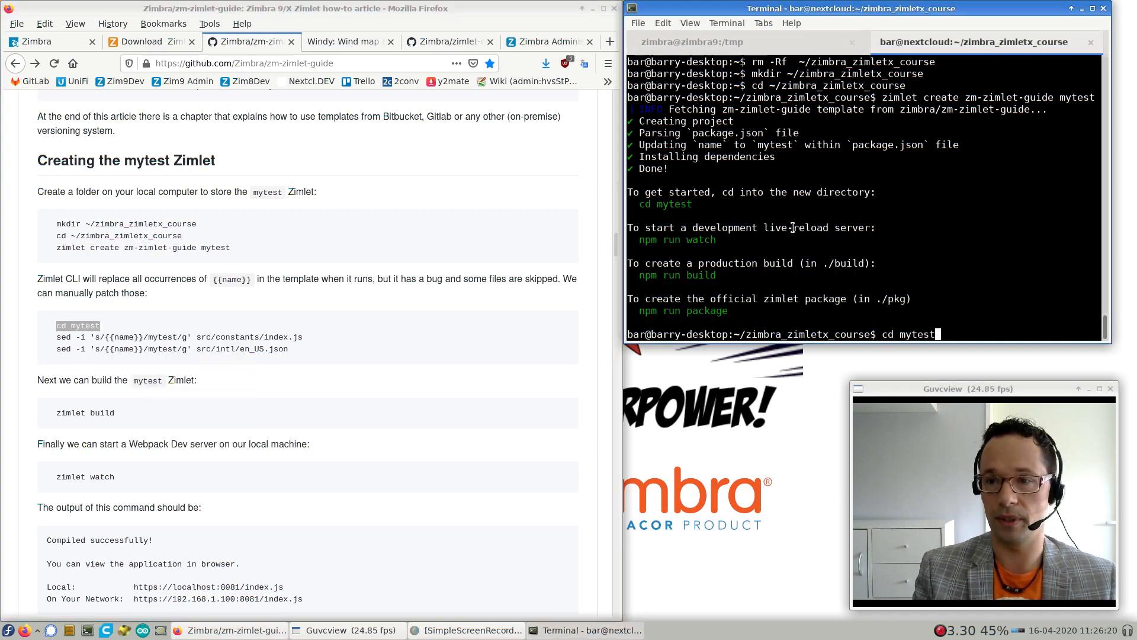
key(Return)
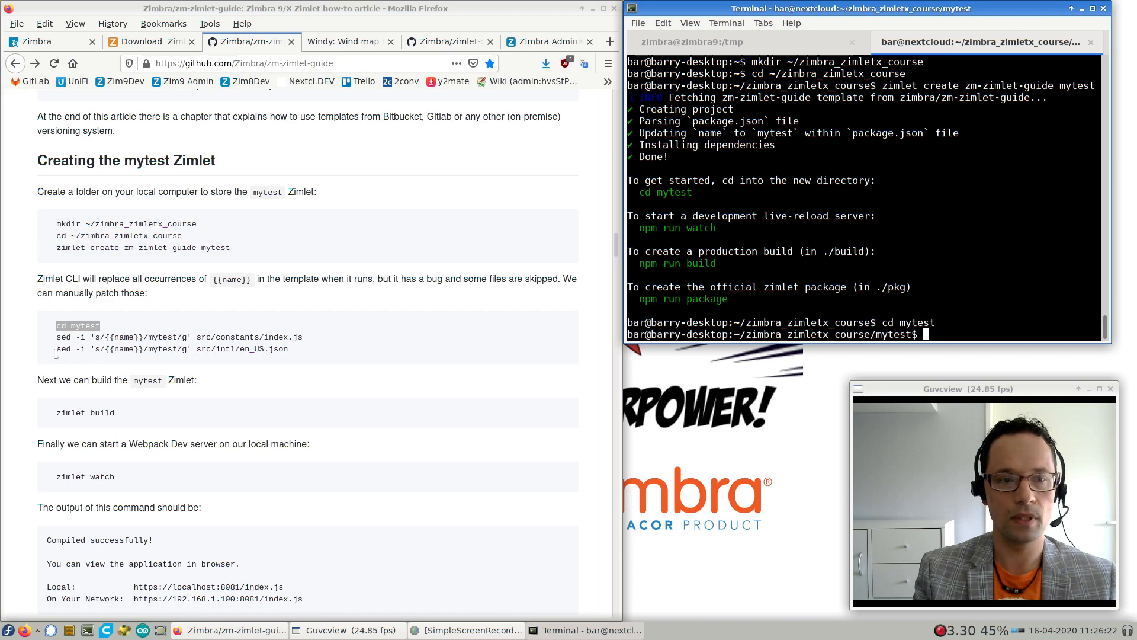
drag(57, 336, 288, 348)
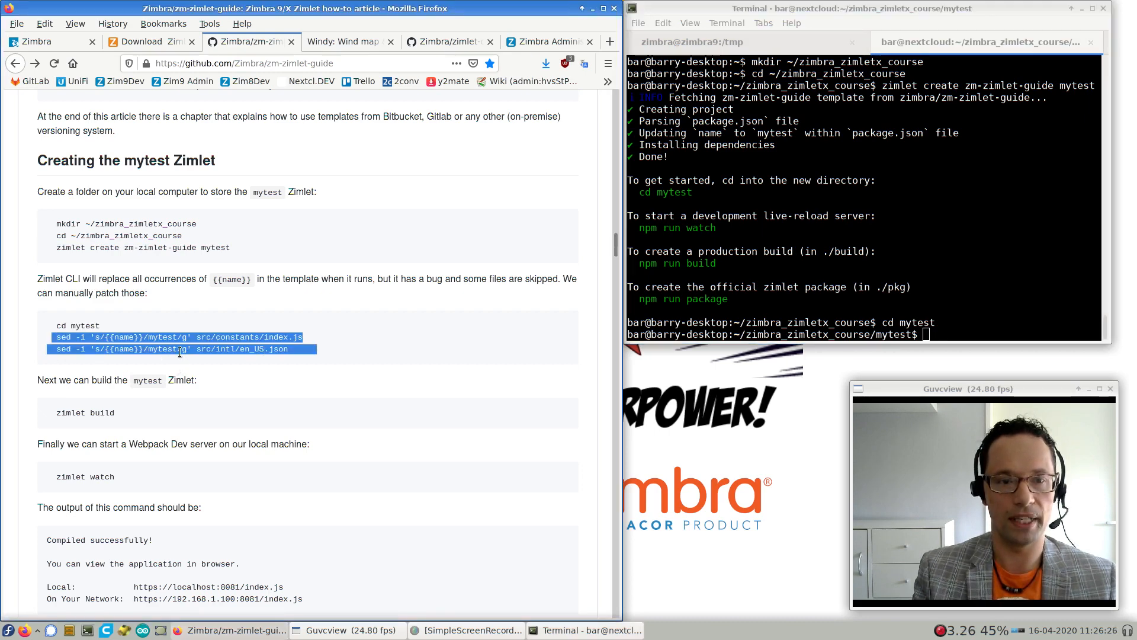
right_click(172, 344)
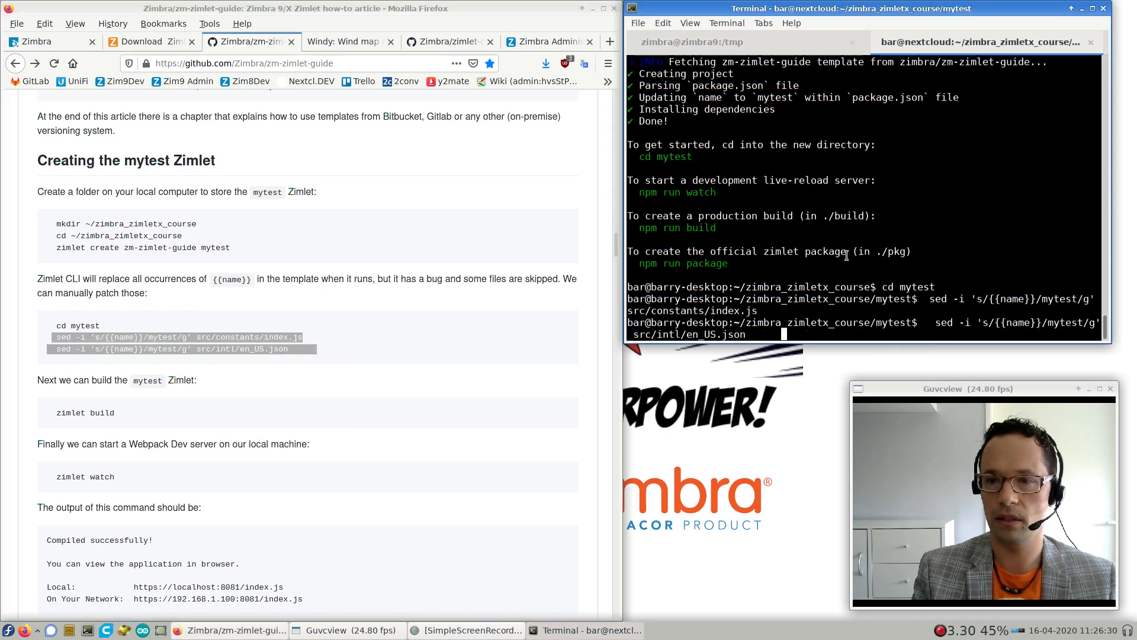
key(Return)
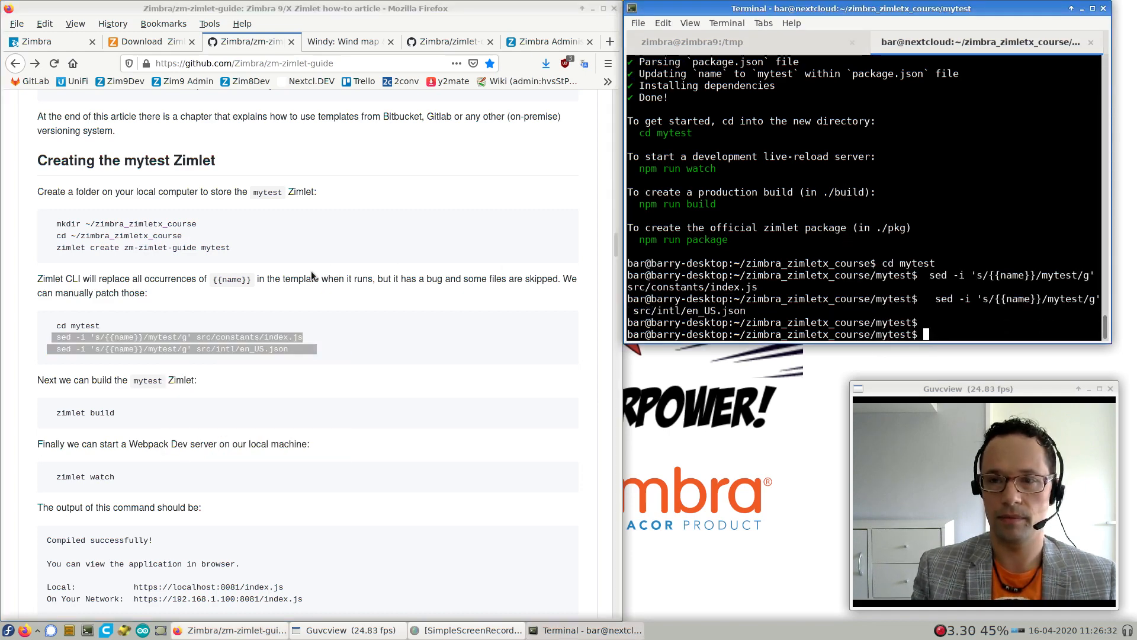
Run 'zimlet build' so the mytest Zimlet compiles successfully
text(zimlet)
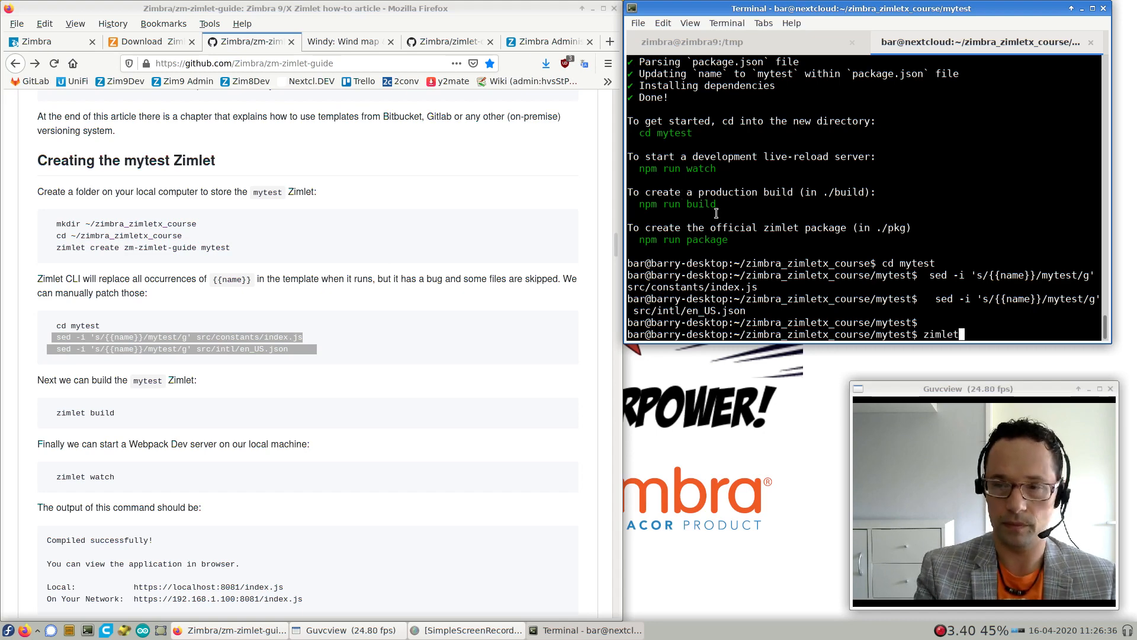
text(build)
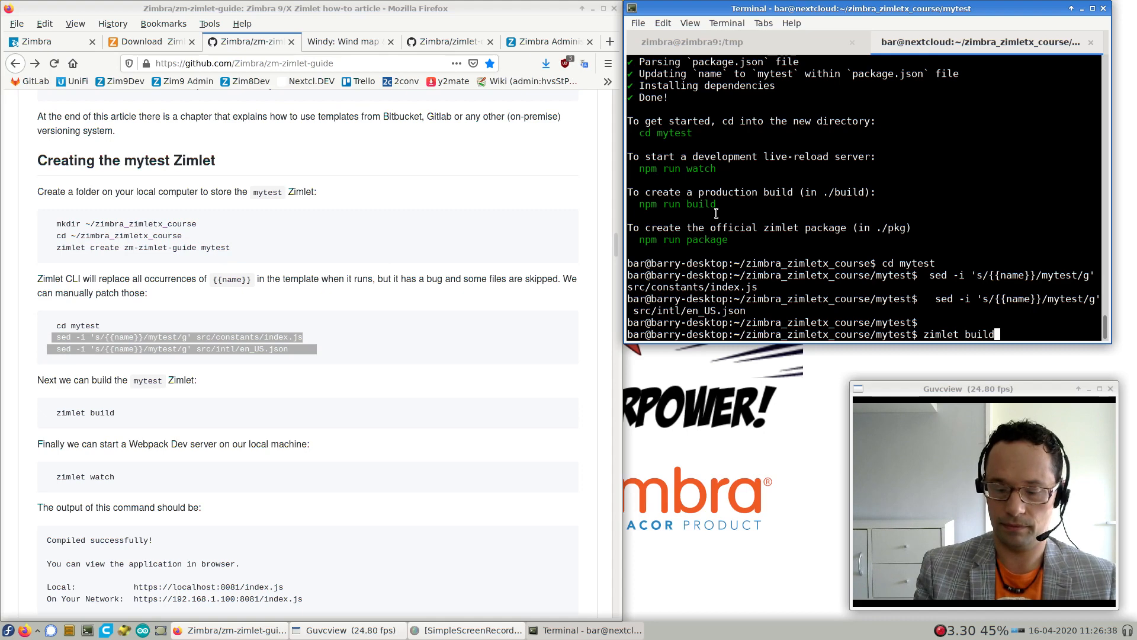
key(Return)
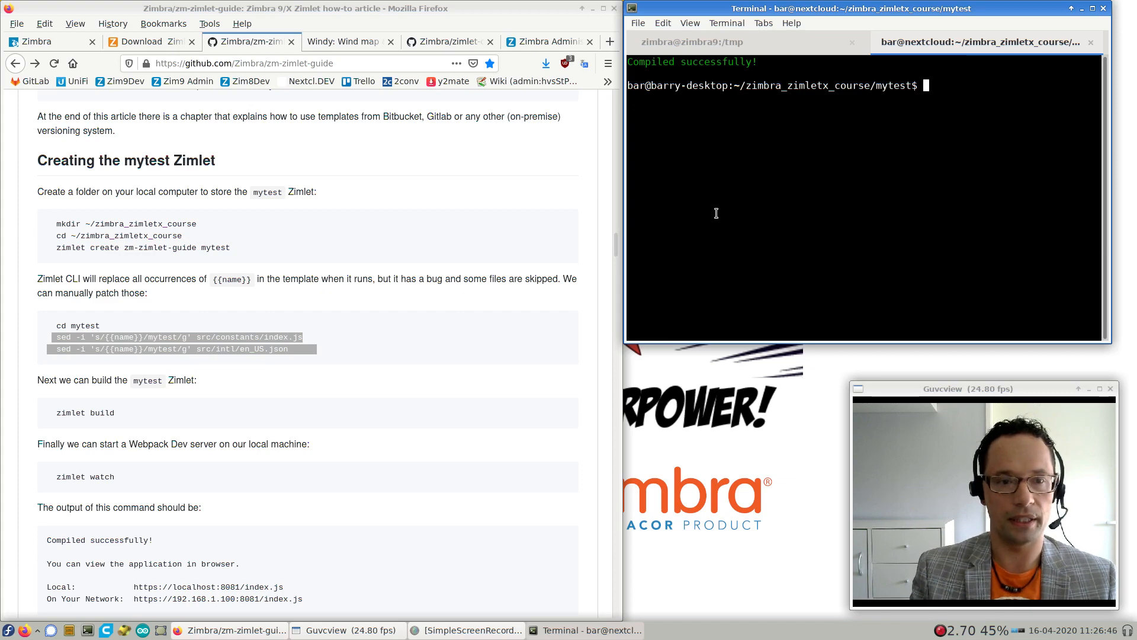
mouse_move(729, 209)
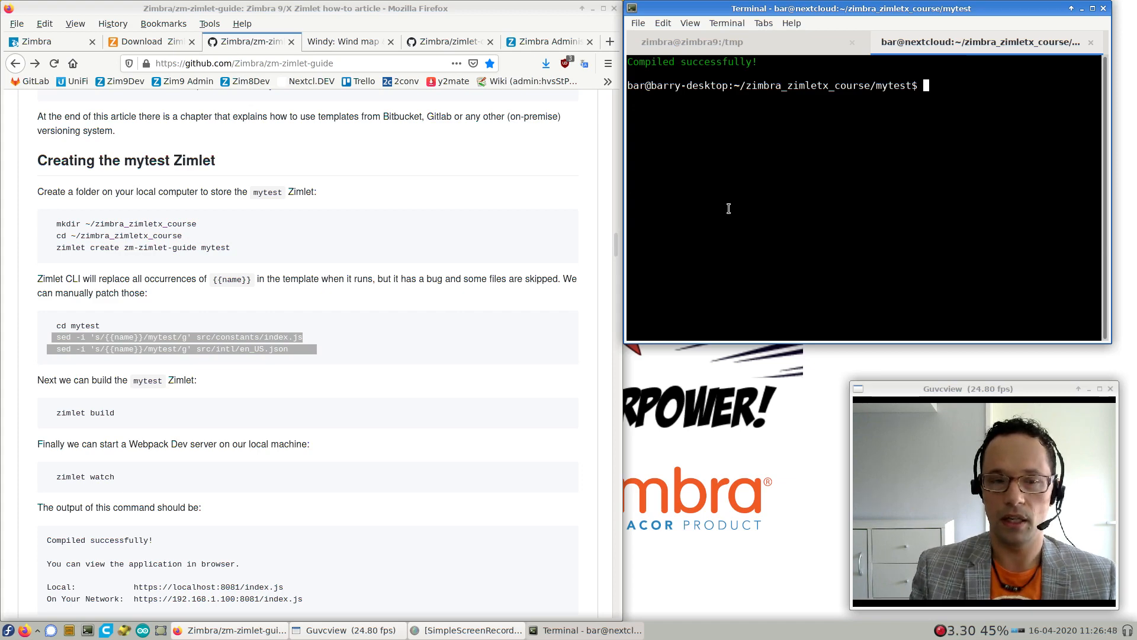
Start 'zimlet watch' with HOST=zimlets.barrydegraaff.tk and load the Local URL's index.js in Firefox
key(ctrl+r)
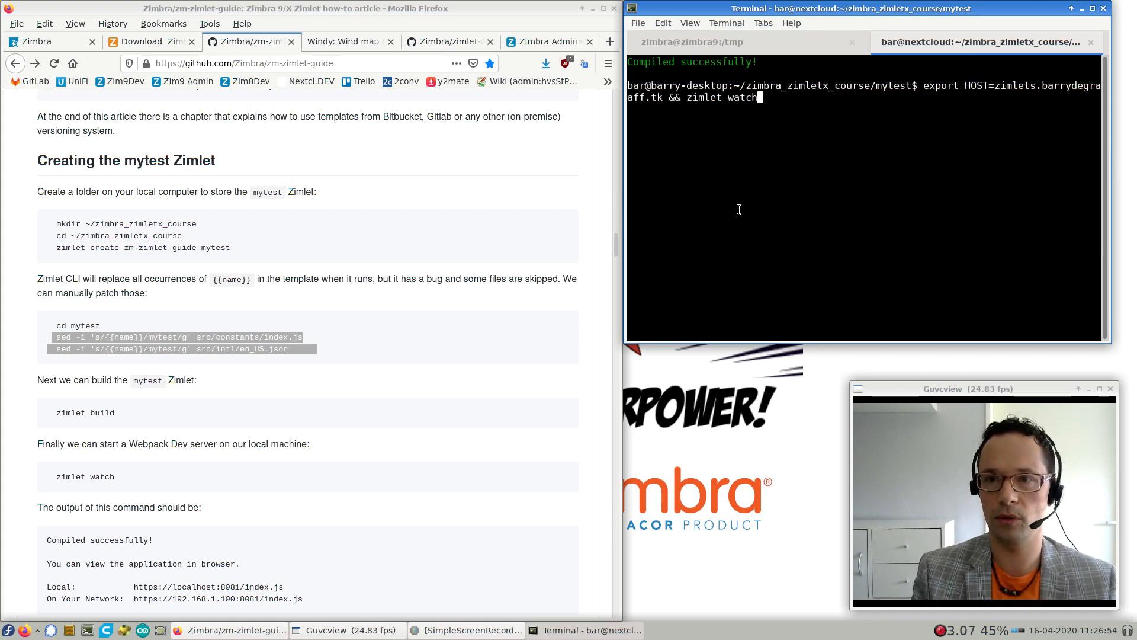
double_click(724, 97)
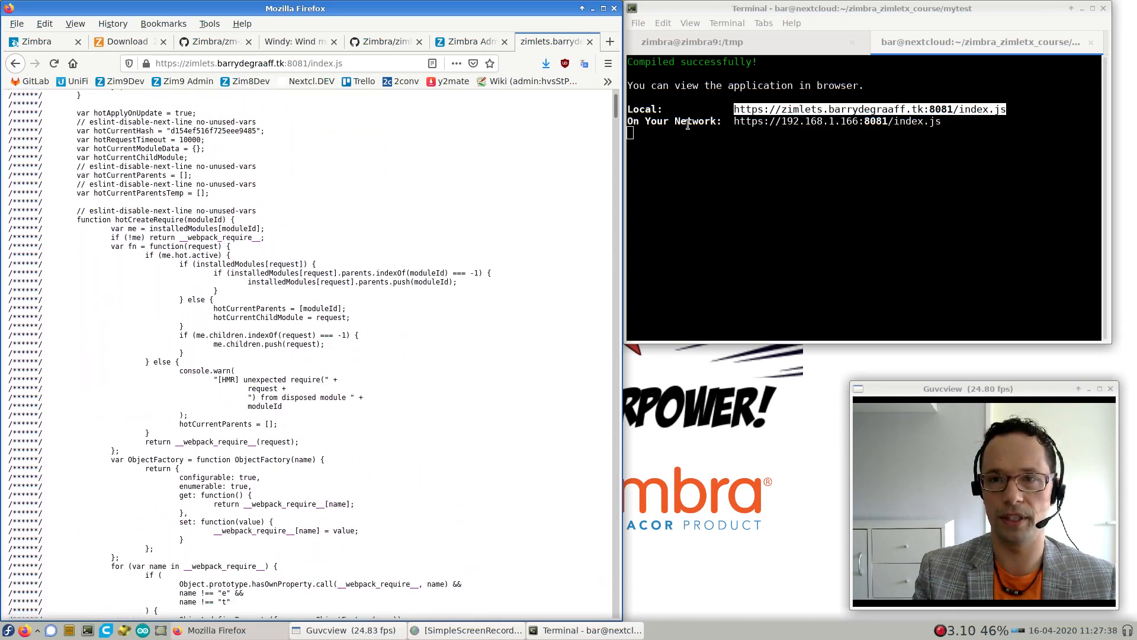
Return to the zm-zimlet-guide tab, then switch to the Zimbra window on the Zimlets SDK page
click(250, 41)
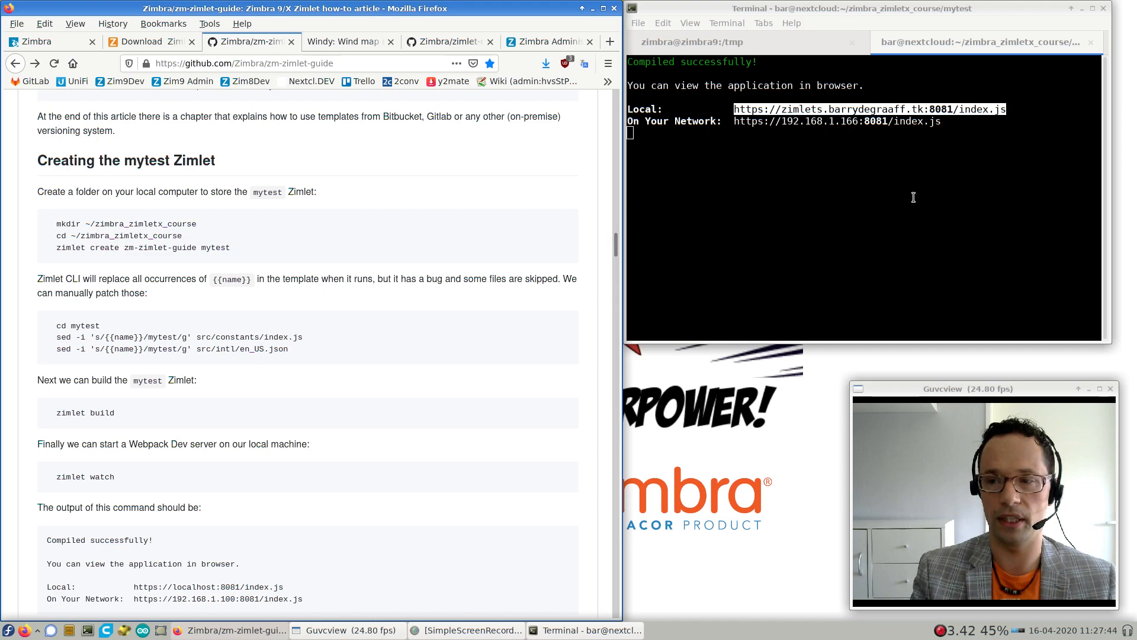
click(35, 42)
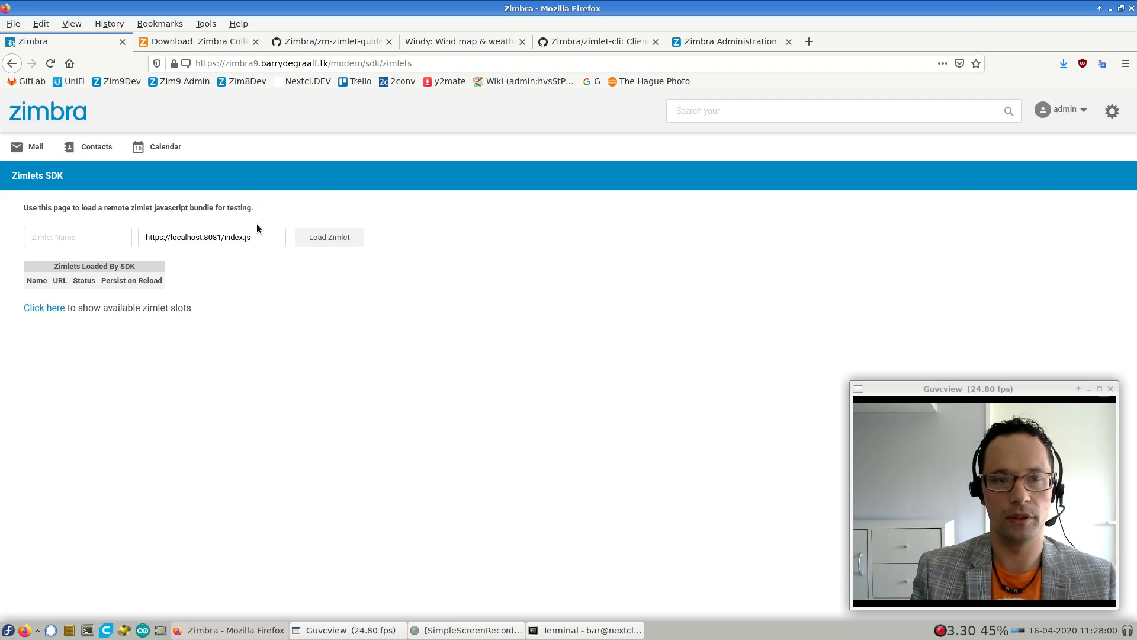
Load the zimlets:8081 index.js bundle as a zimlet named 'test' so it runs
triple_click(211, 237)
text(zimlets.barrydegraaff.tk)
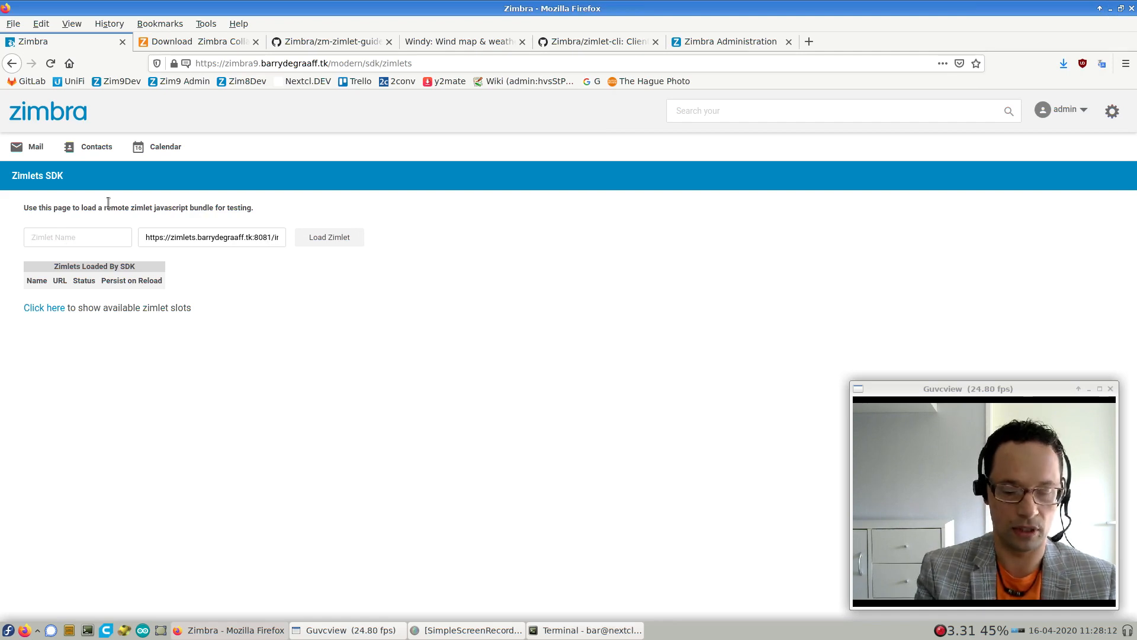
text(test)
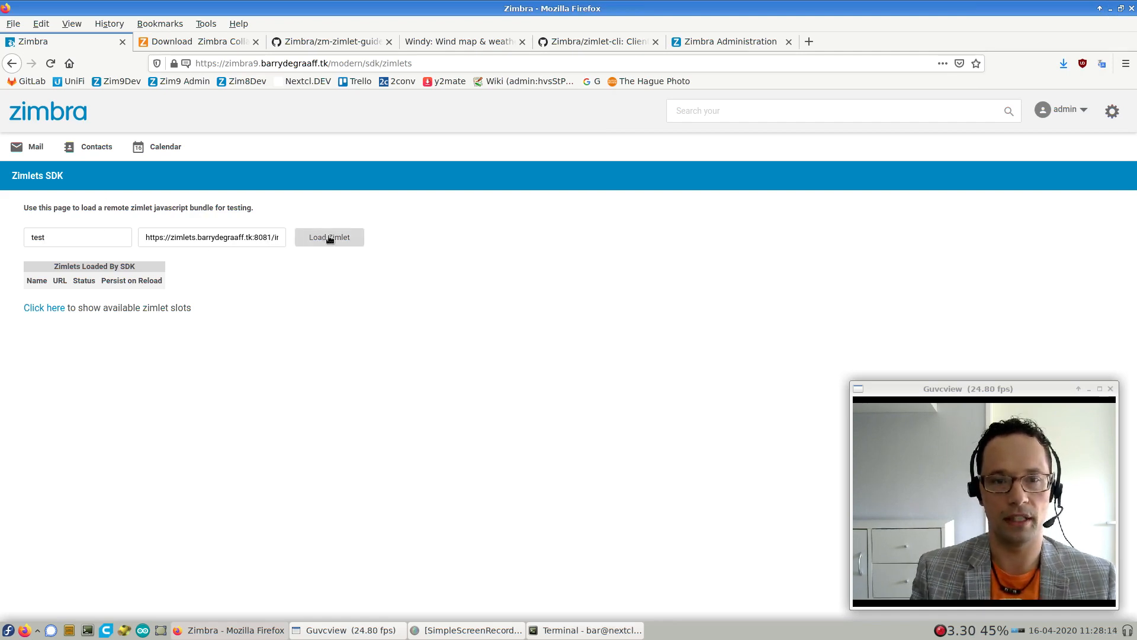
click(329, 237)
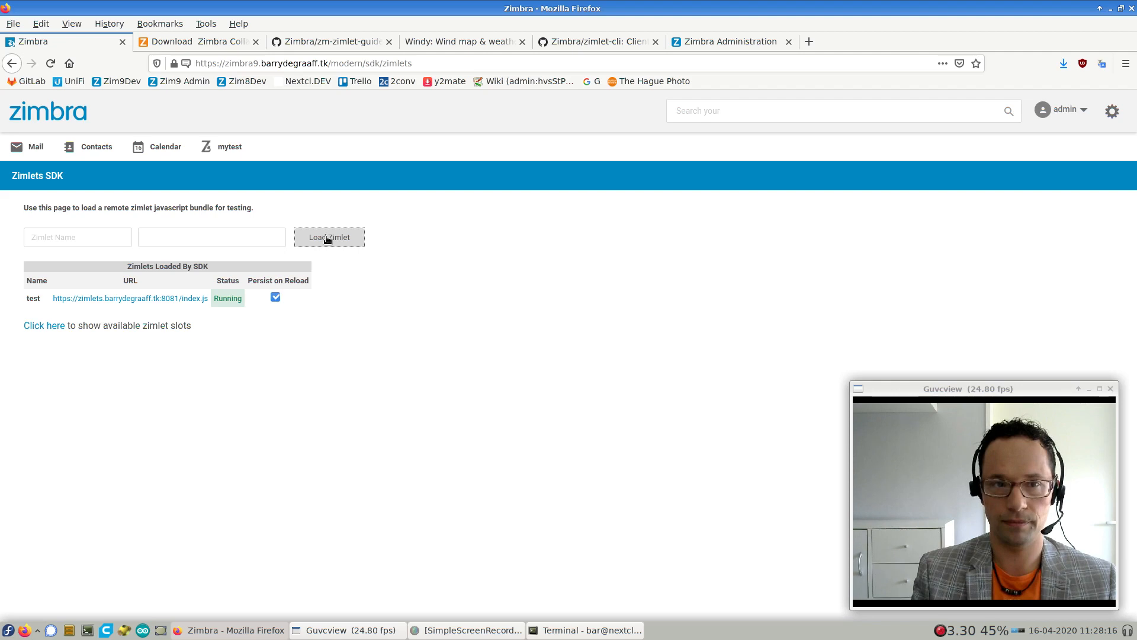
click(229, 147)
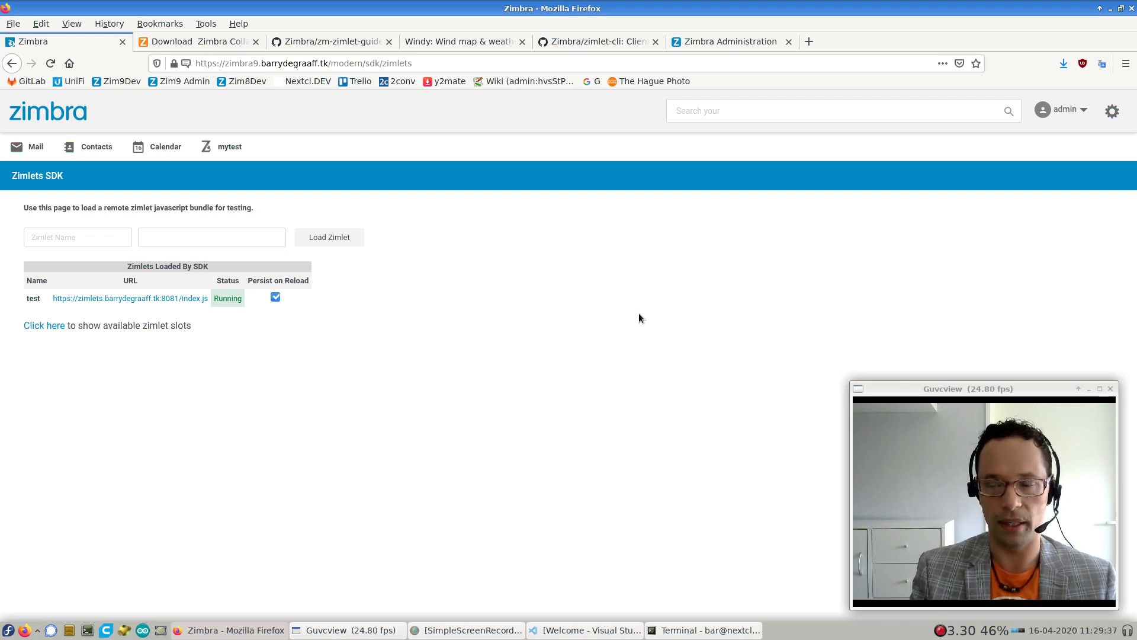
mouse_move(280, 206)
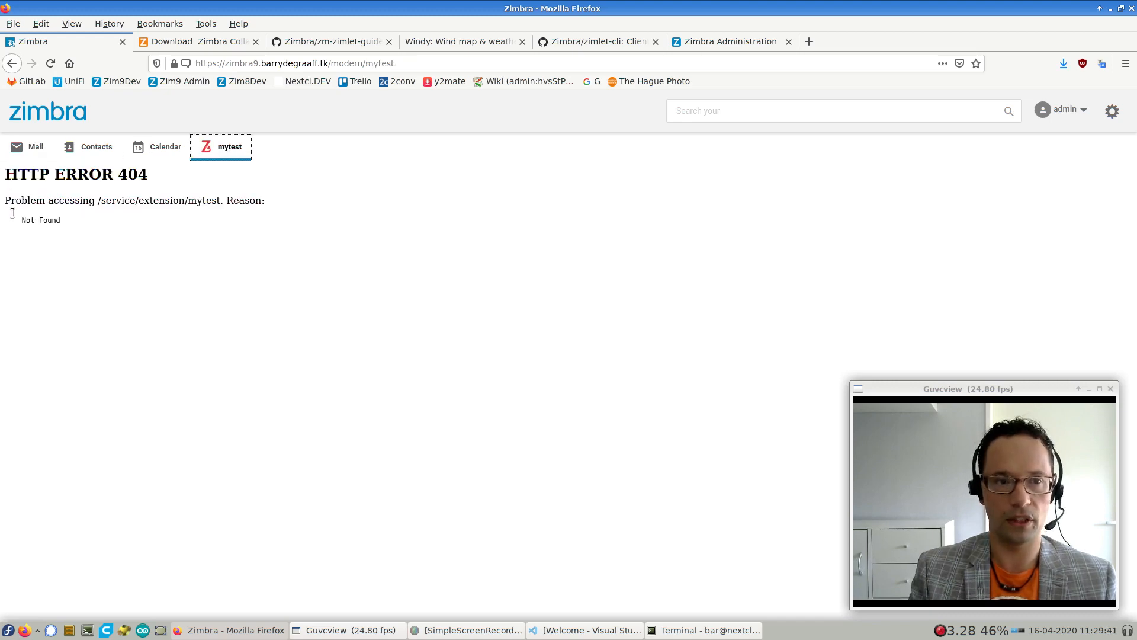
mouse_move(227, 163)
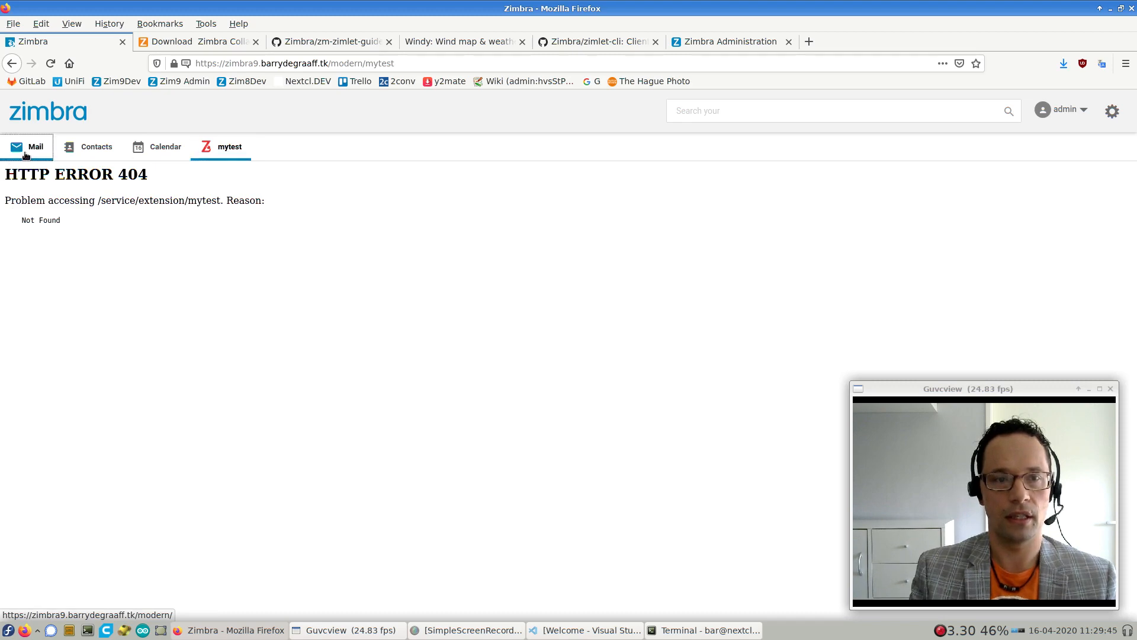
Return from the 404 mytest tab to Mail and minimize the browser window
click(35, 147)
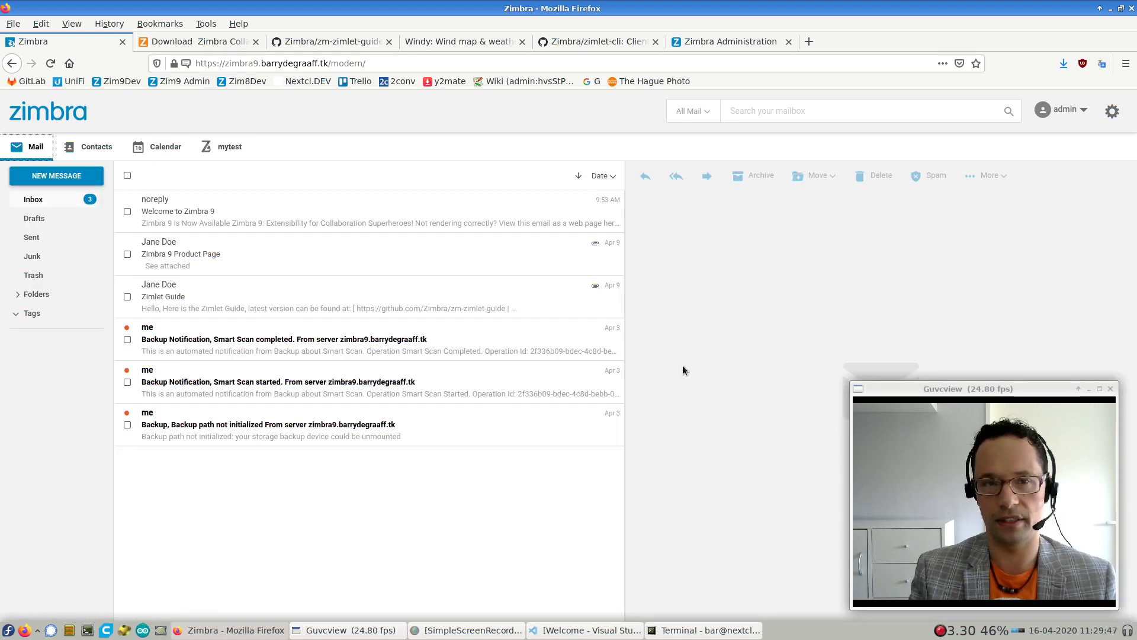
click(228, 147)
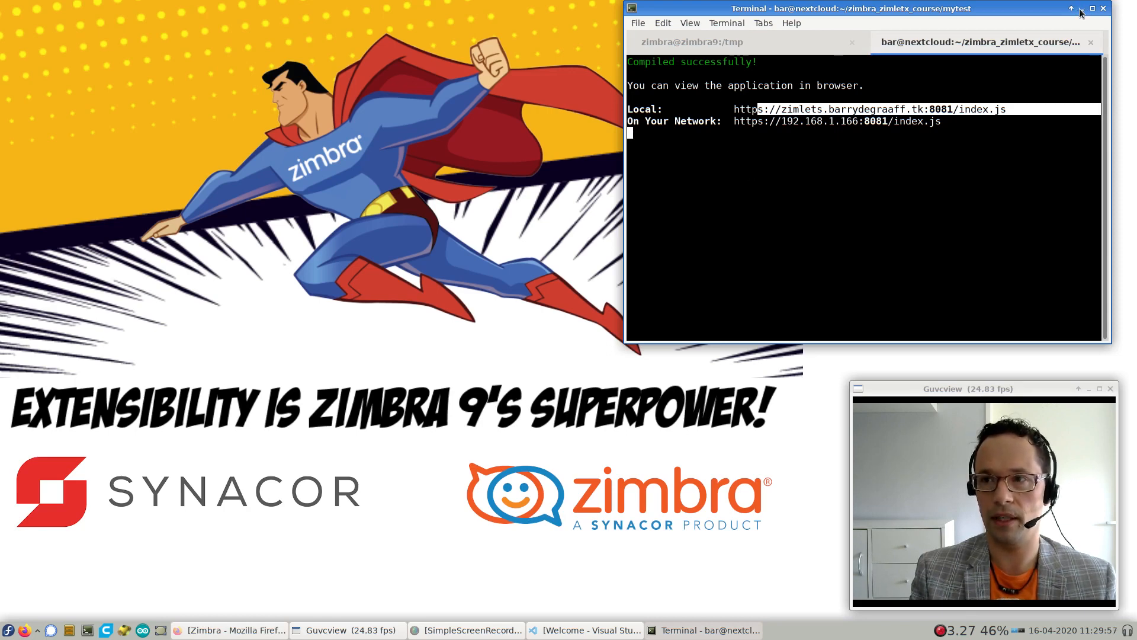
Minimize Terminal, bring up VS Code and start File > Open Folder
click(1072, 8)
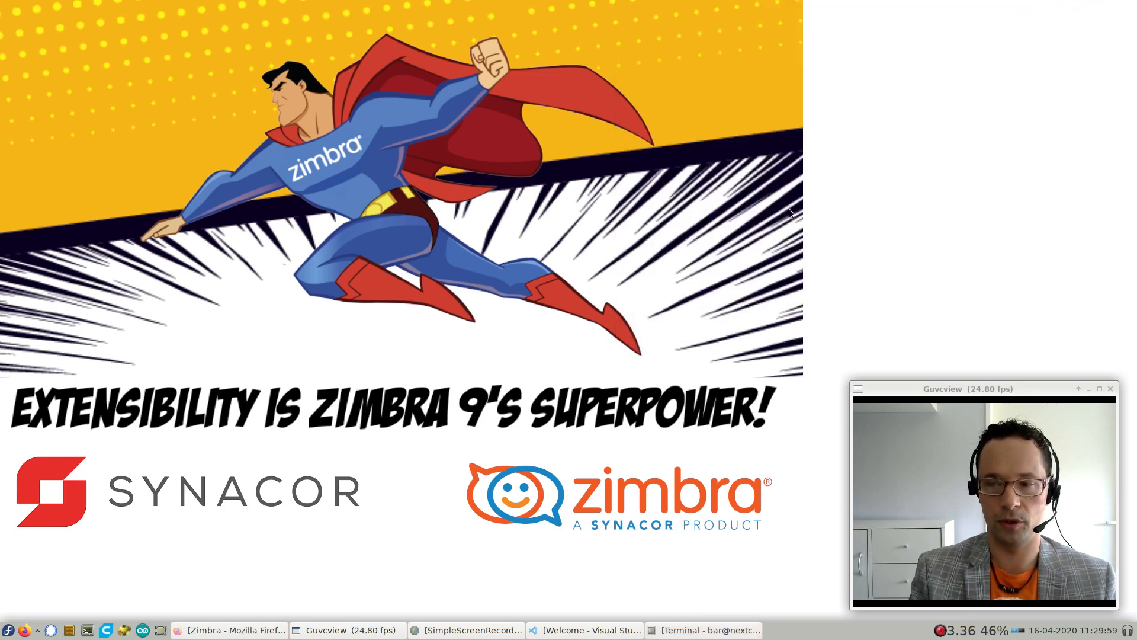
click(588, 629)
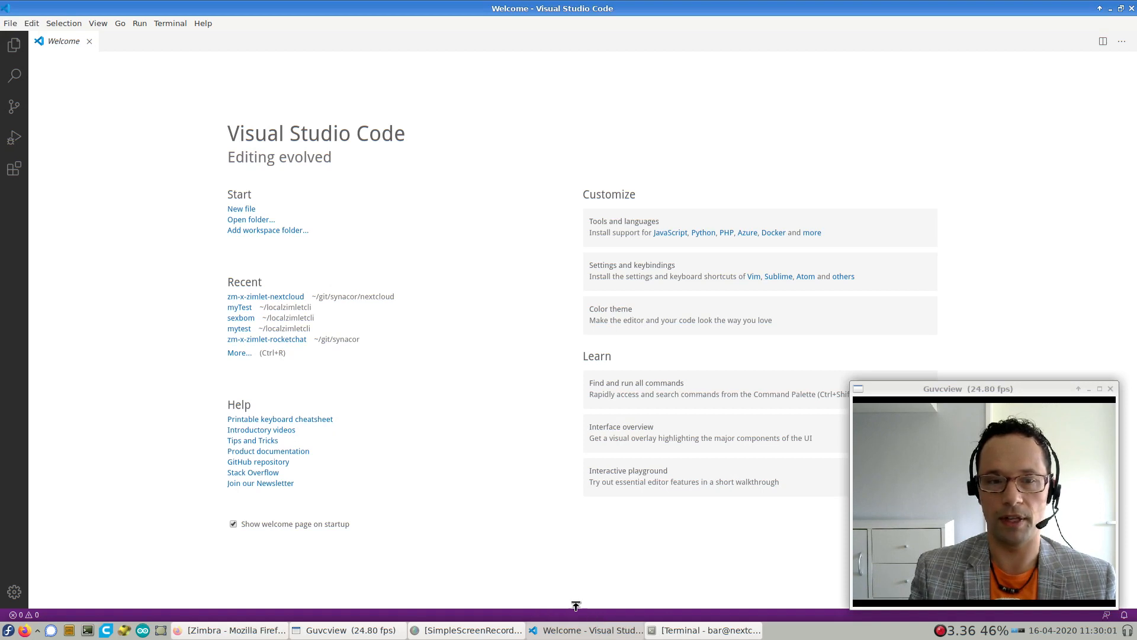
mouse_move(126, 177)
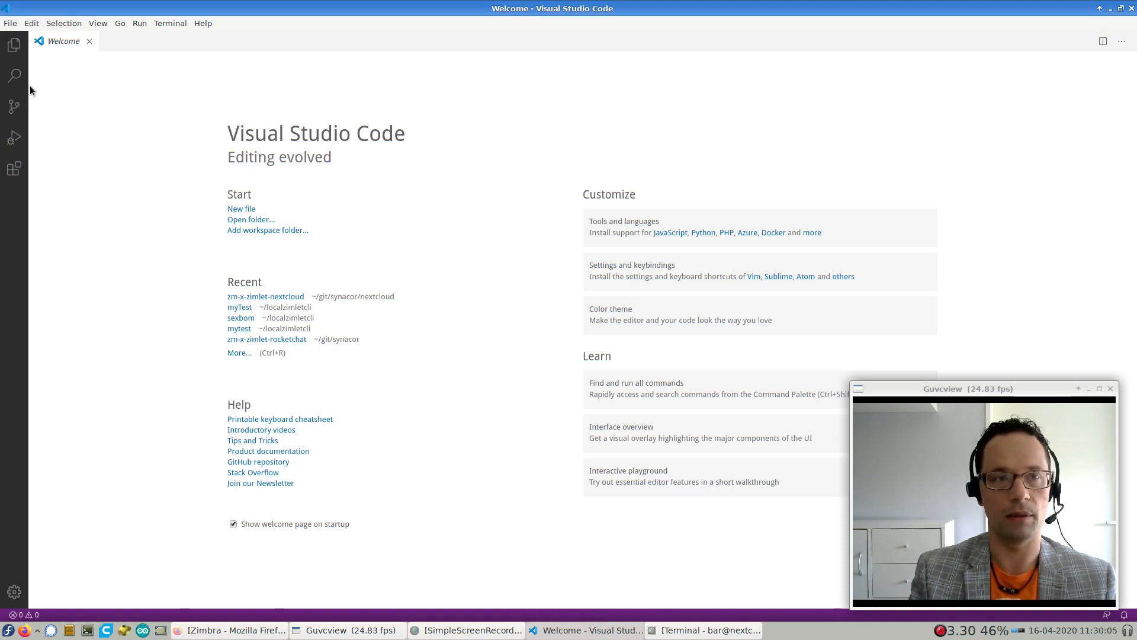
click(11, 23)
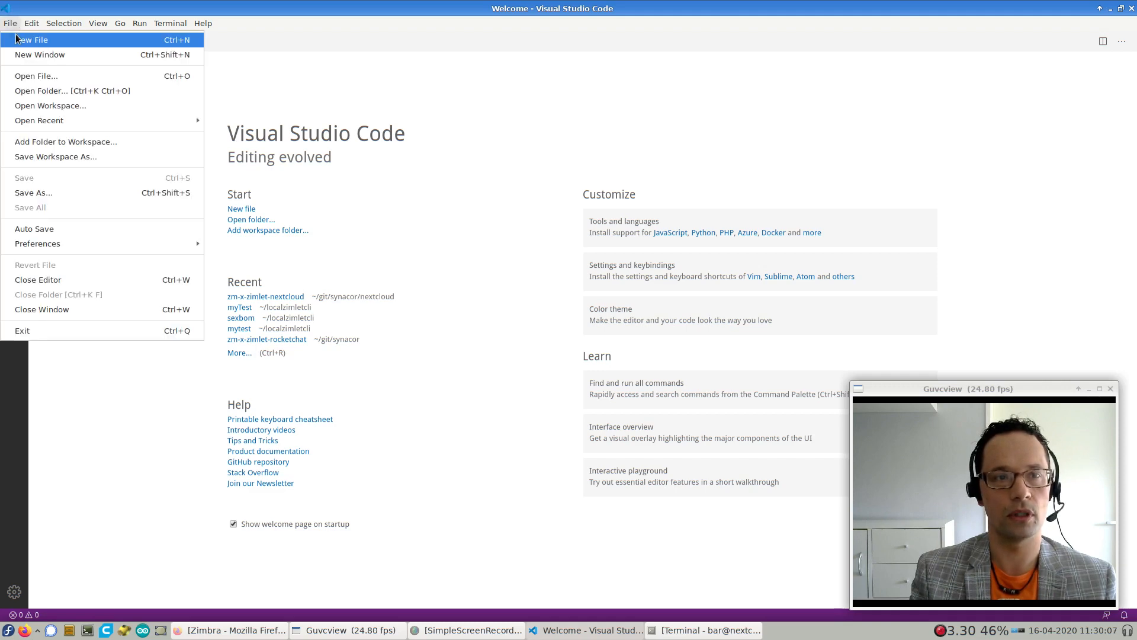
click(50, 92)
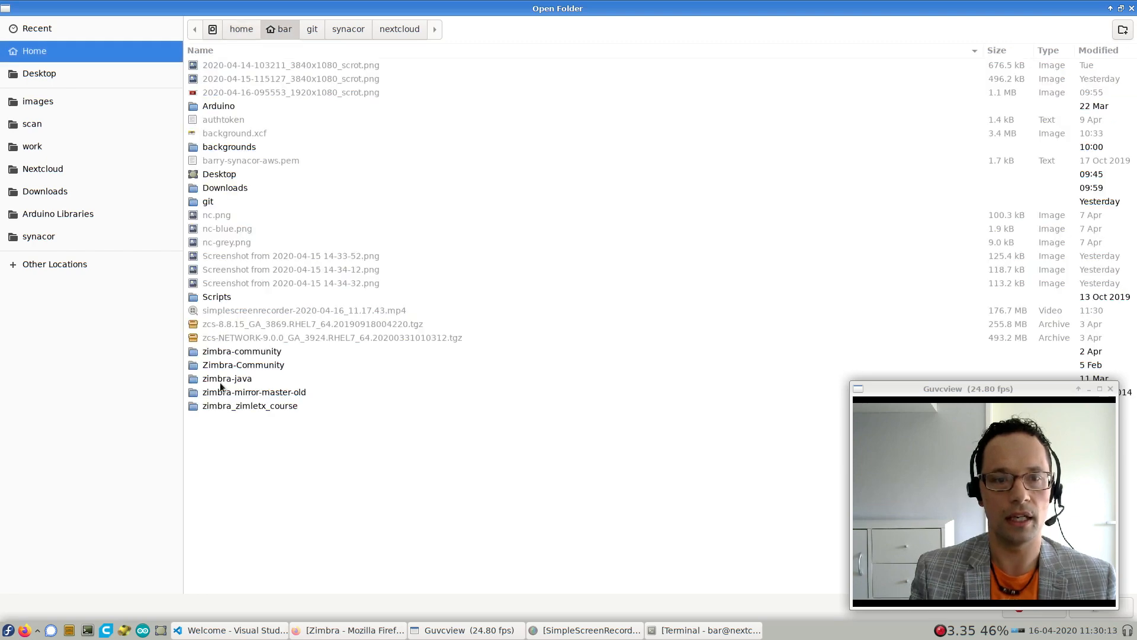
Open the mytest folder inside zimbra_zimletx_course as the VS Code project
double_click(250, 405)
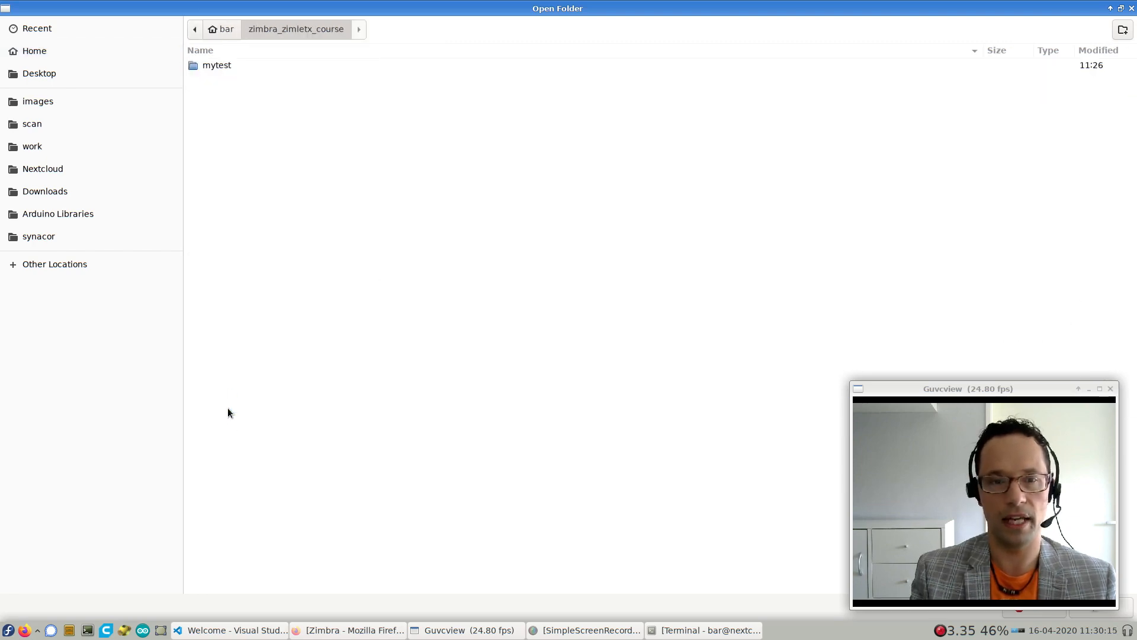
double_click(217, 64)
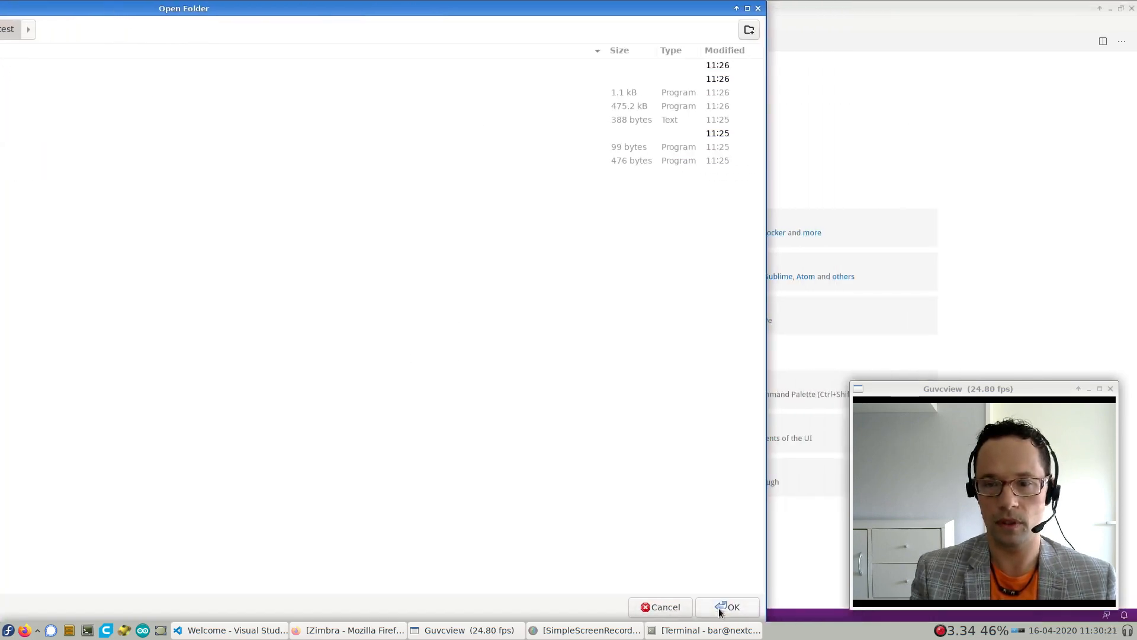
click(726, 607)
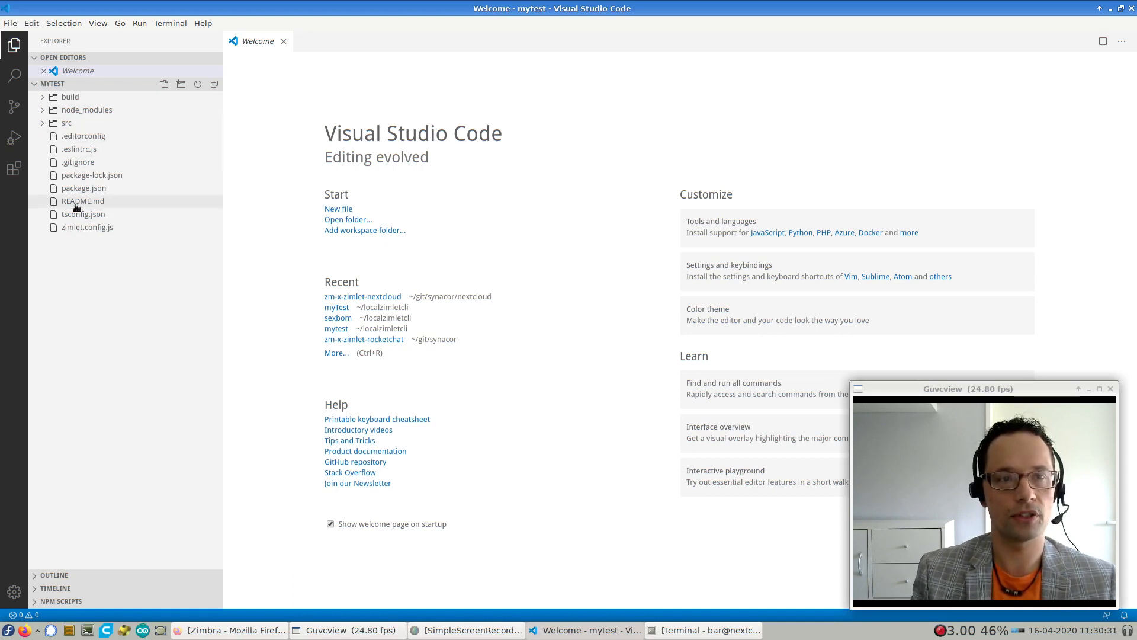
Expand src and view index.js, the Zimlet's entry code
click(66, 122)
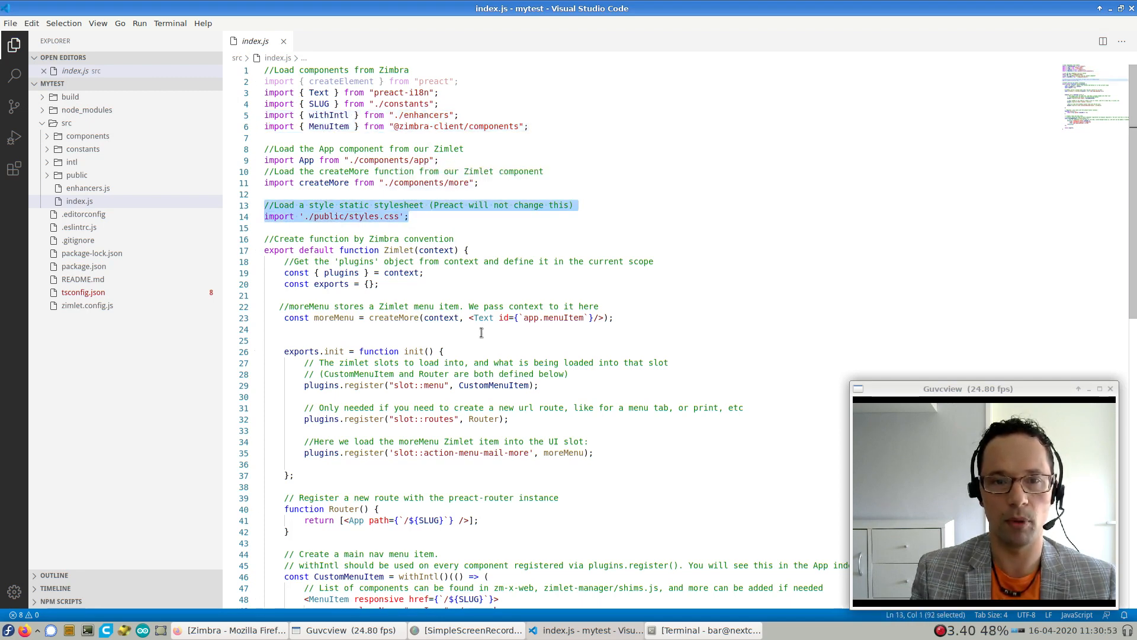
scroll(down, 3)
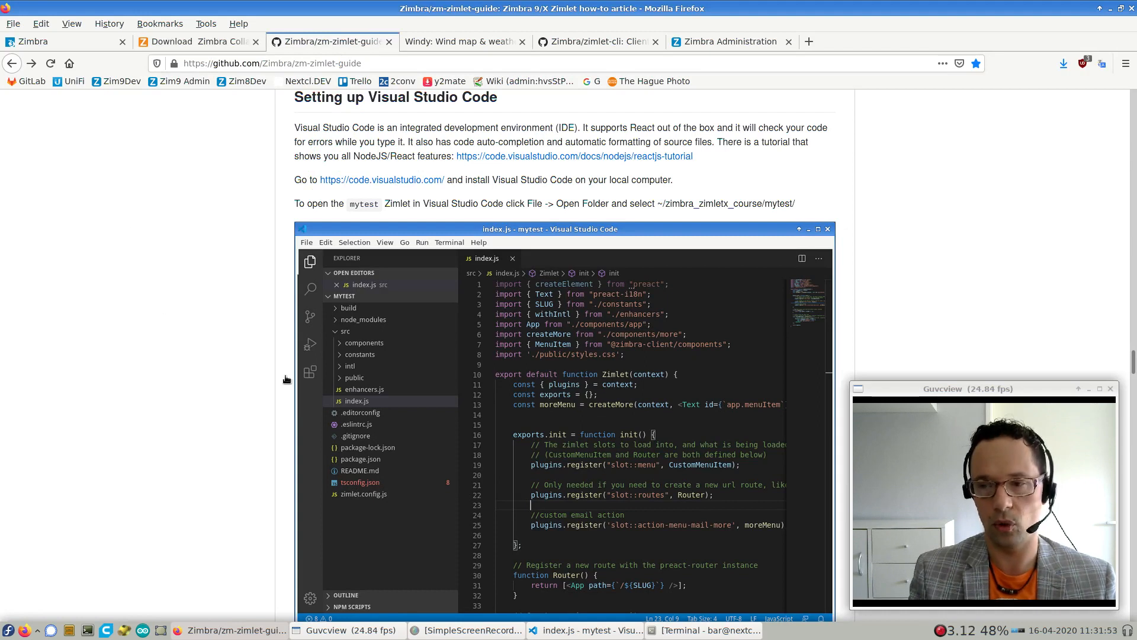
mouse_move(236, 402)
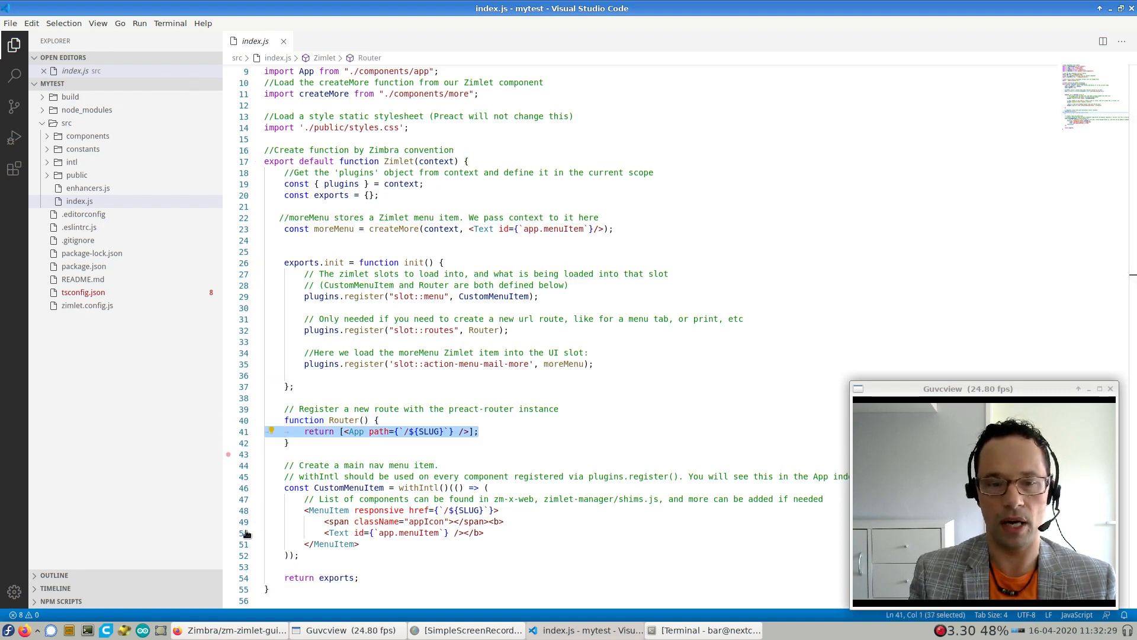
click(235, 629)
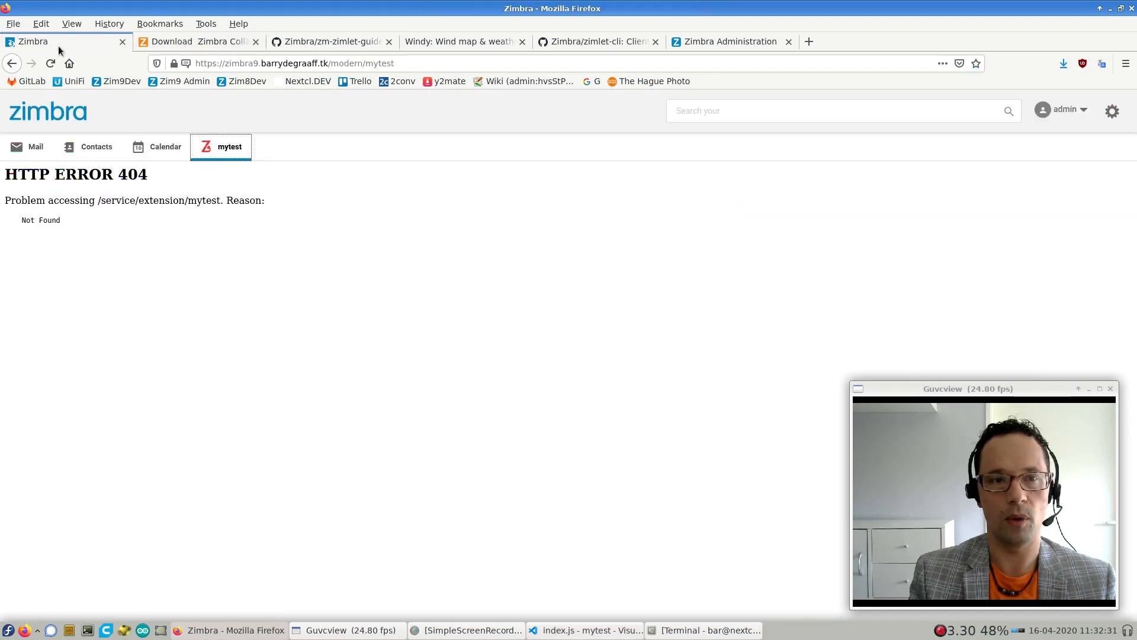
Inspect the 404 mytest page's address and select 'mytest' in the URL
click(294, 63)
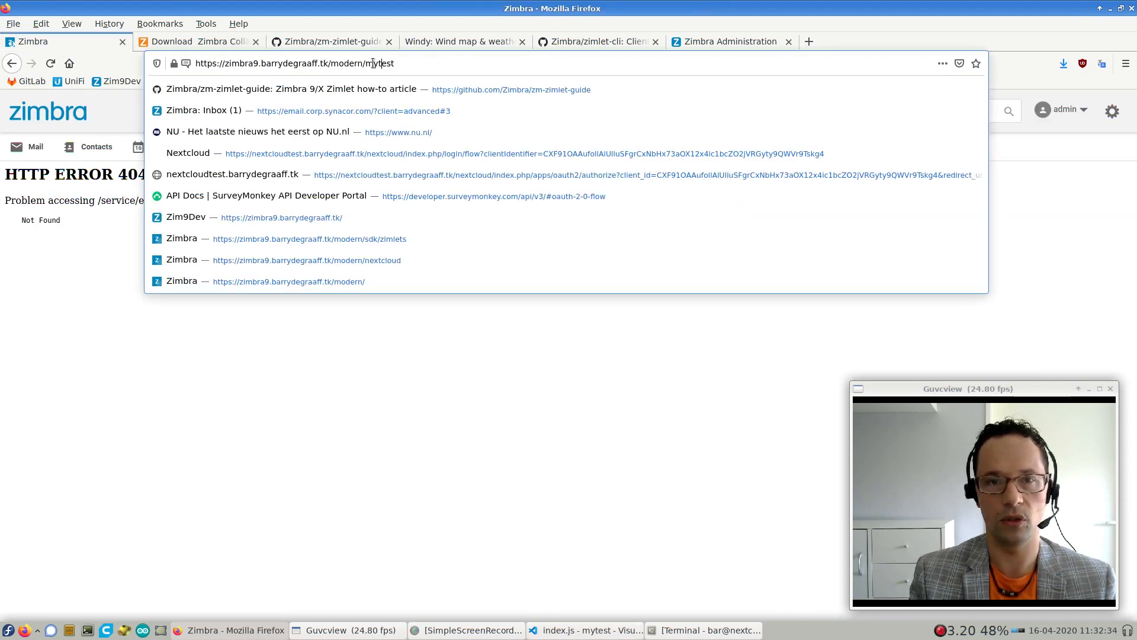
double_click(380, 63)
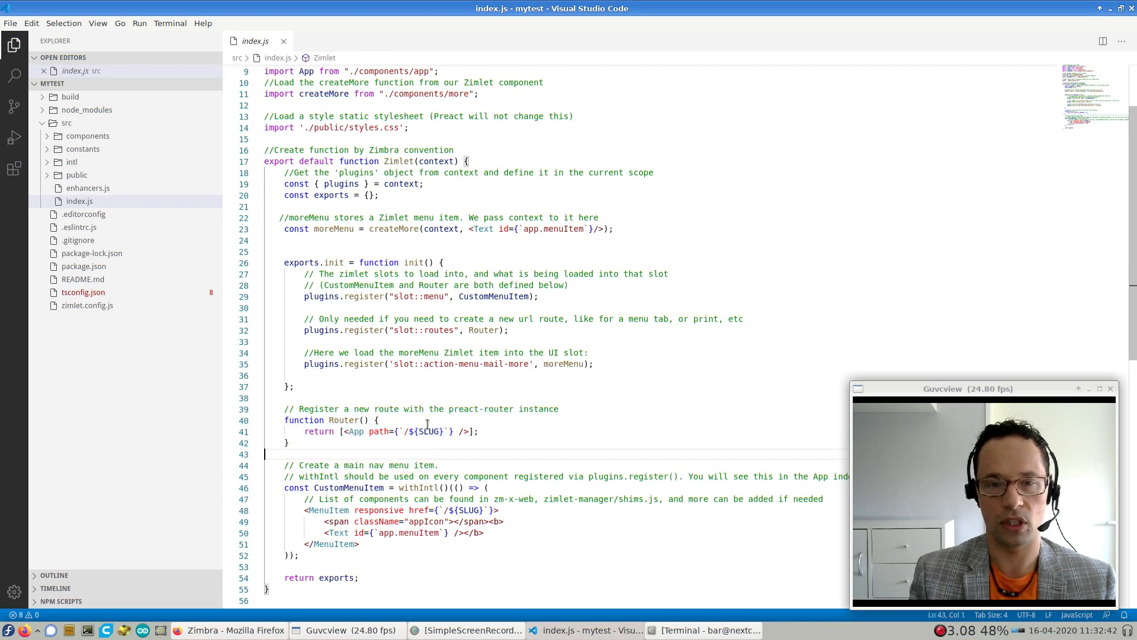
click(428, 431)
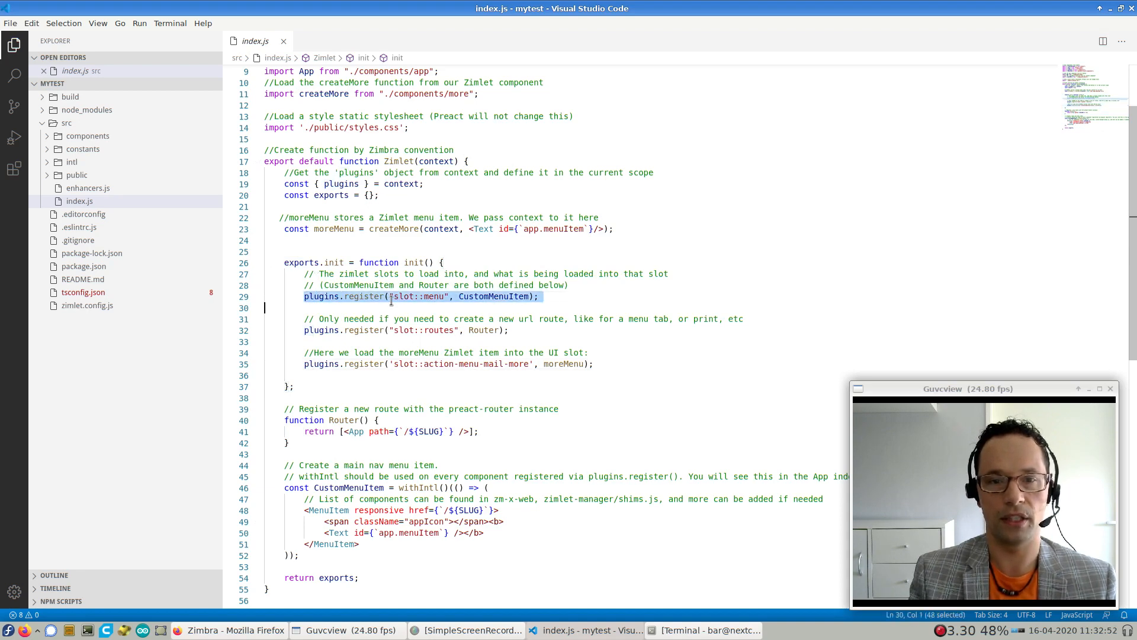
click(371, 331)
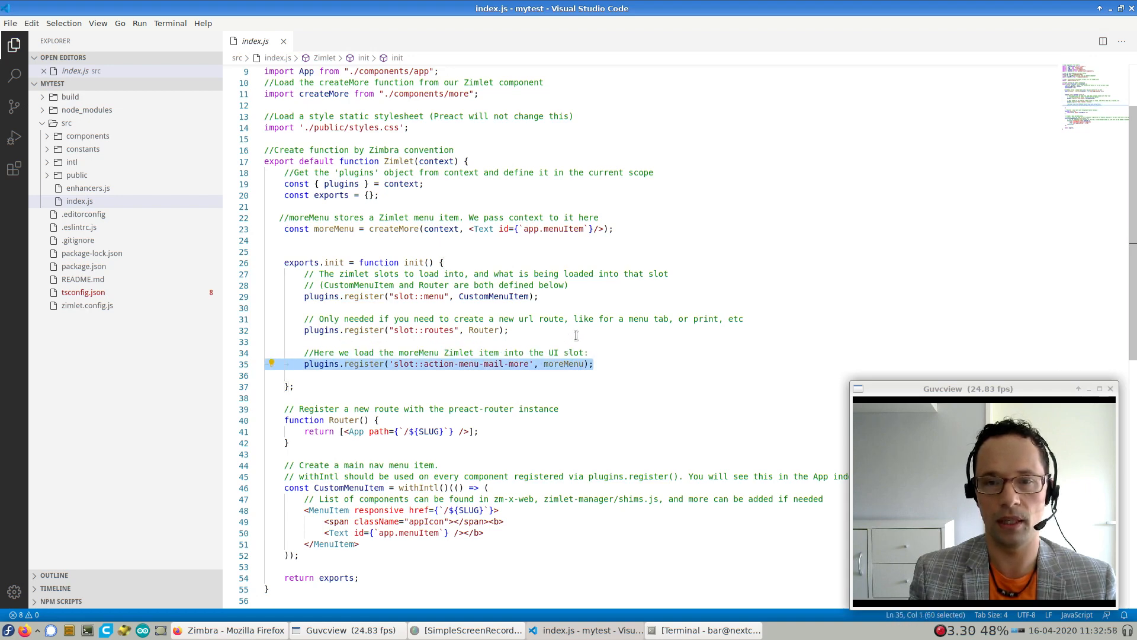
click(519, 329)
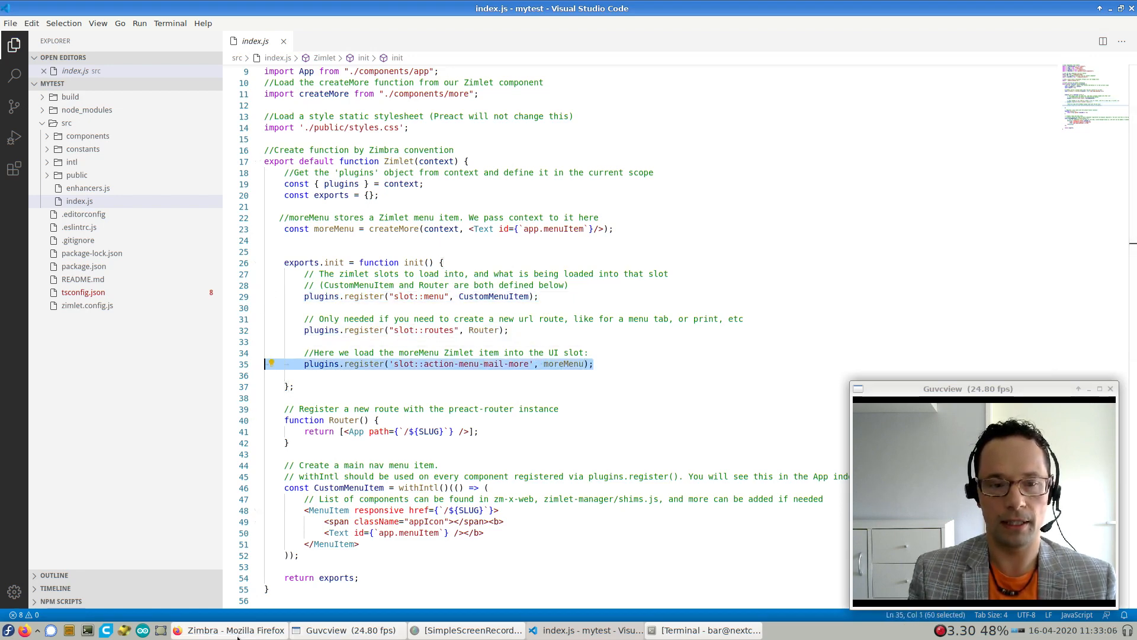
Bring Firefox forward and navigate to /modern/sdk/zimlets, listing the test zimlet as Running
click(225, 629)
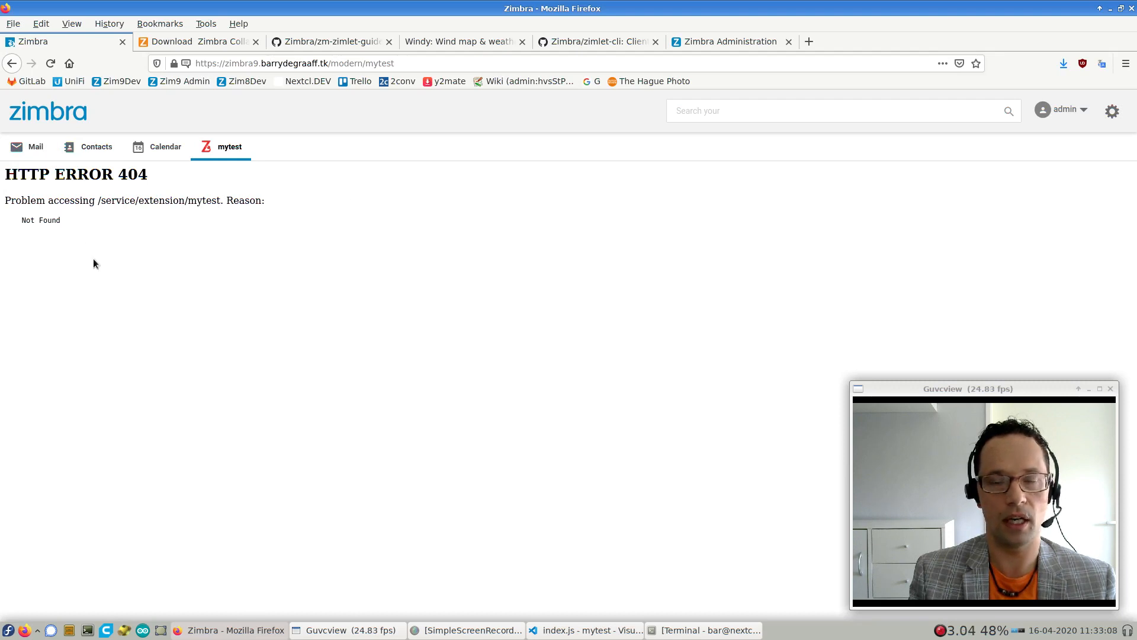
mouse_move(122, 288)
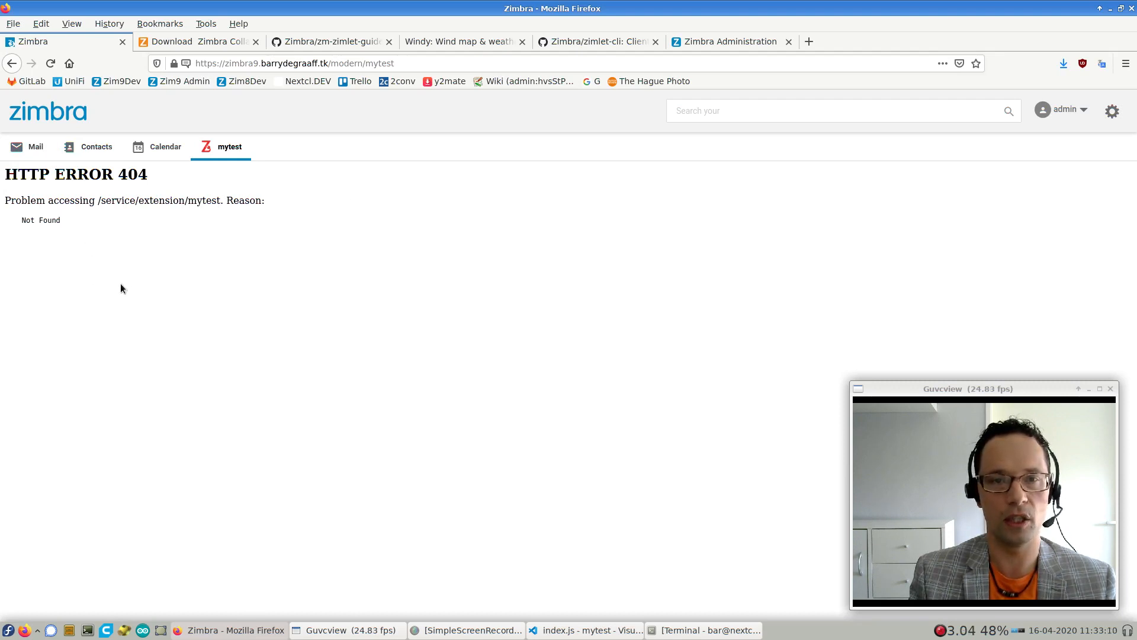
click(290, 63)
text(sdk/zimle)
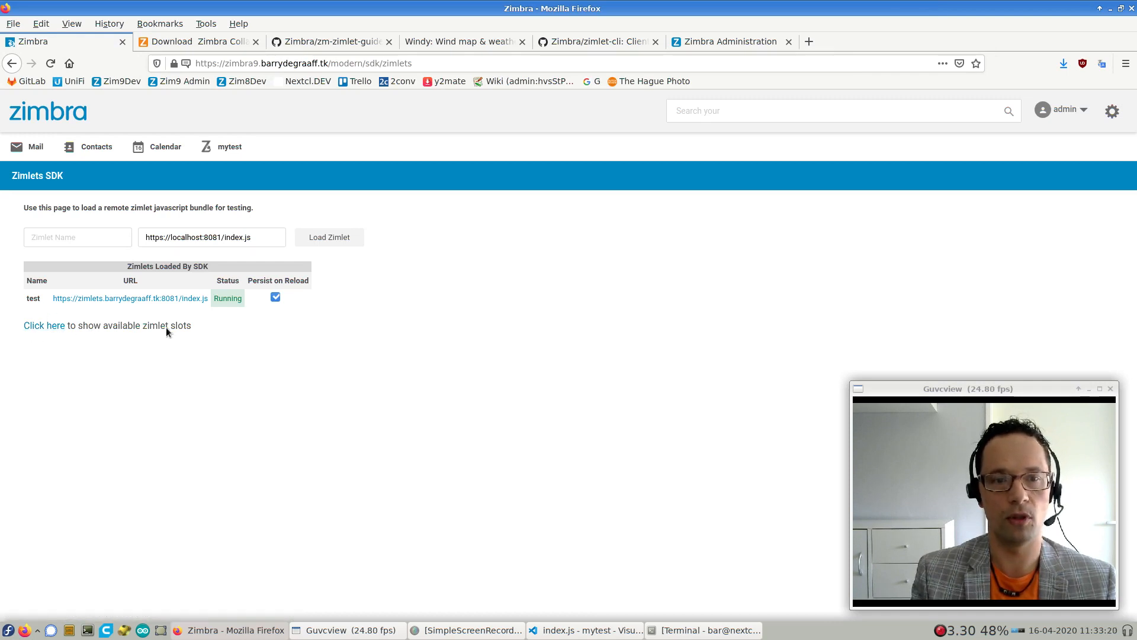
Show available zimlet slots across the Mail view and gear menu, then close the menu
click(44, 325)
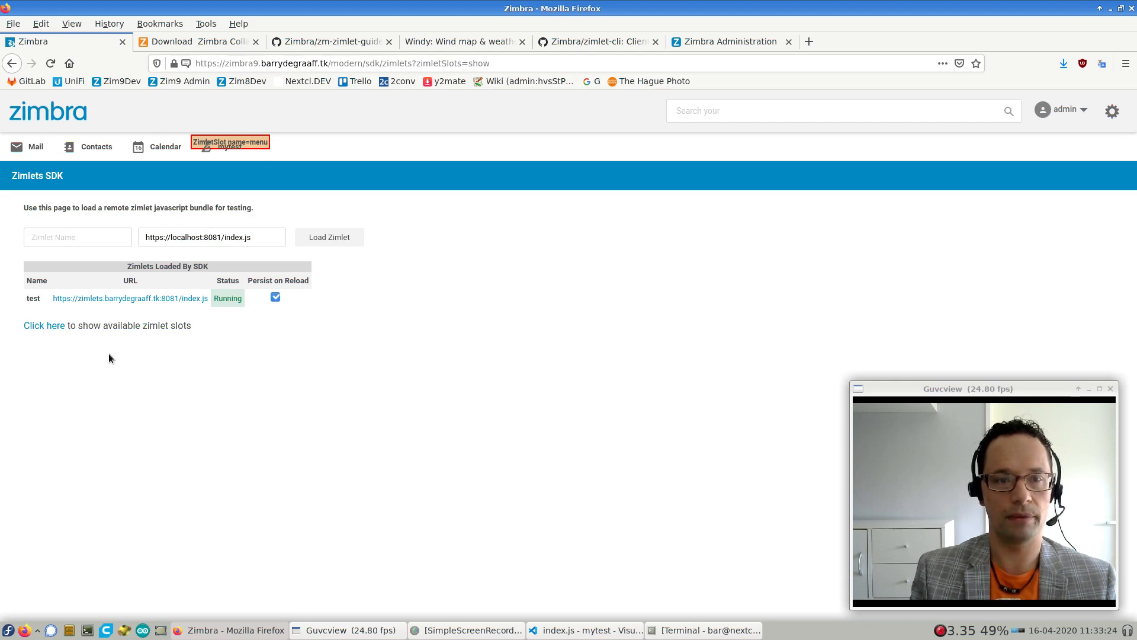
click(35, 147)
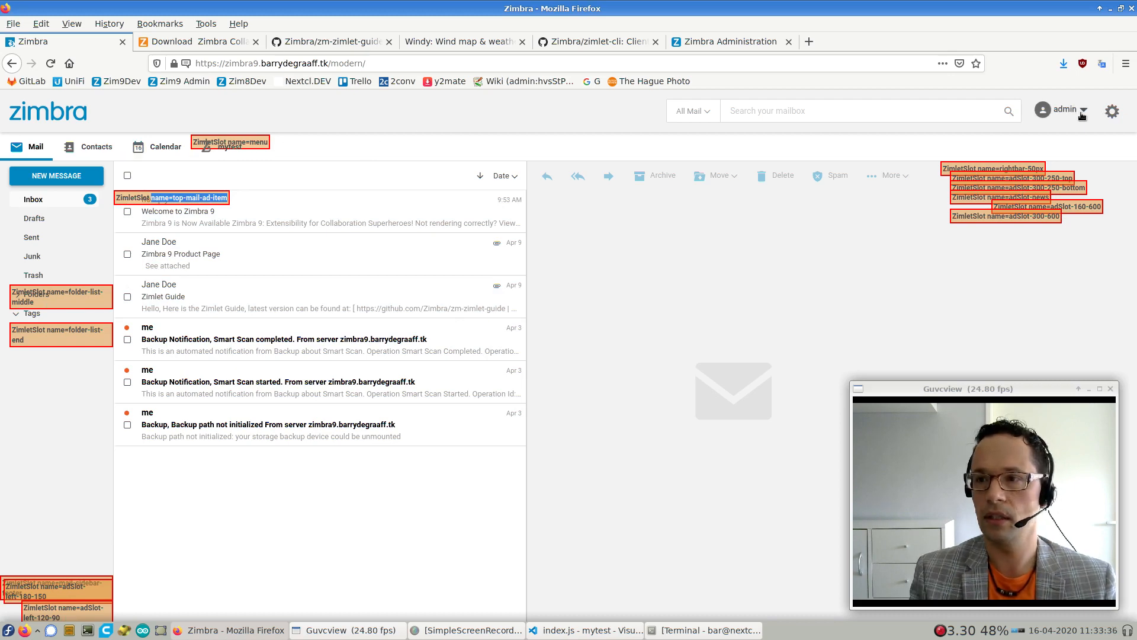
click(1111, 112)
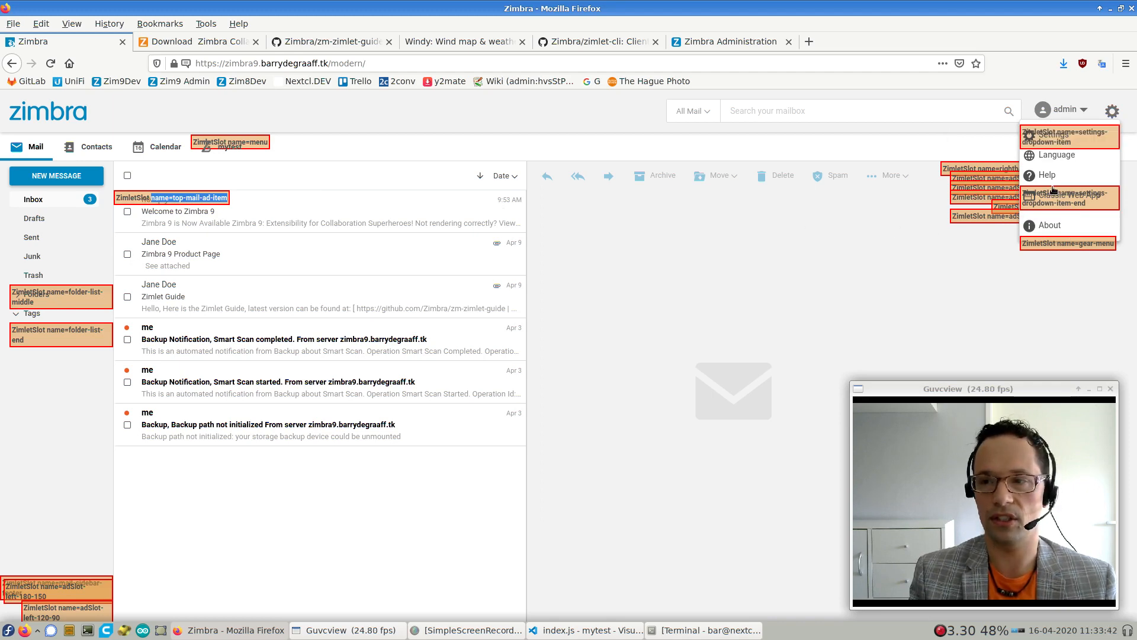
click(290, 63)
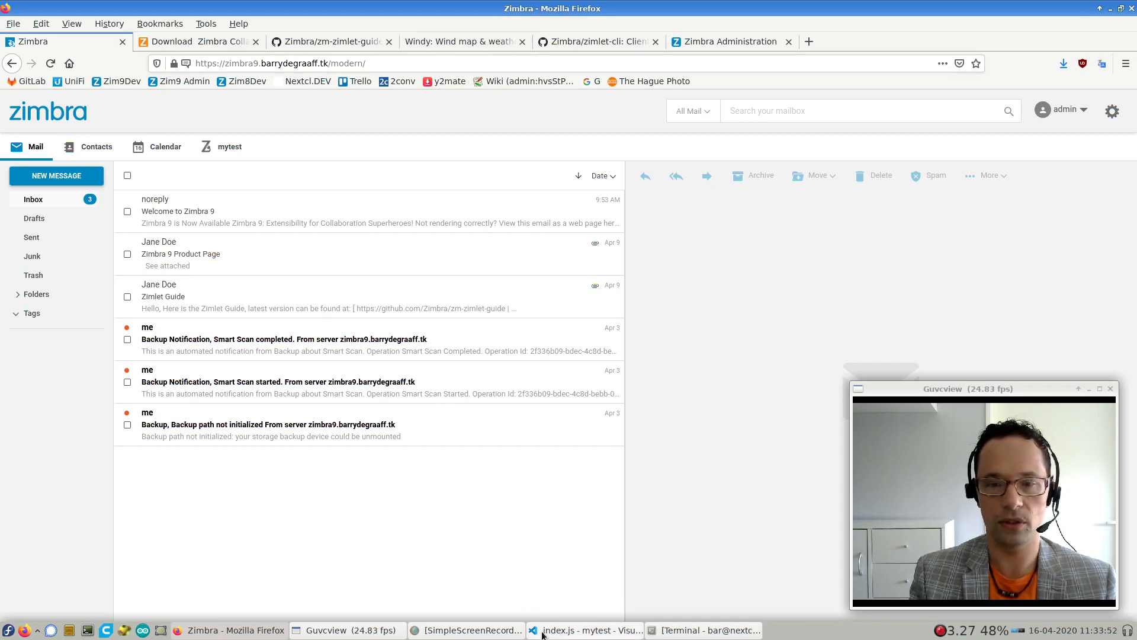
Review the Firefox address bar history suggestions before returning to index.js in VS Code
click(585, 629)
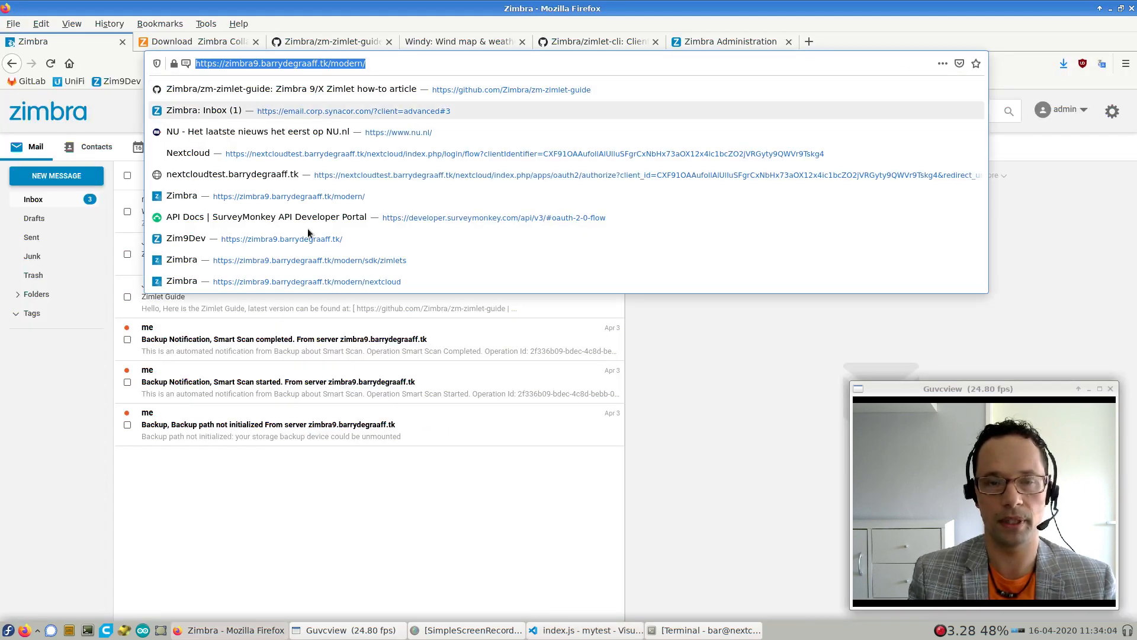
click(587, 629)
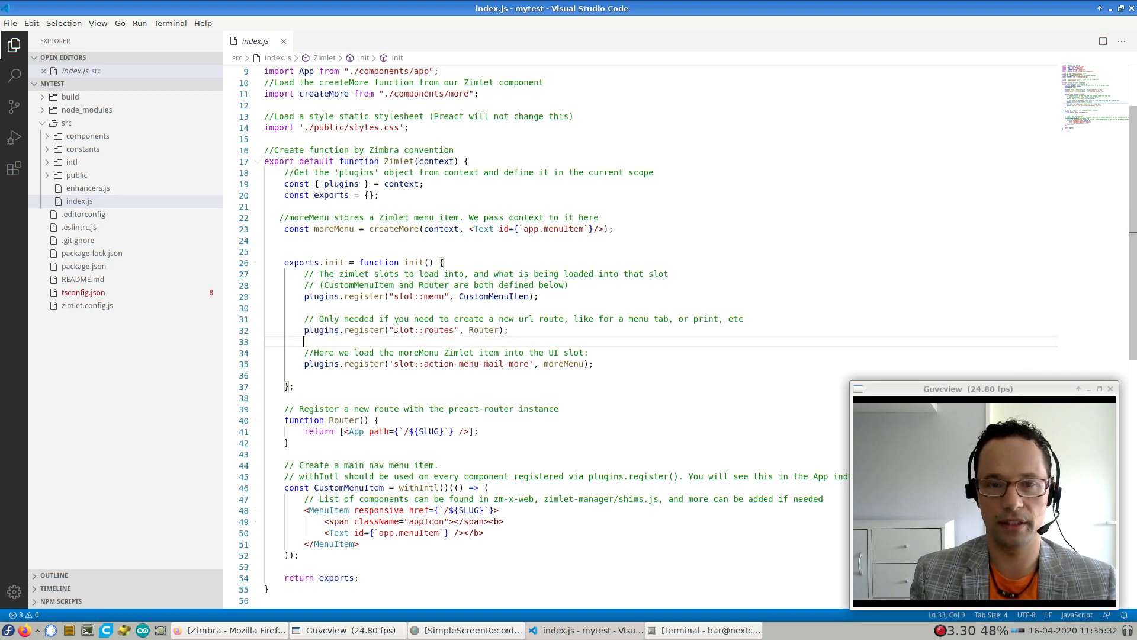
Switch back to Firefox's Zimlets SDK page with zimletSlots=show labels visible
double_click(422, 331)
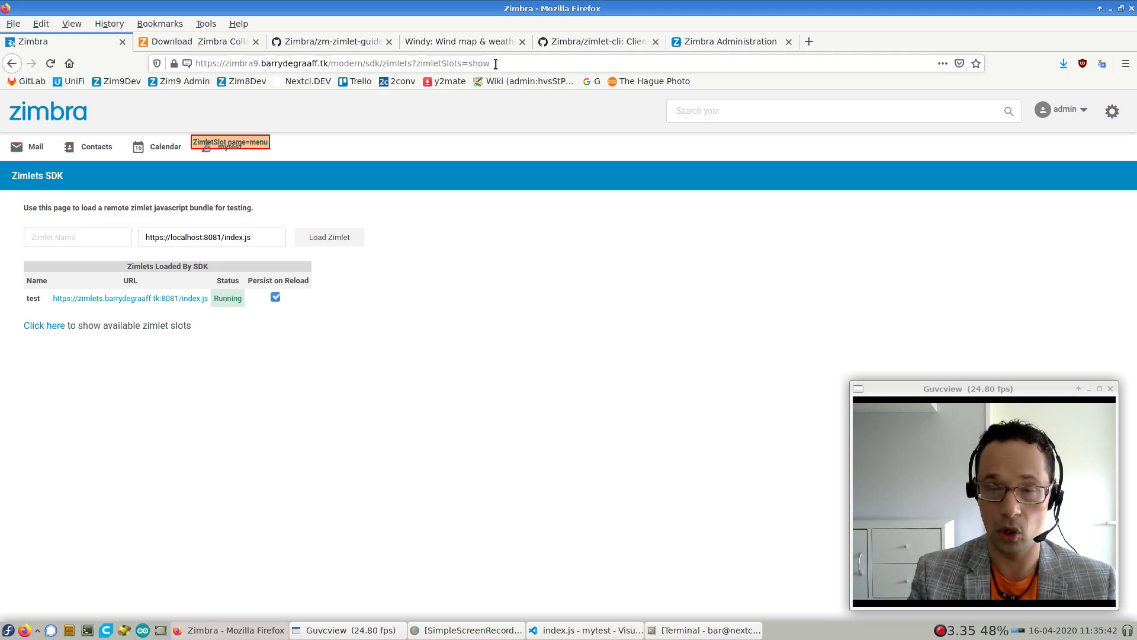
Check the F12 console's 'non-visible ZimletSlot name=routes' log, then return to the slot::routes line in index.js
key(F12)
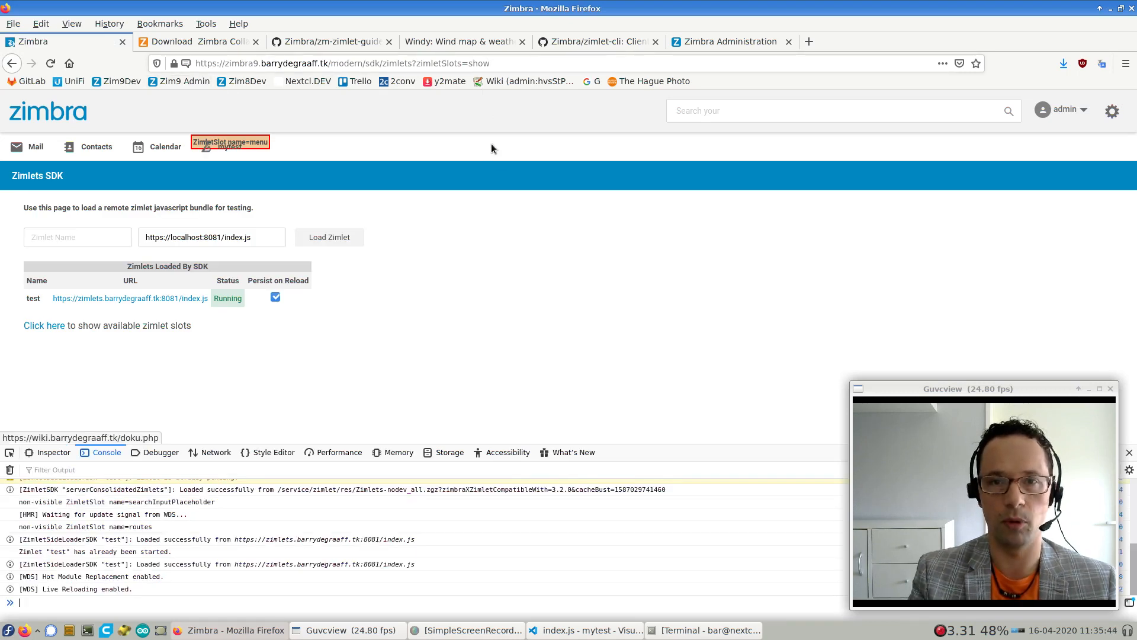
mouse_move(337, 392)
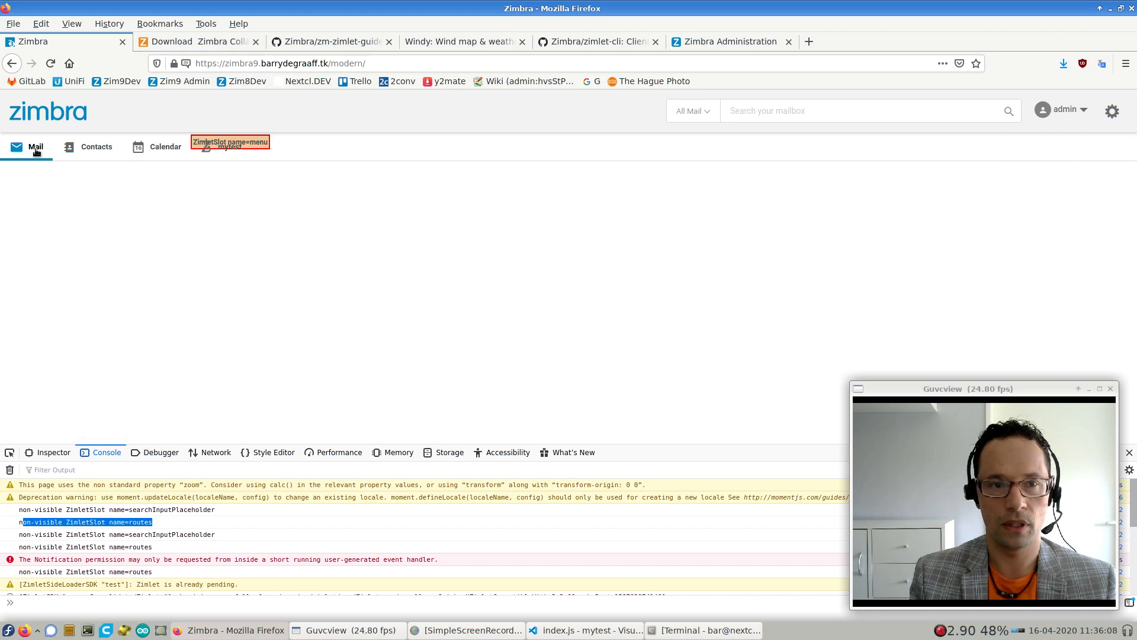
click(230, 147)
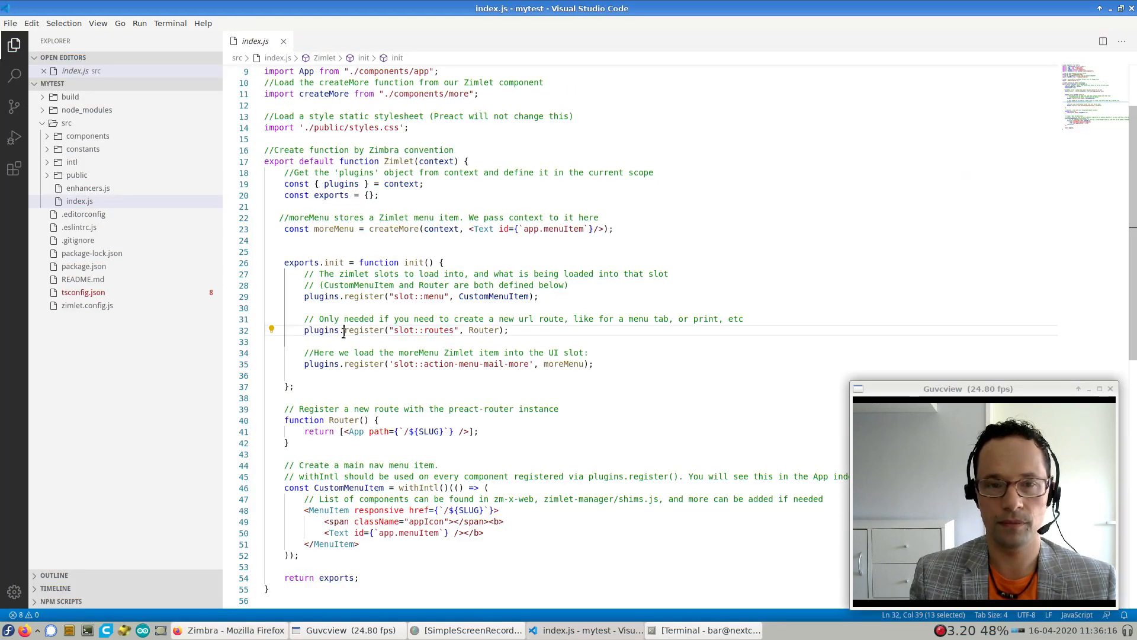
double_click(421, 330)
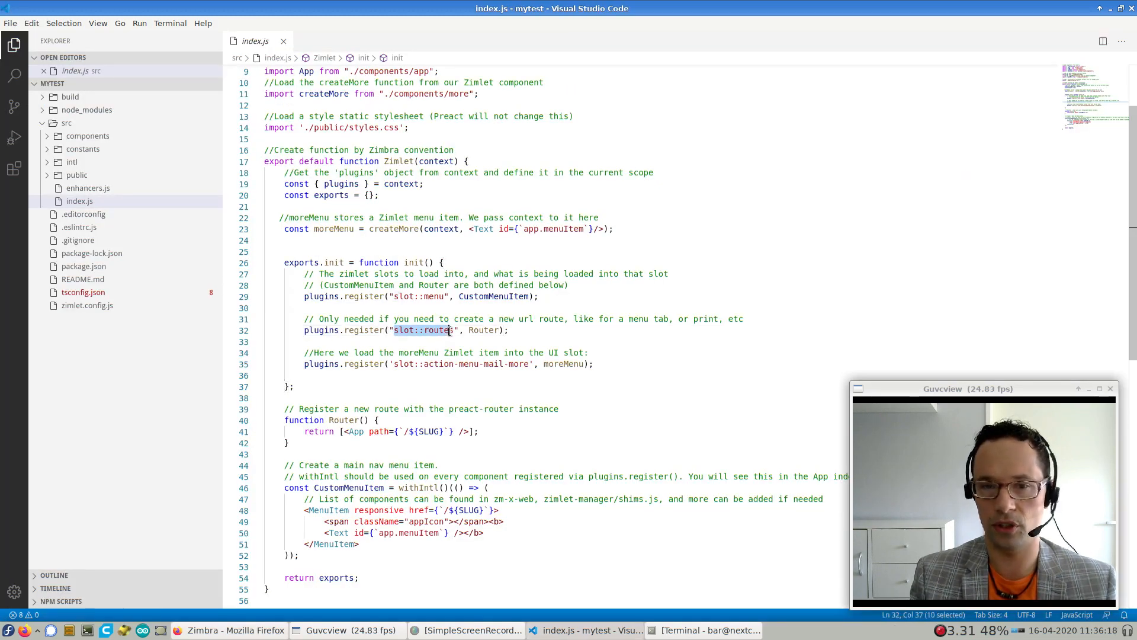
text(s)
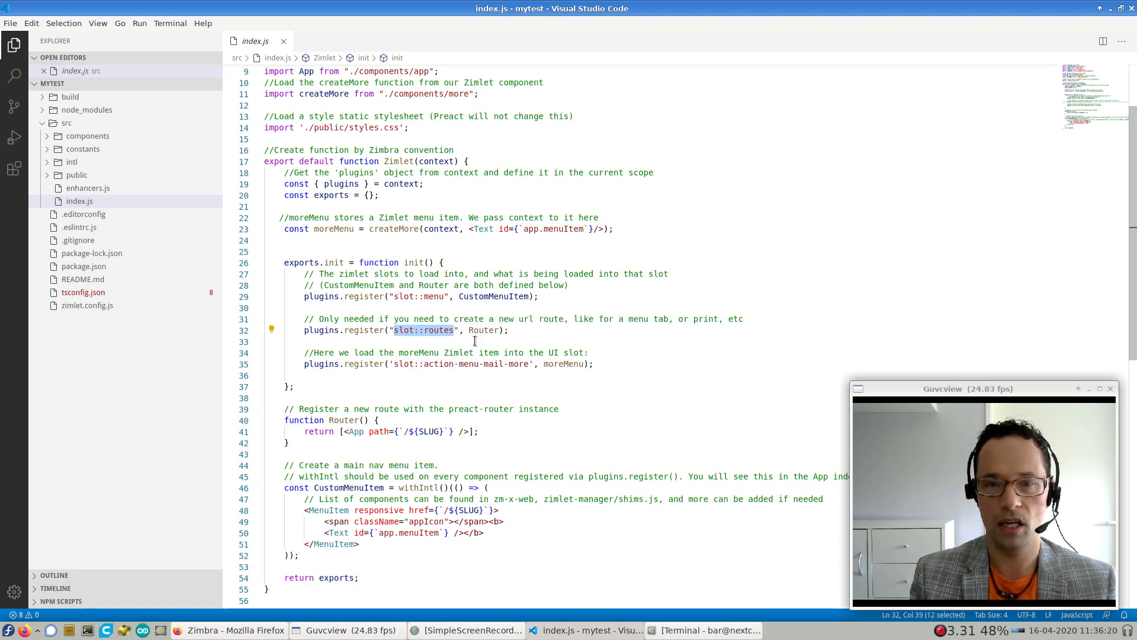
double_click(482, 331)
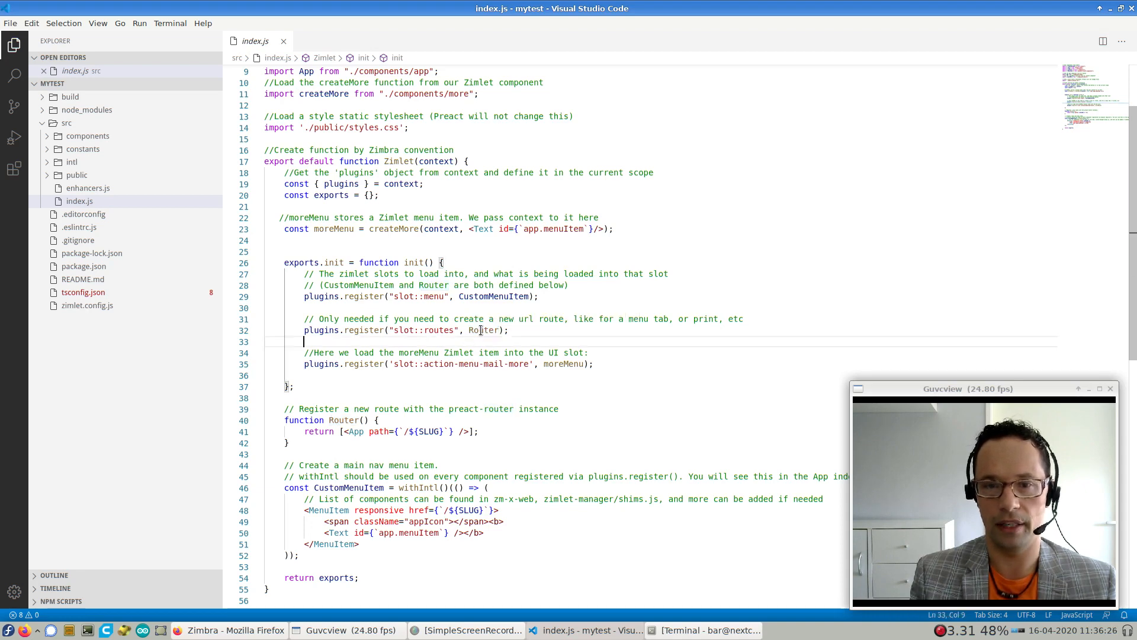
double_click(484, 330)
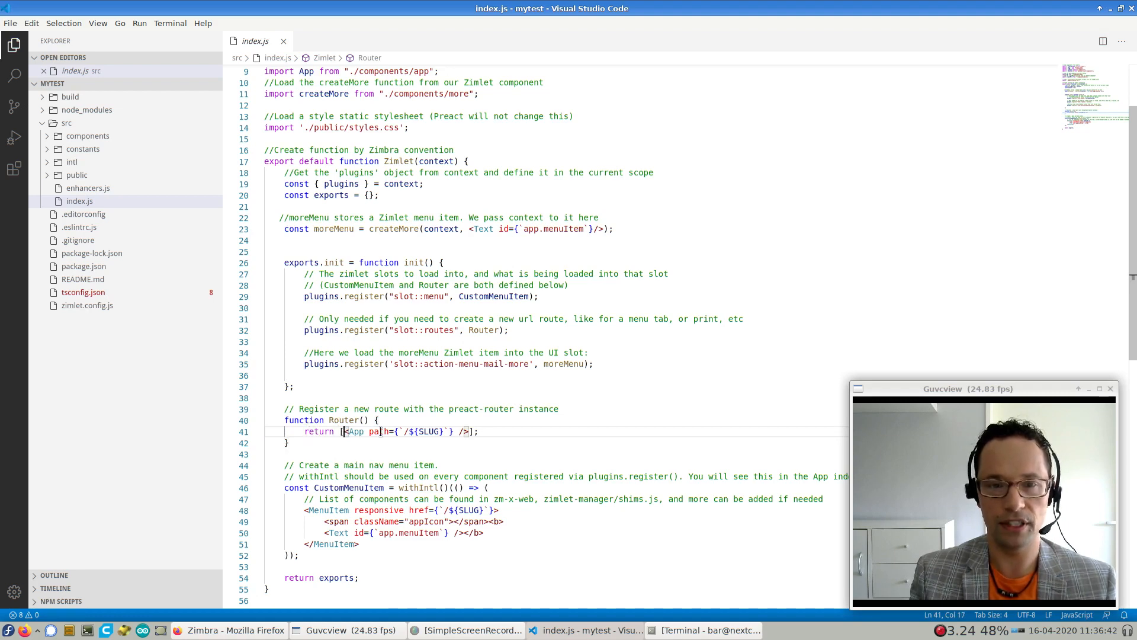
drag(343, 432, 471, 431)
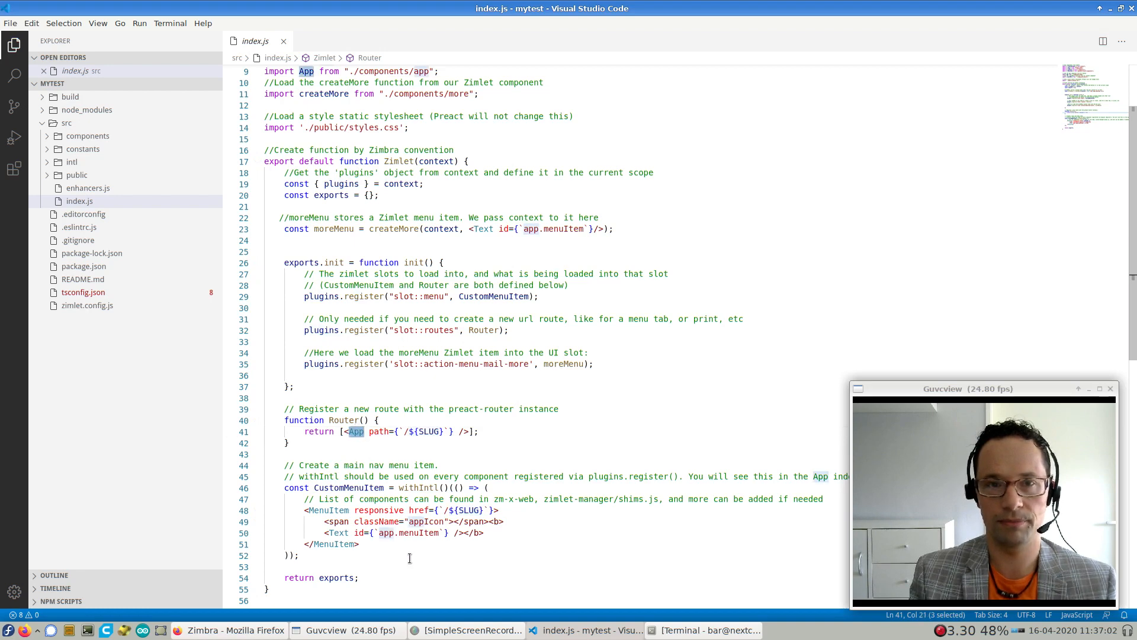
mouse_move(356, 432)
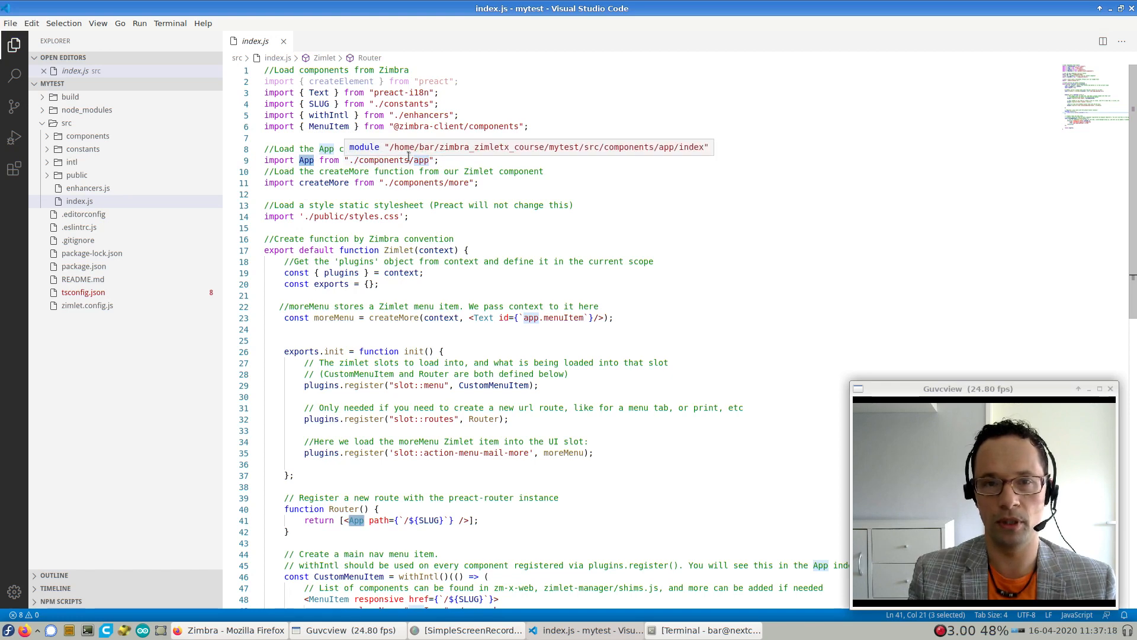
mouse_move(392, 160)
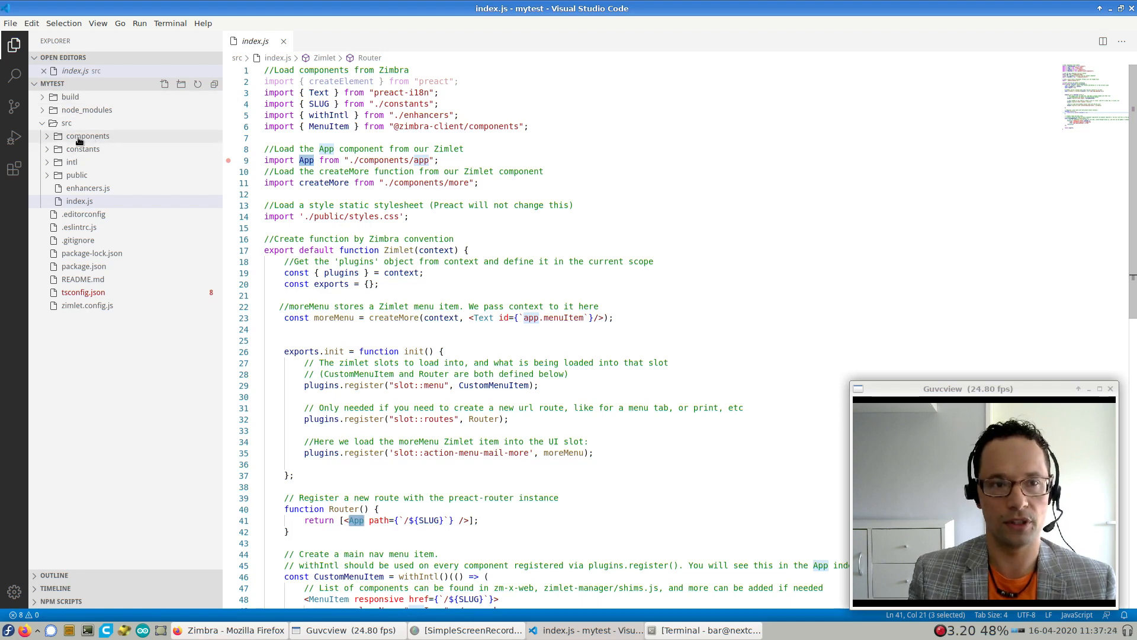
Browse components/app in the Explorer and open src/index.js at the 'import App from ./components/app' line
click(88, 135)
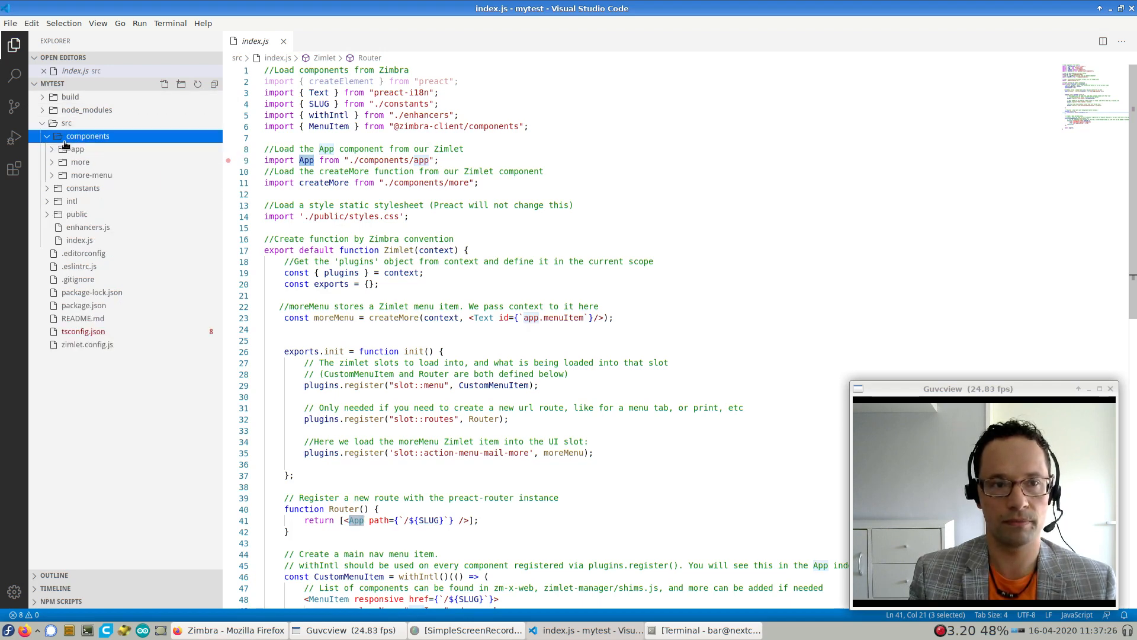
click(79, 150)
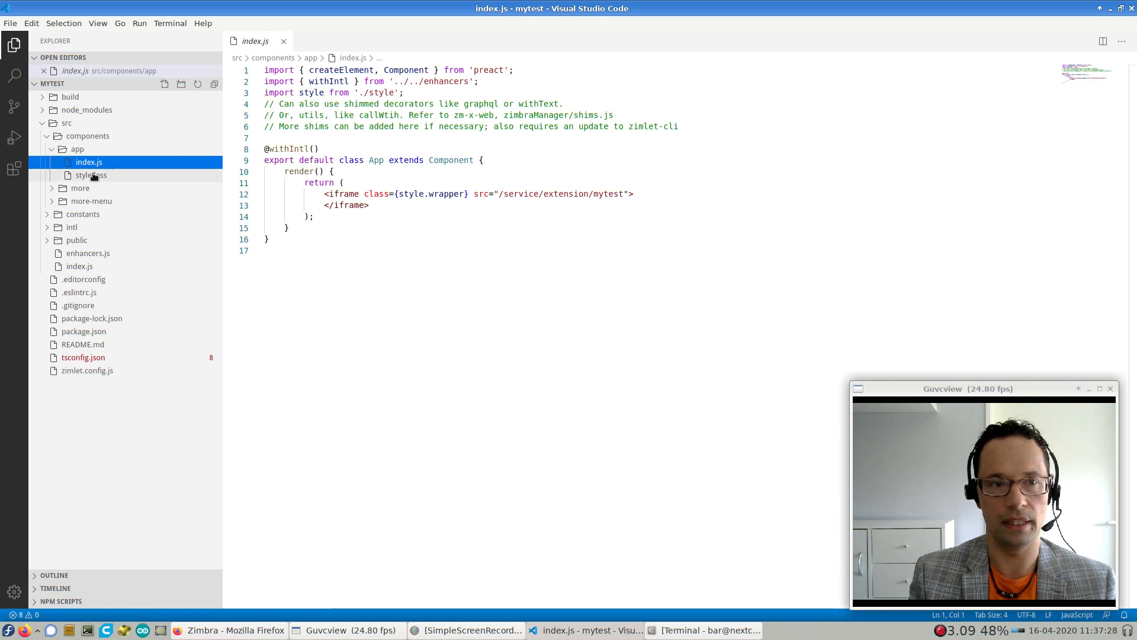
mouse_move(88, 162)
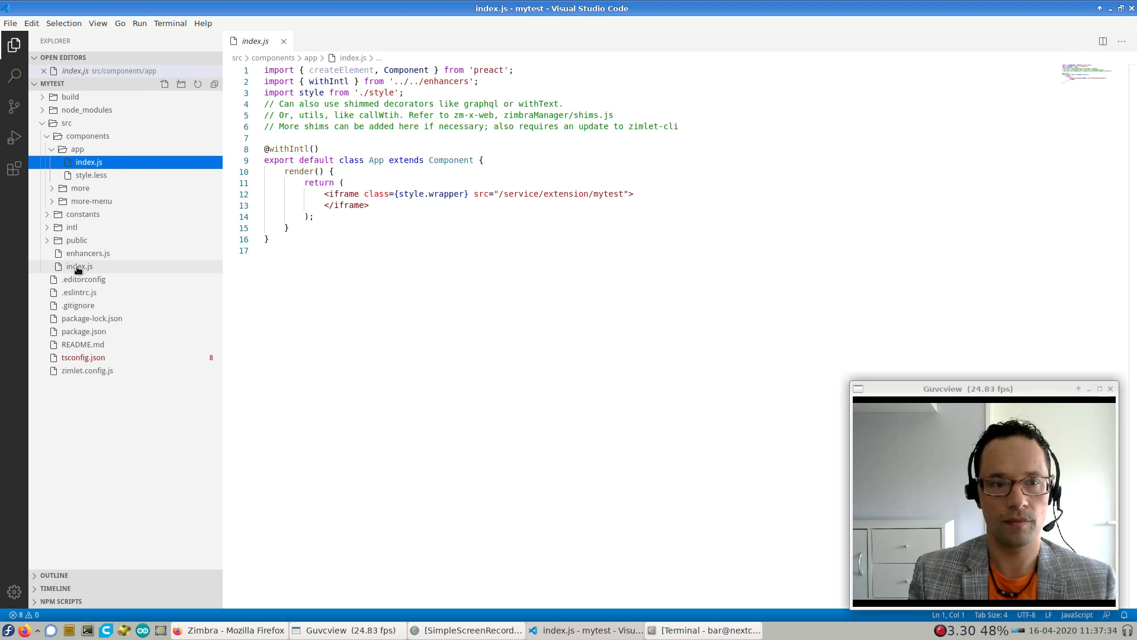
click(79, 266)
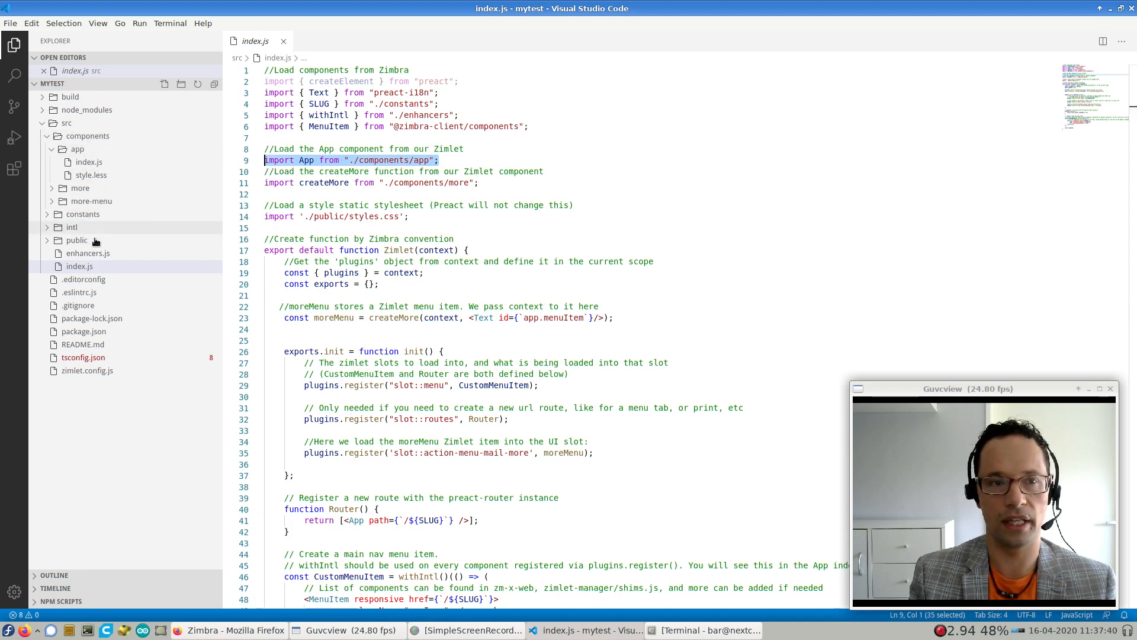
mouse_move(77, 151)
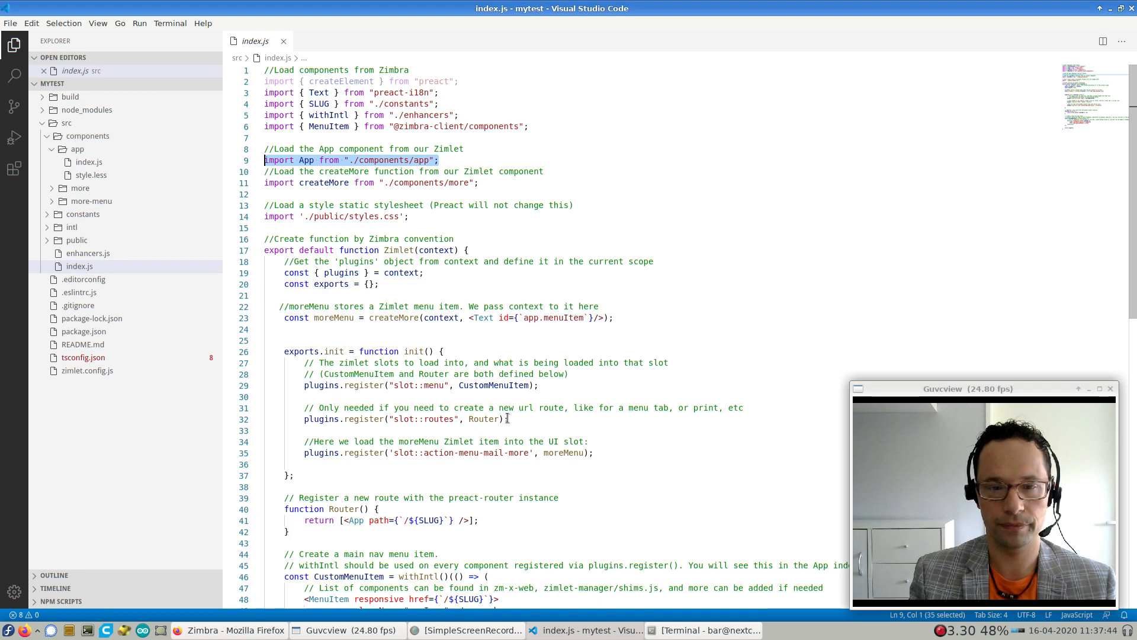
double_click(427, 520)
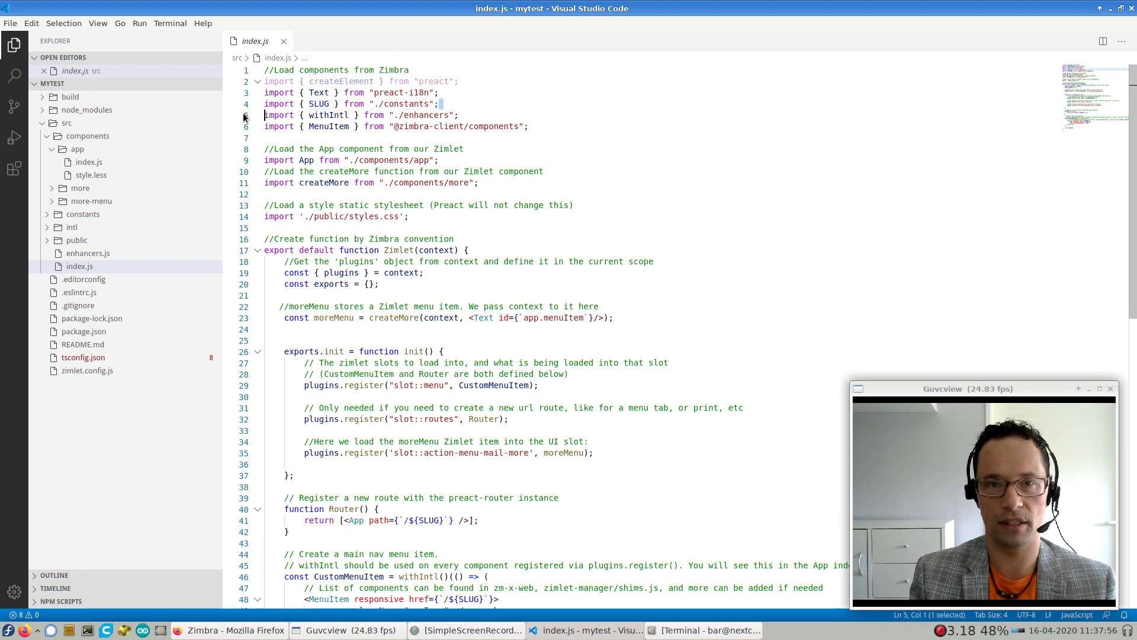
Open constants/index.js for SLUG, then select the Router's SLUG-path App route in src/index.js
click(83, 215)
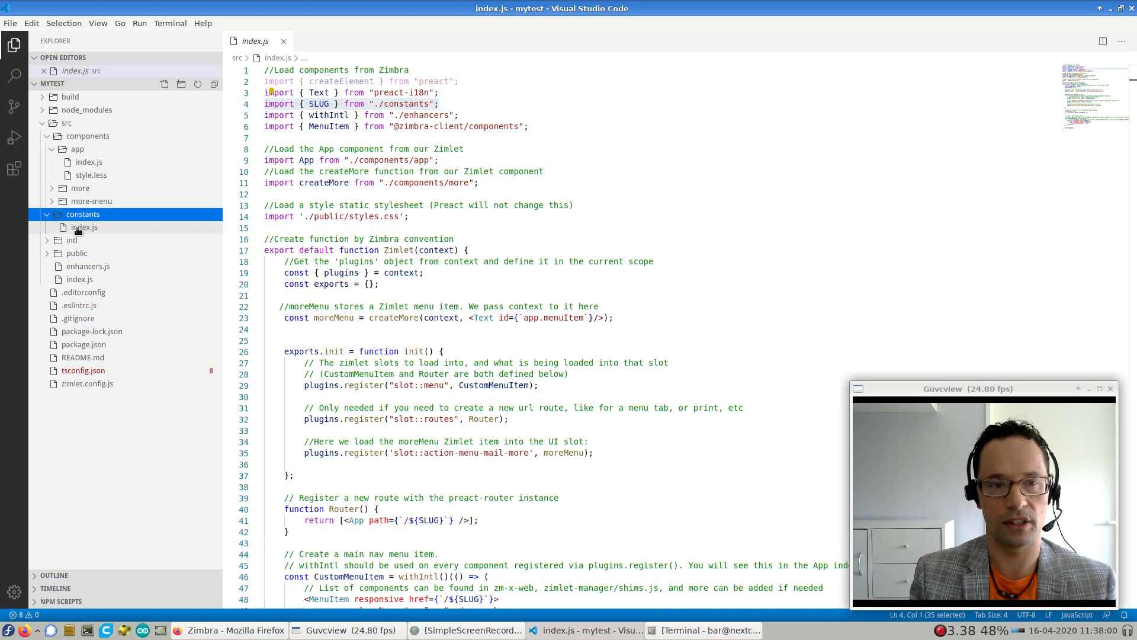
click(84, 228)
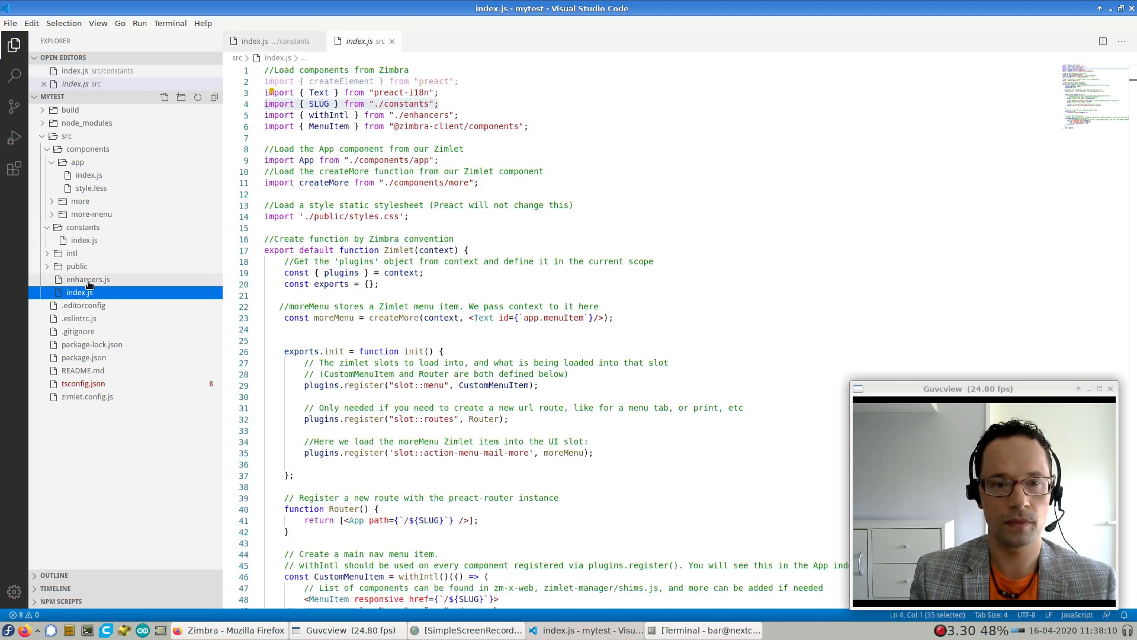
scroll(down, 3)
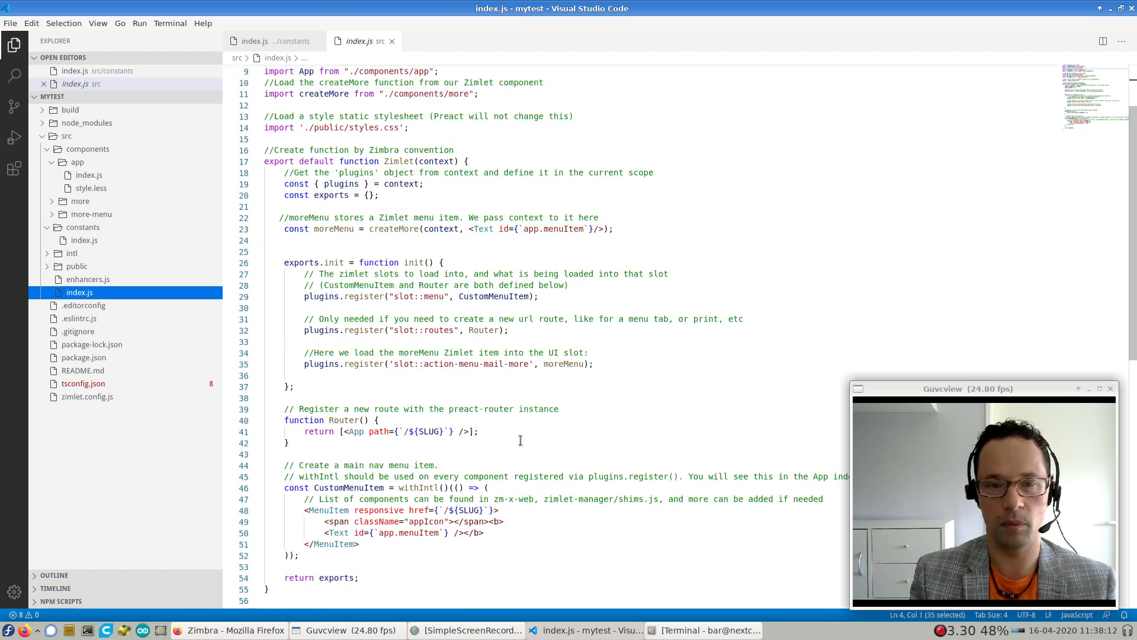
click(327, 431)
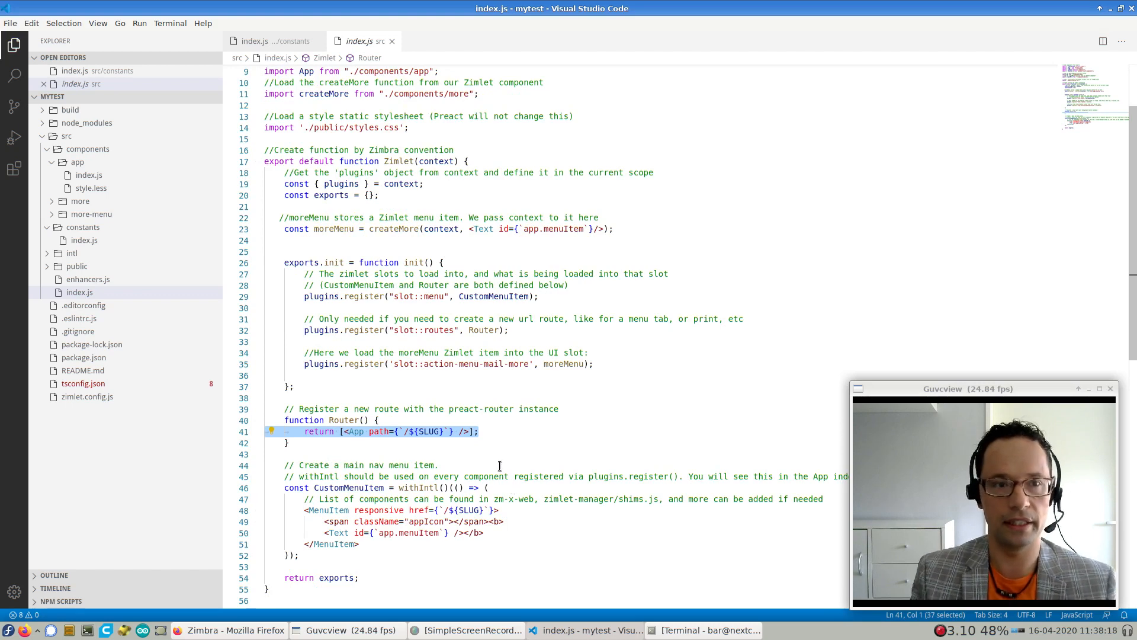
mouse_move(385, 311)
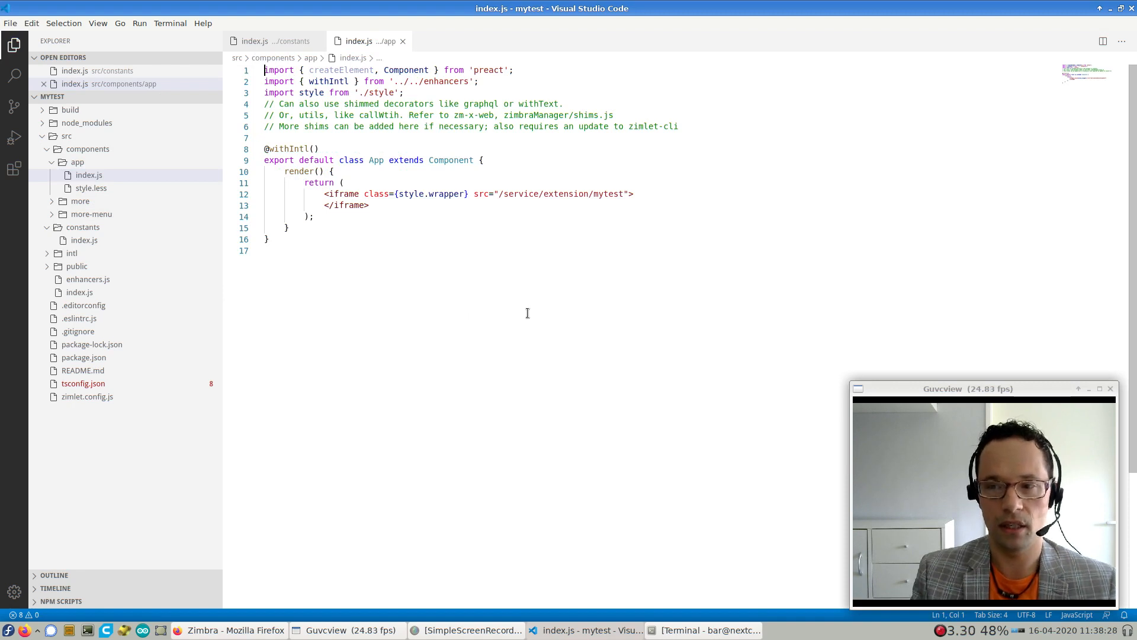
mouse_move(412, 178)
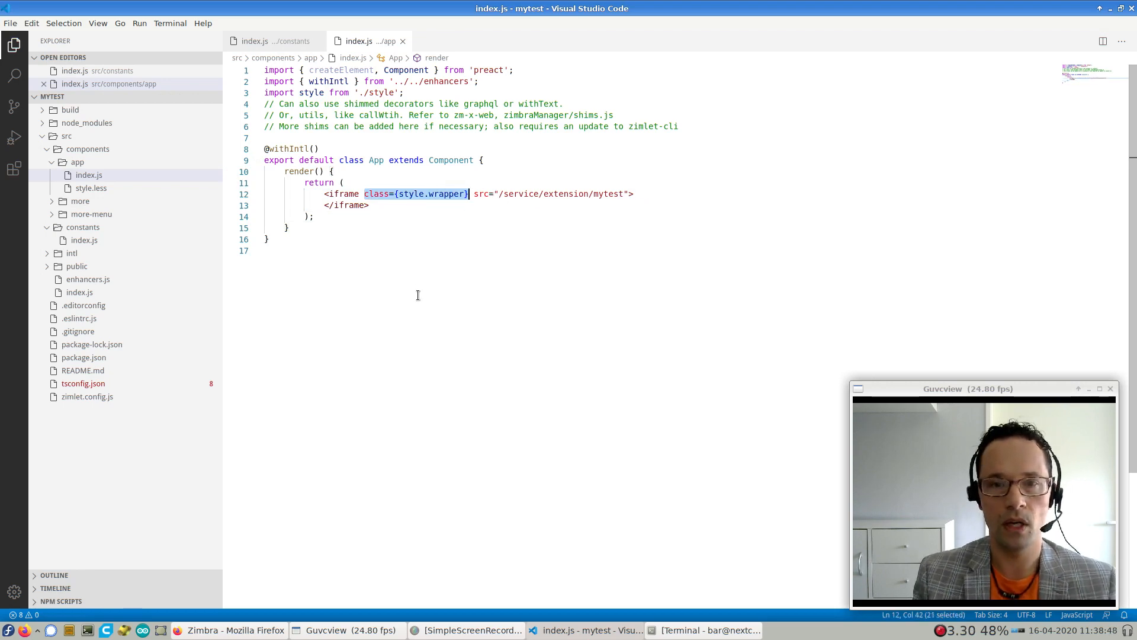
Open components/app/index.js and highlight the iframe with src /service/extension/mytest
click(369, 205)
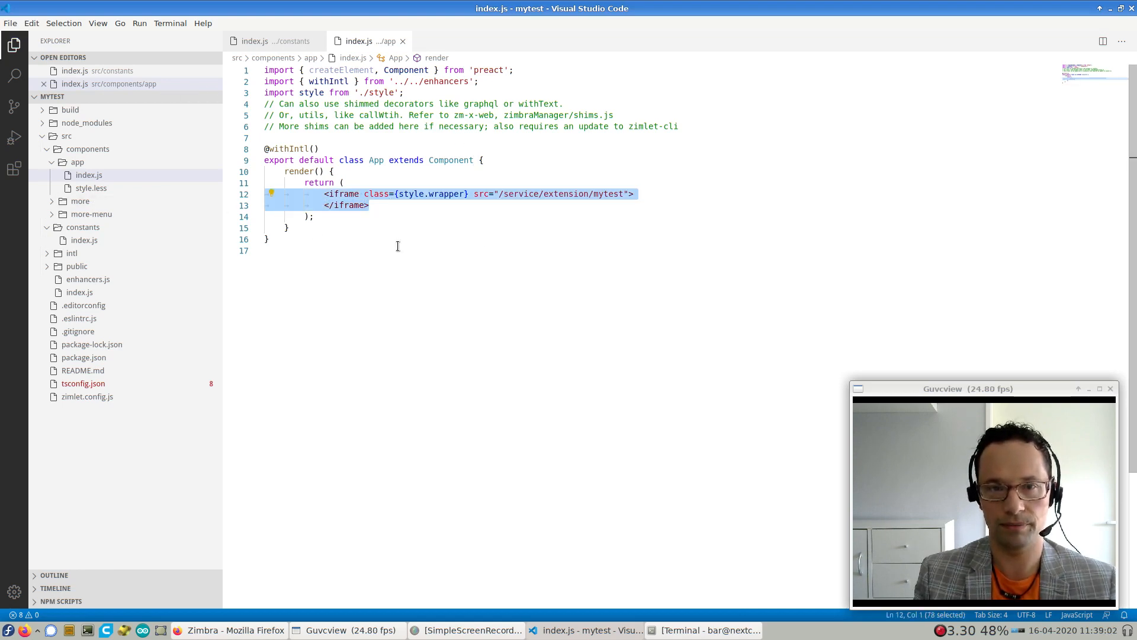
double_click(412, 193)
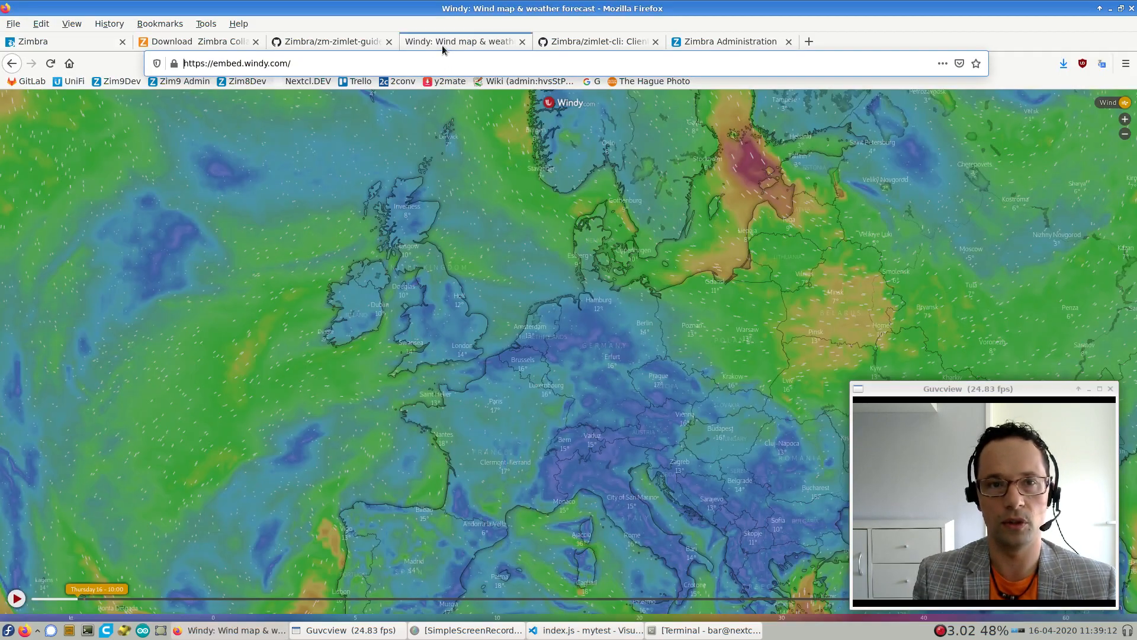
right_click(236, 63)
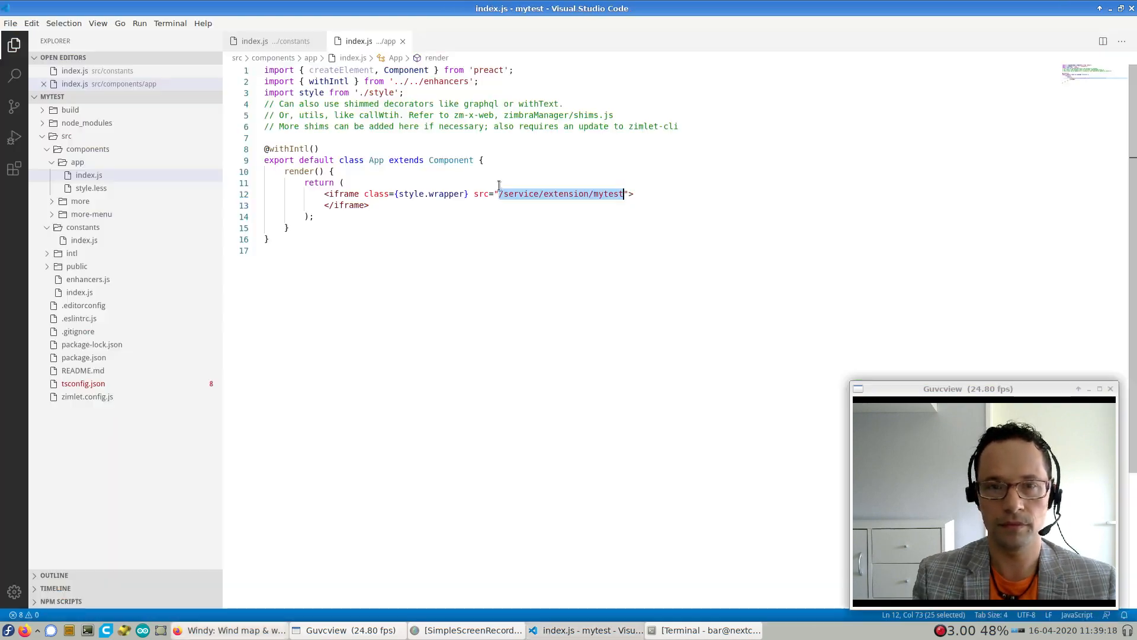
text(https://embed.windy.com/)
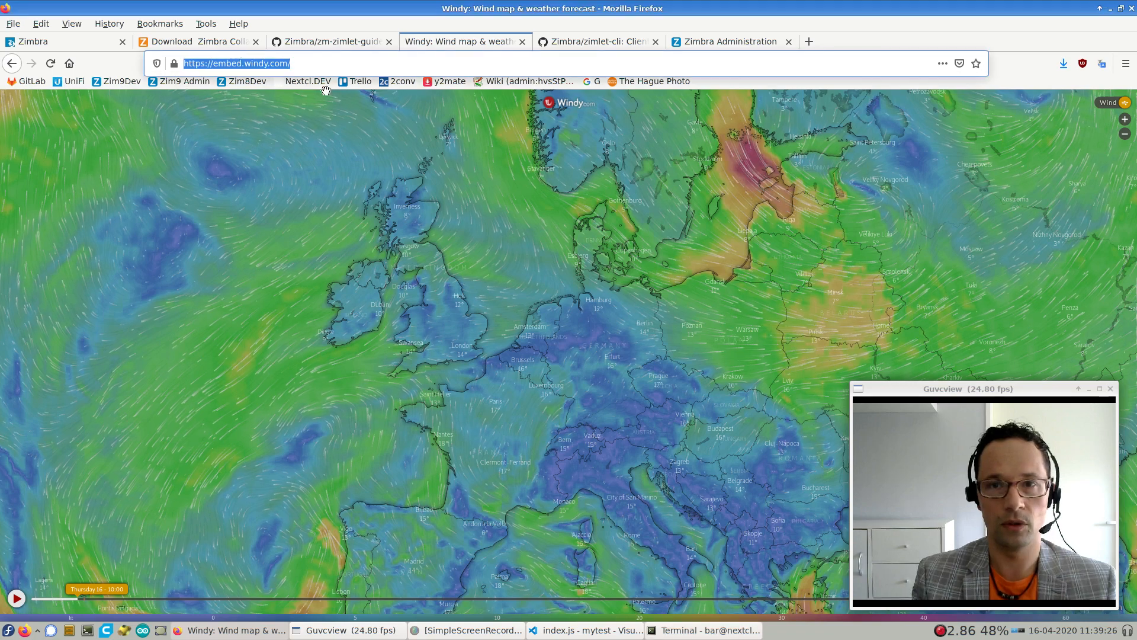
Reload the Zimbra web client so the mytest tab shows the embedded Windy wind map
click(65, 42)
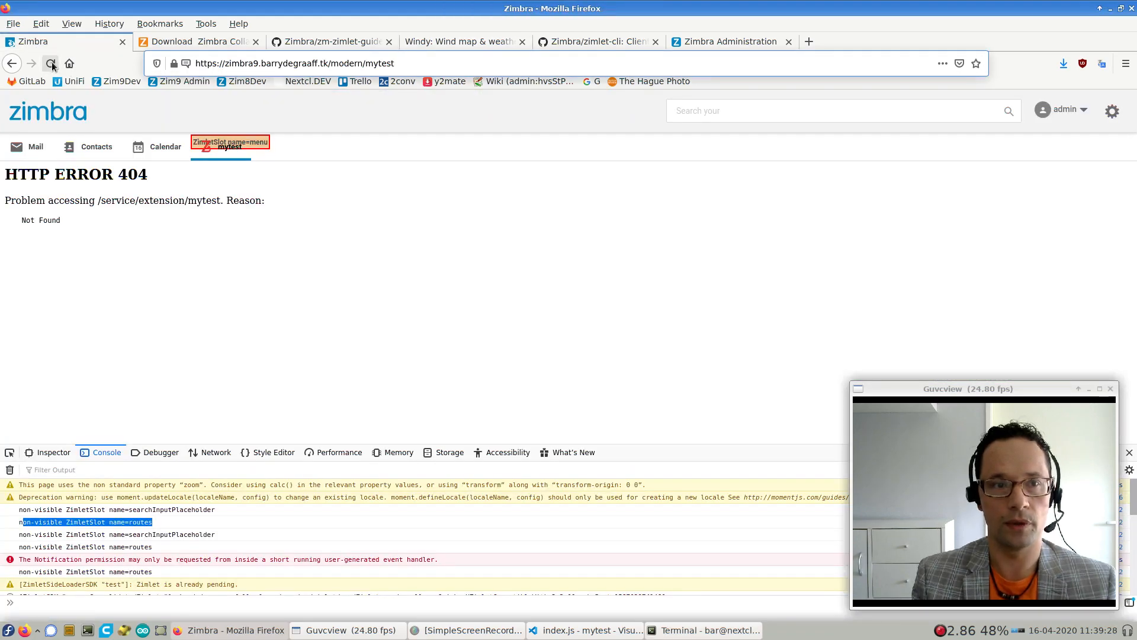
click(49, 63)
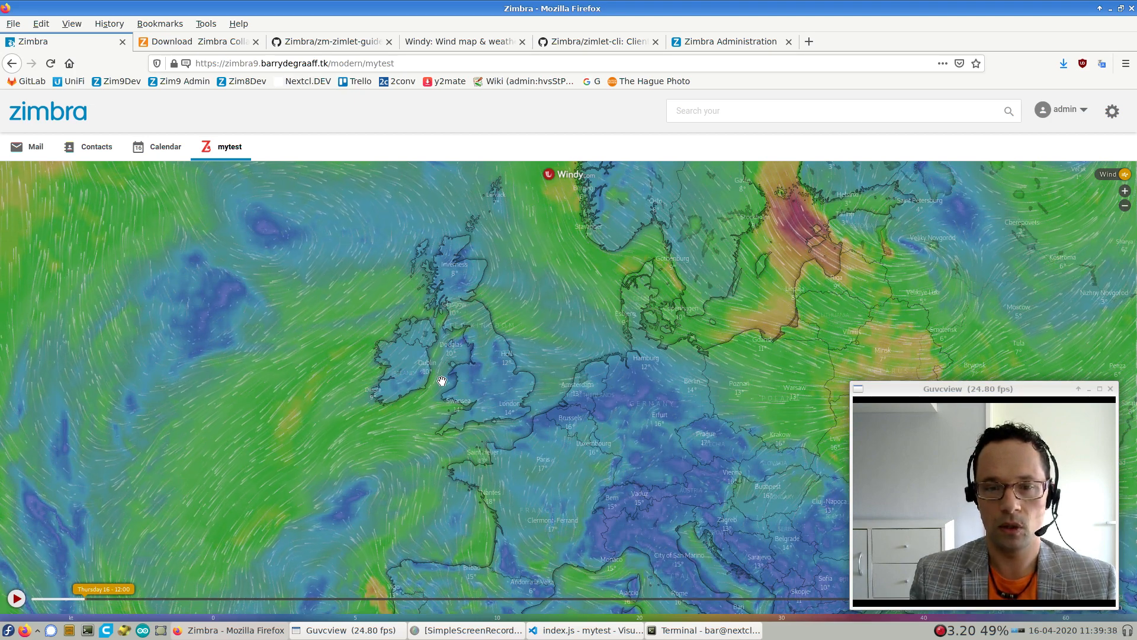
click(586, 629)
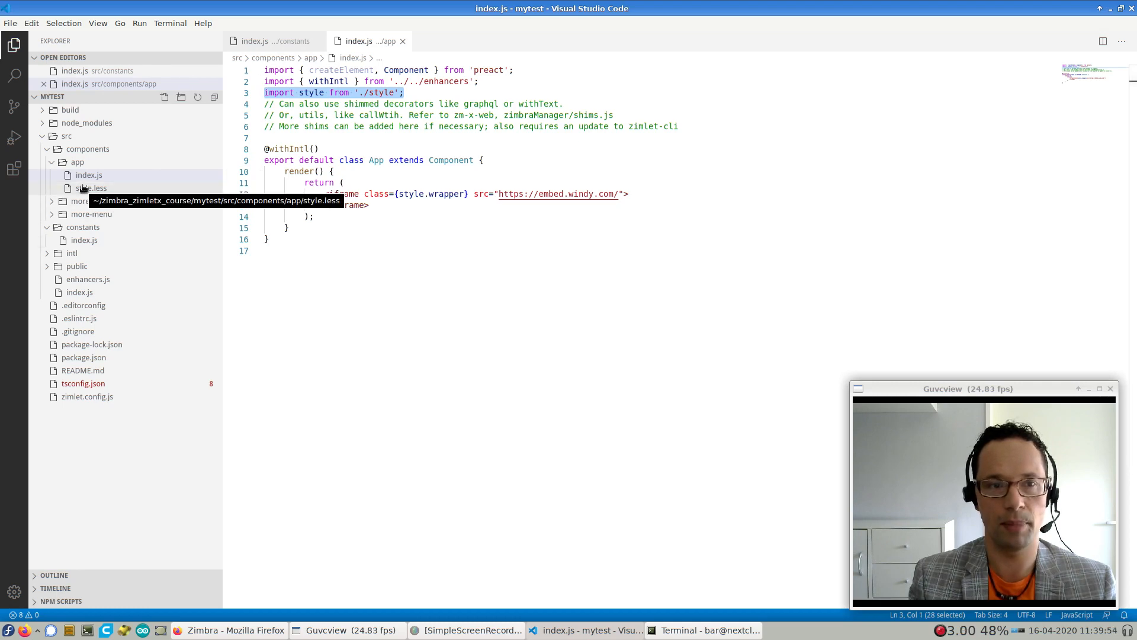
Open the App component's style.less stylesheet that defines the iframe wrapper class
double_click(93, 188)
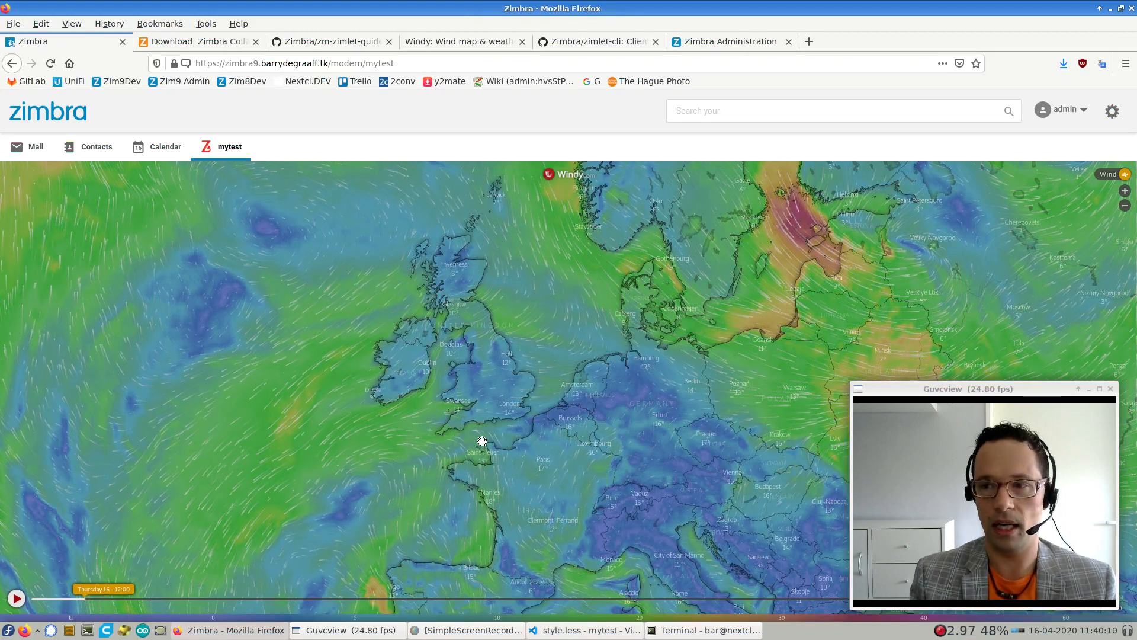
click(34, 147)
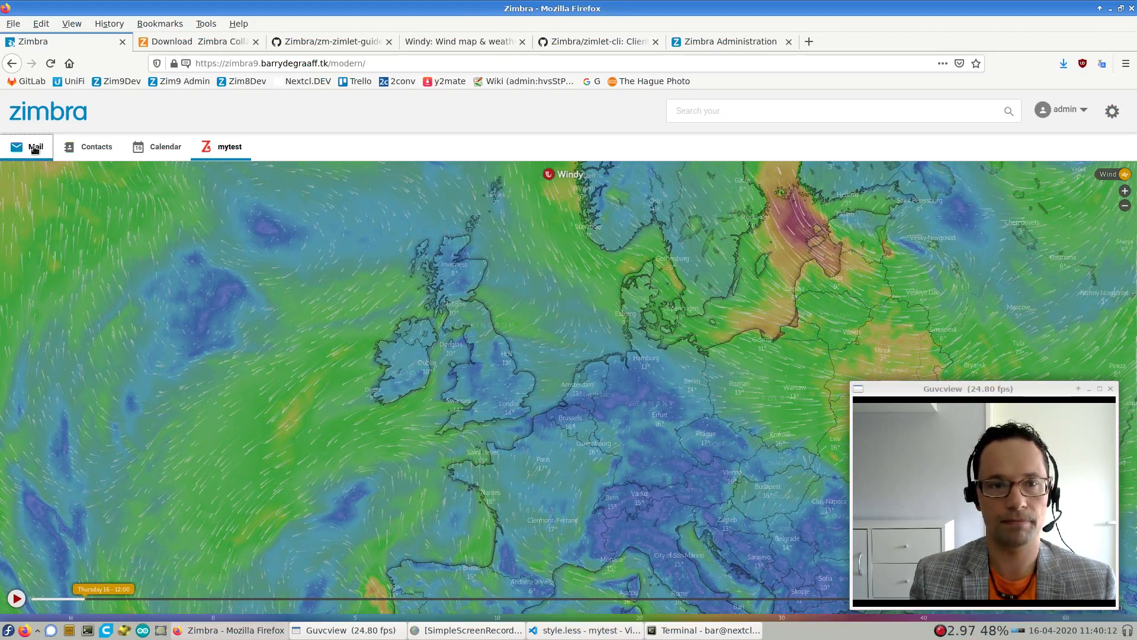
click(229, 147)
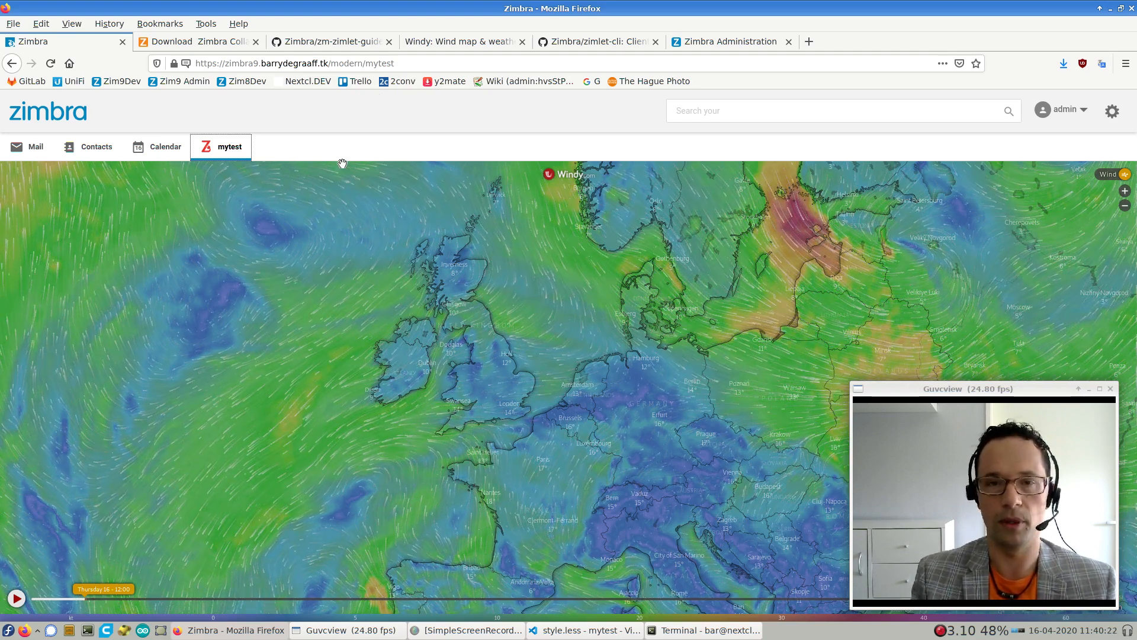
click(331, 41)
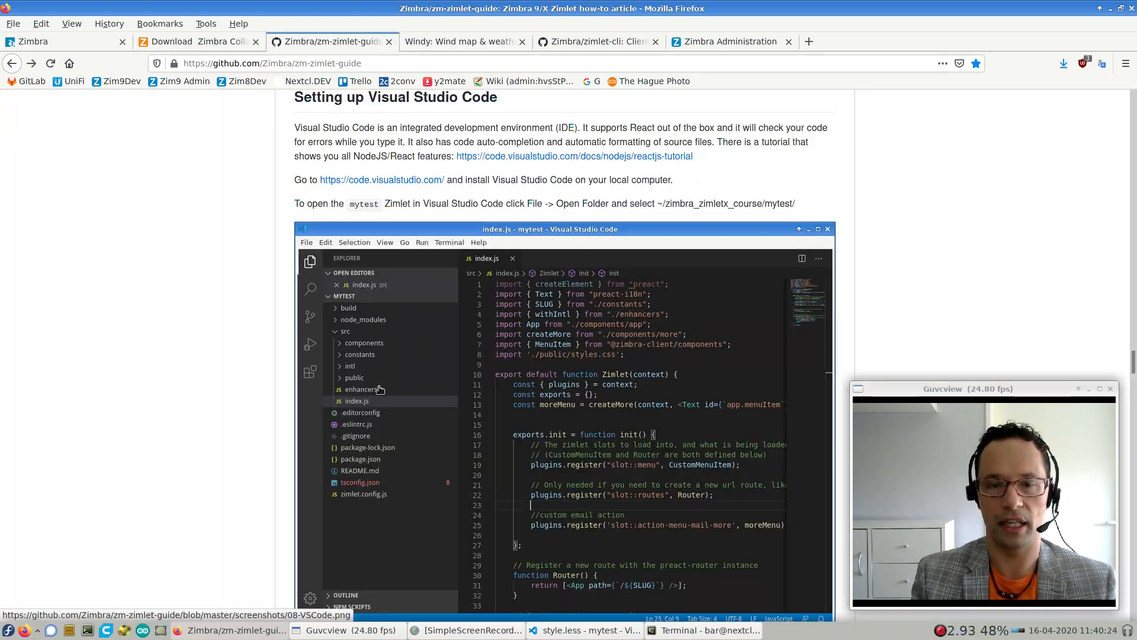
Scroll the zm-zimlet-guide past Gotchas and Zimlet index.js down to the More menu section
scroll(down, 3)
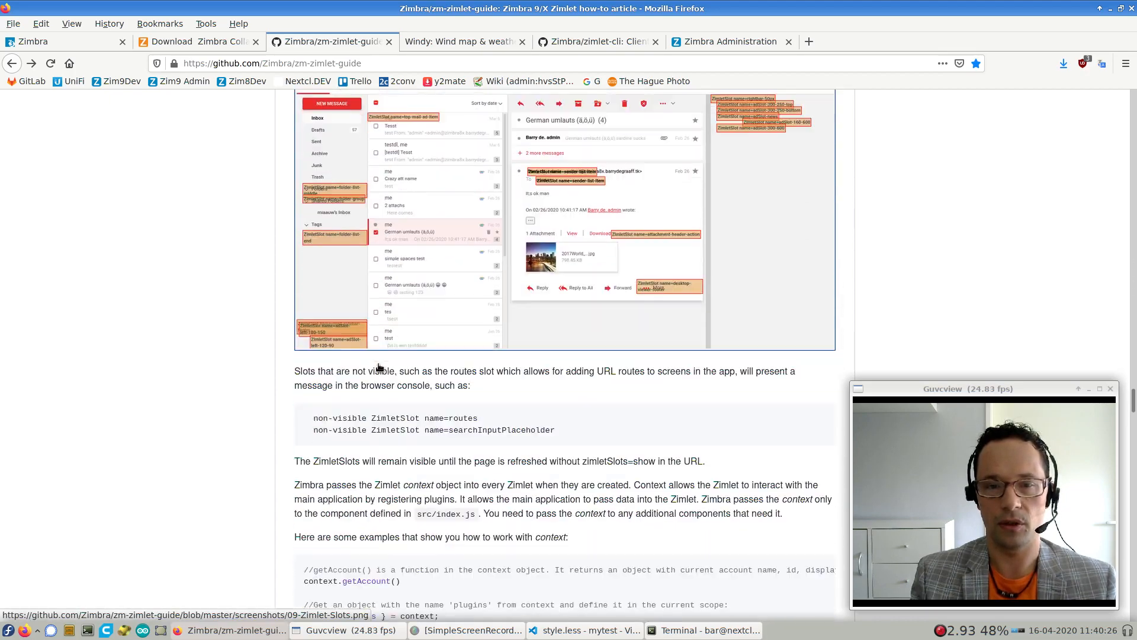
scroll(down, 3)
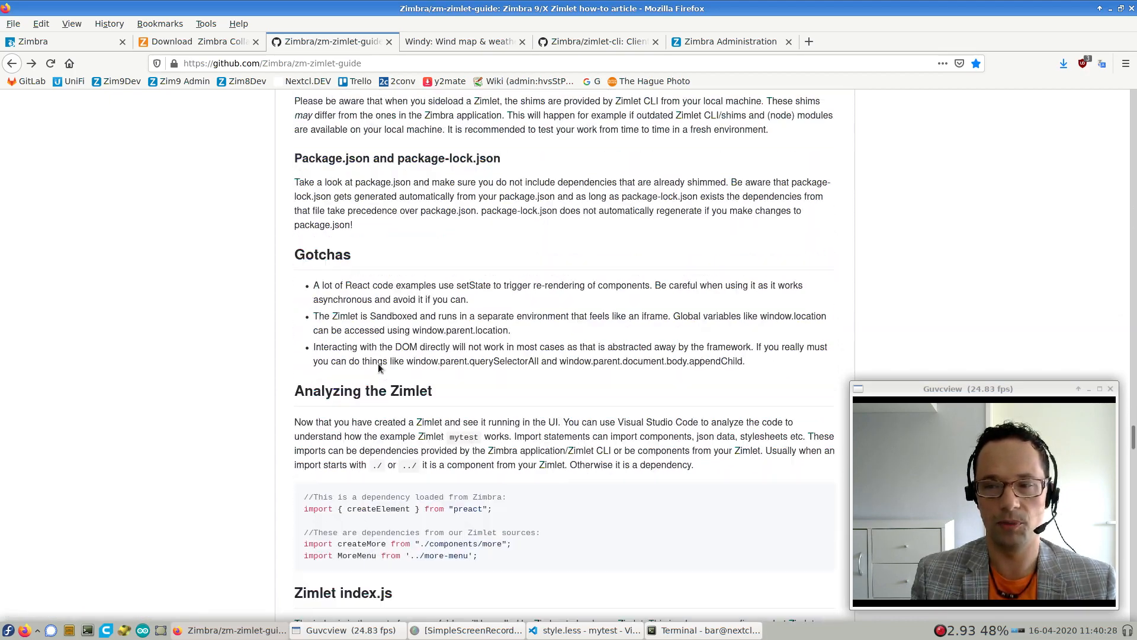
scroll(down, 3)
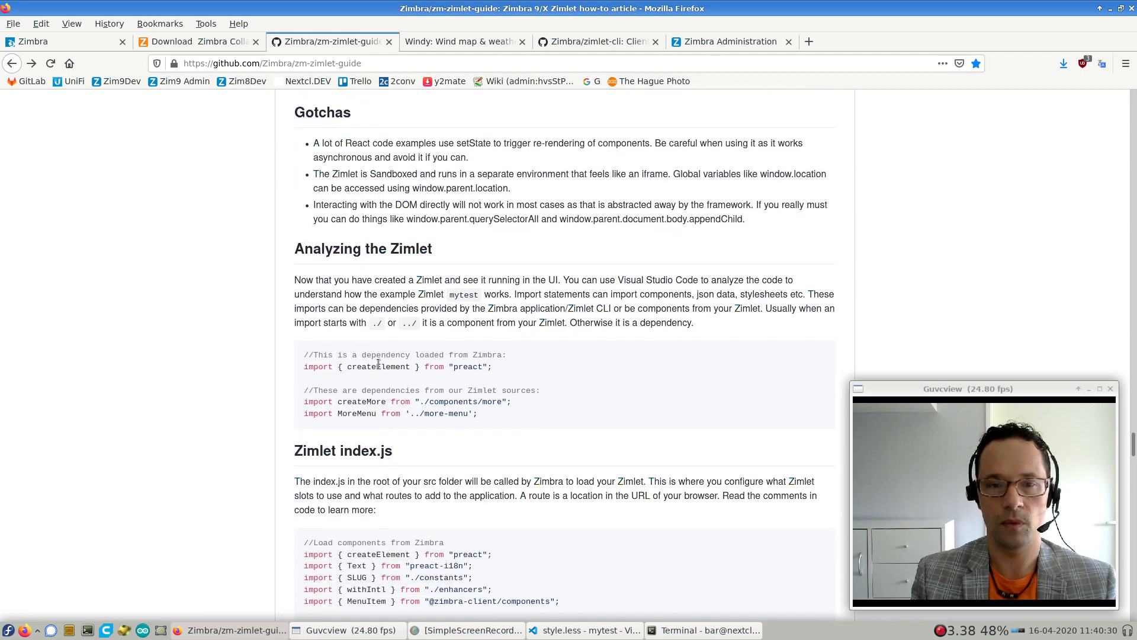
scroll(down, 3)
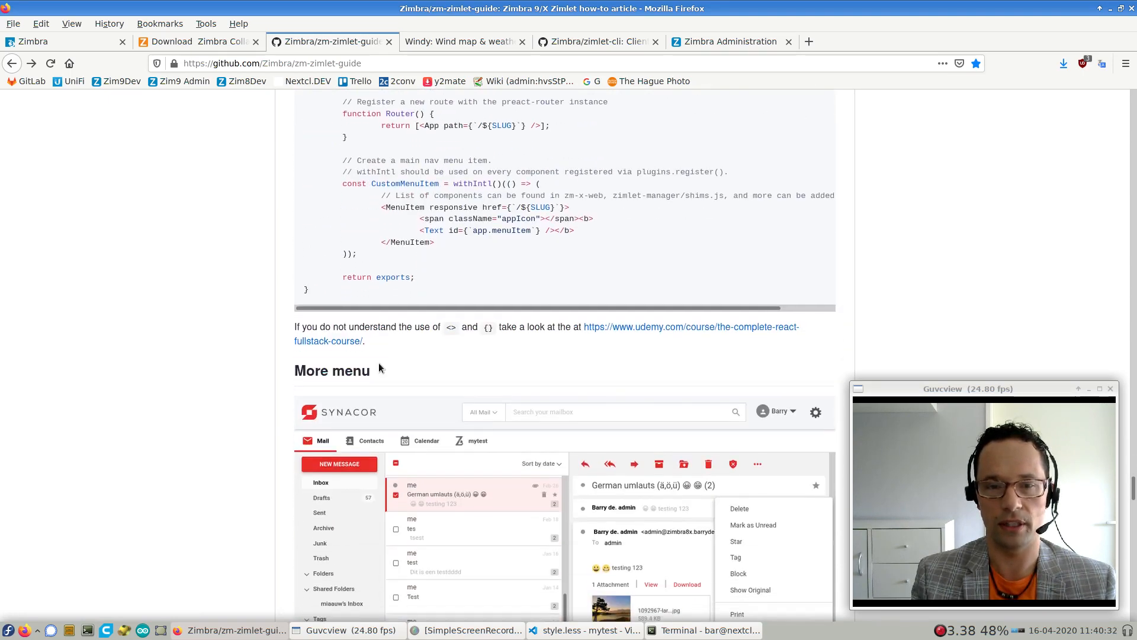